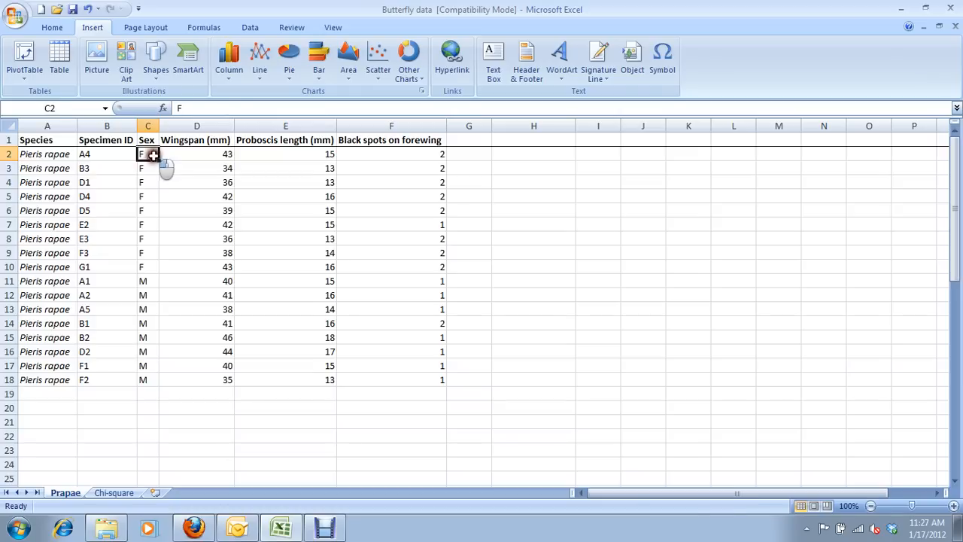
# Select the Sex and Wingspan values in C2:D18 for all specimens
pyautogui.moveTo(147, 153); pyautogui.dragTo(197, 379)
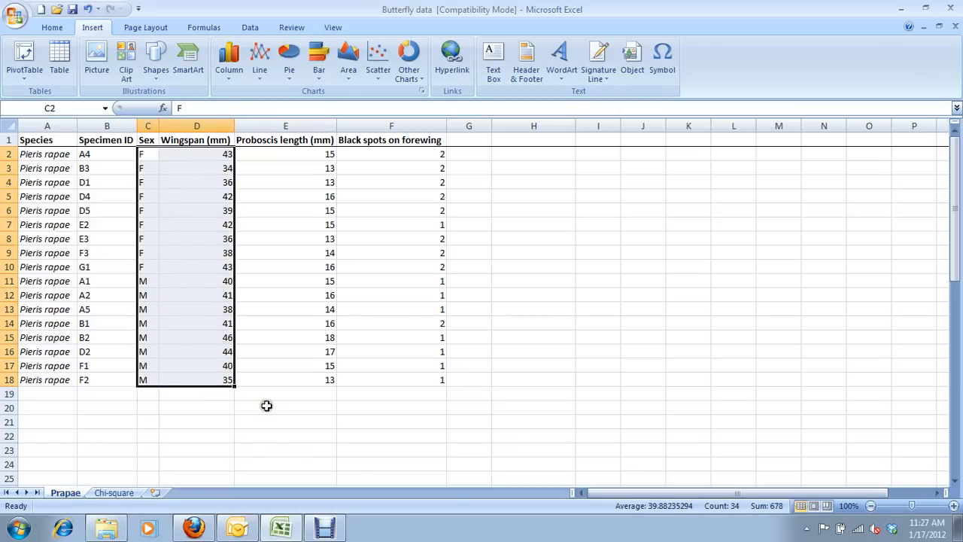
pyautogui.moveTo(278, 407)
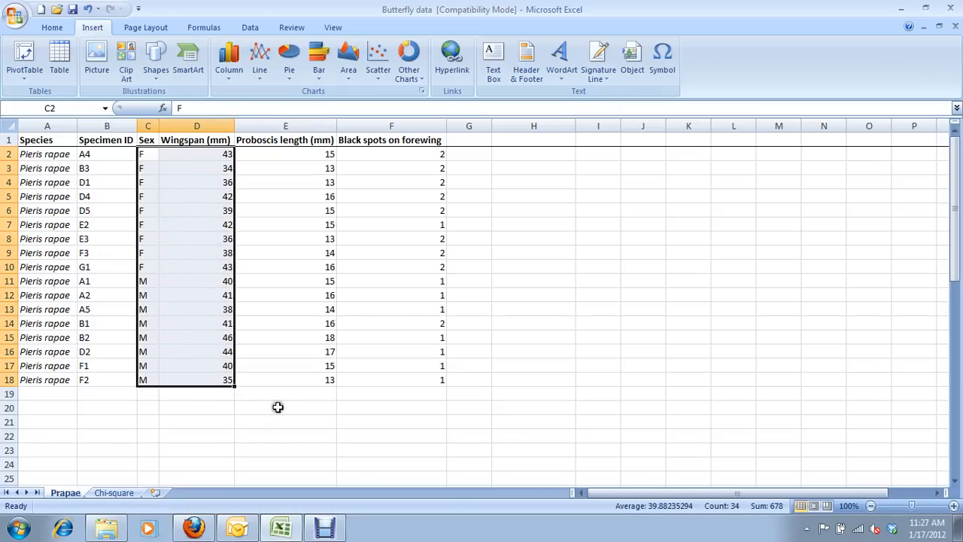
pyautogui.moveTo(266, 395)
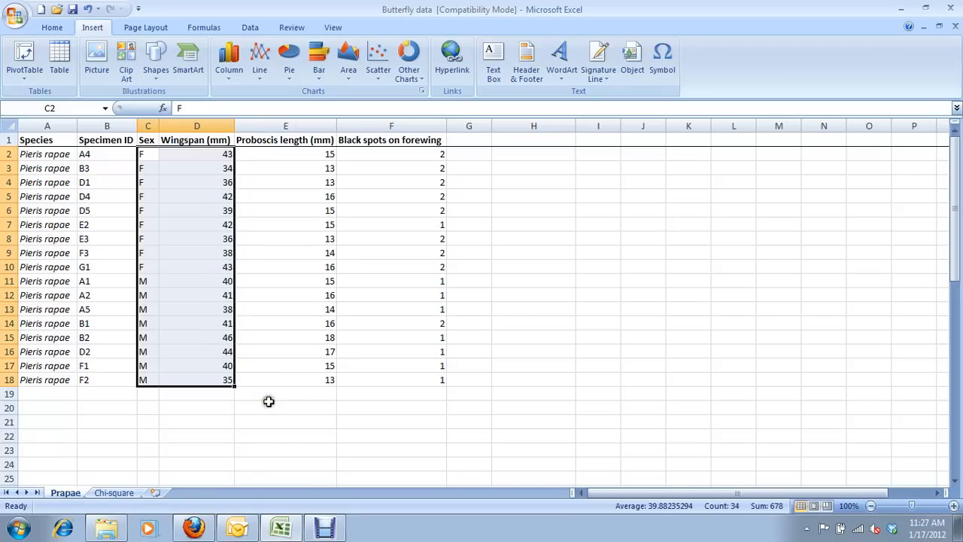
pyautogui.moveTo(274, 404)
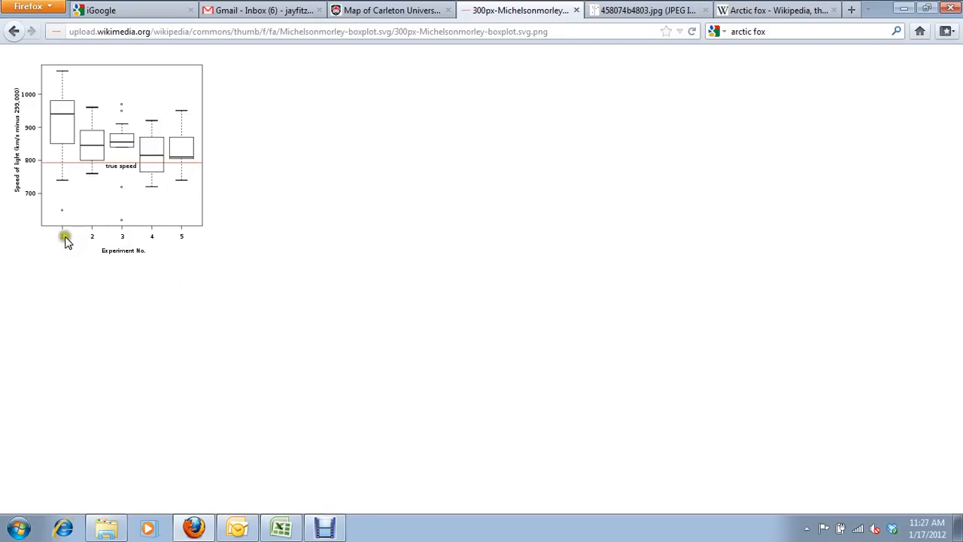
pyautogui.moveTo(174, 252)
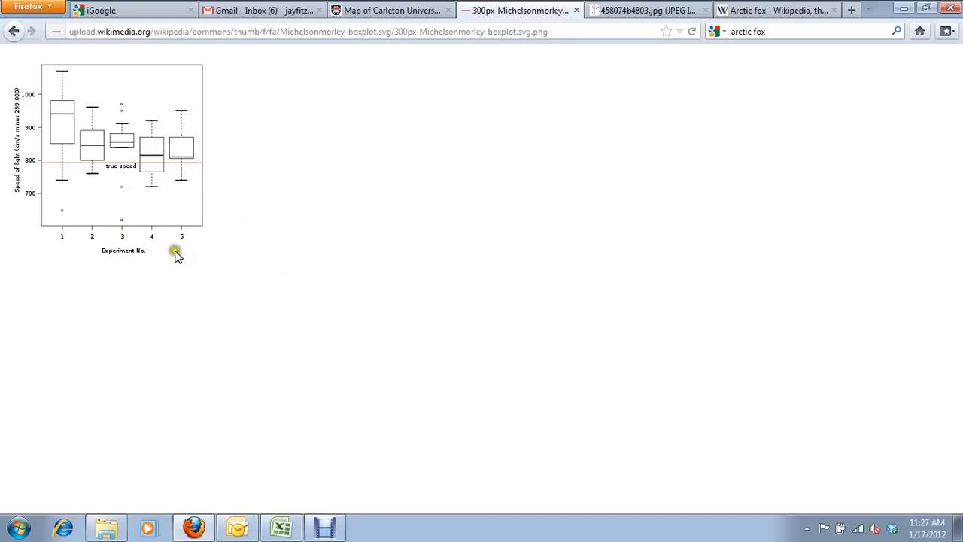
pyautogui.moveTo(67, 168)
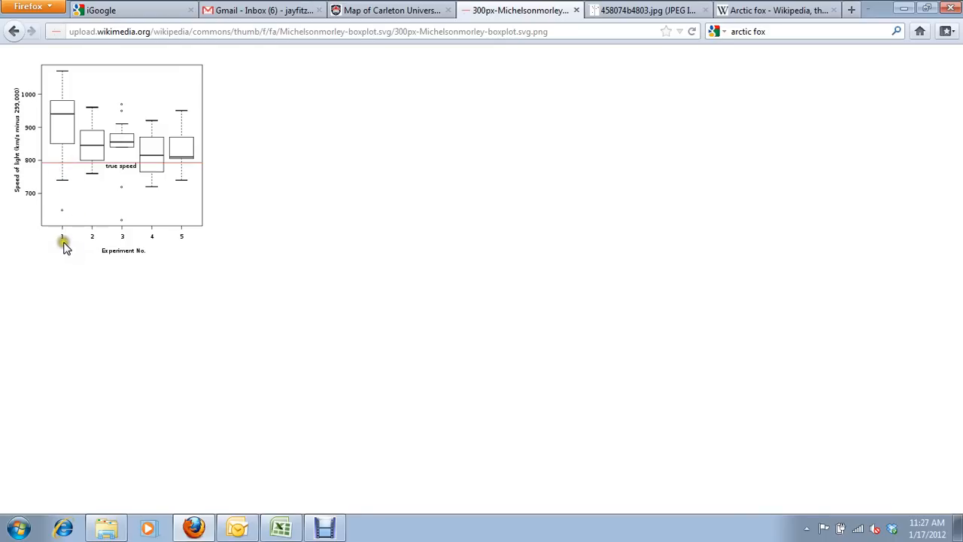
pyautogui.moveTo(96, 245)
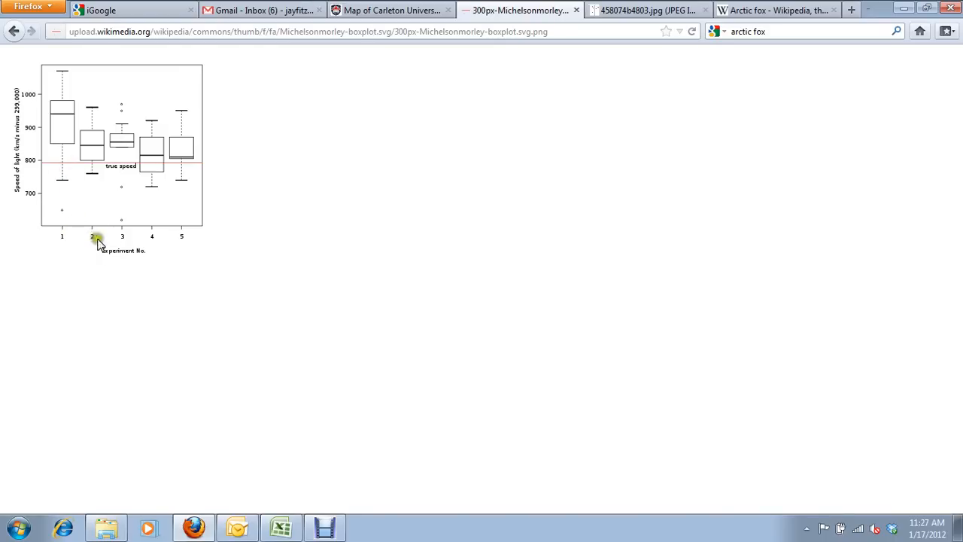
pyautogui.moveTo(94, 152)
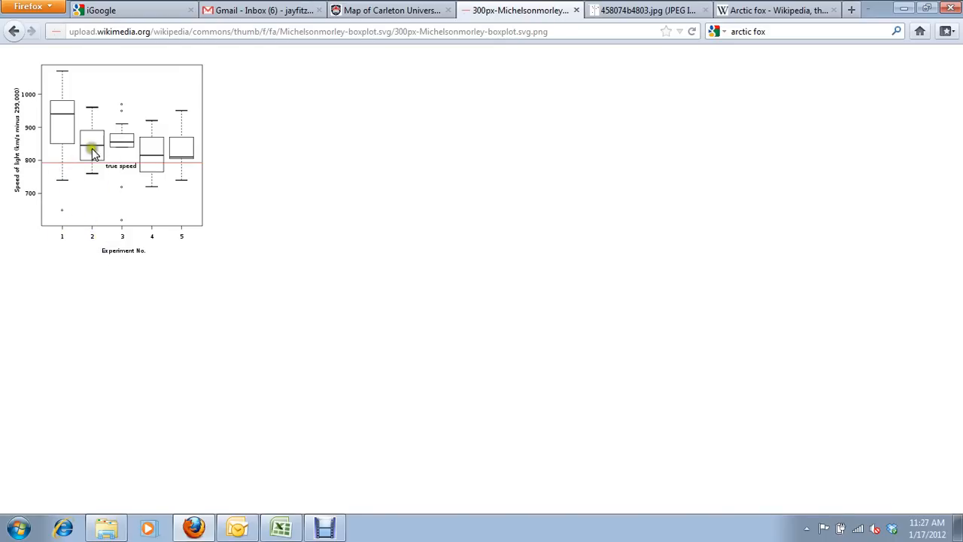
pyautogui.moveTo(63, 121)
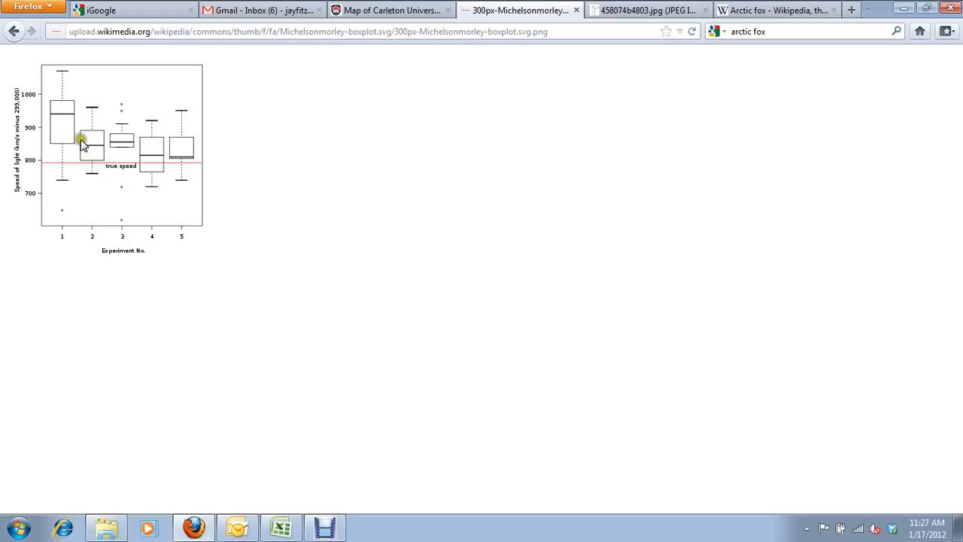
# Switch to the Firefox tab showing the Michelson-Morley speed-of-light box plot
pyautogui.click(647, 10)
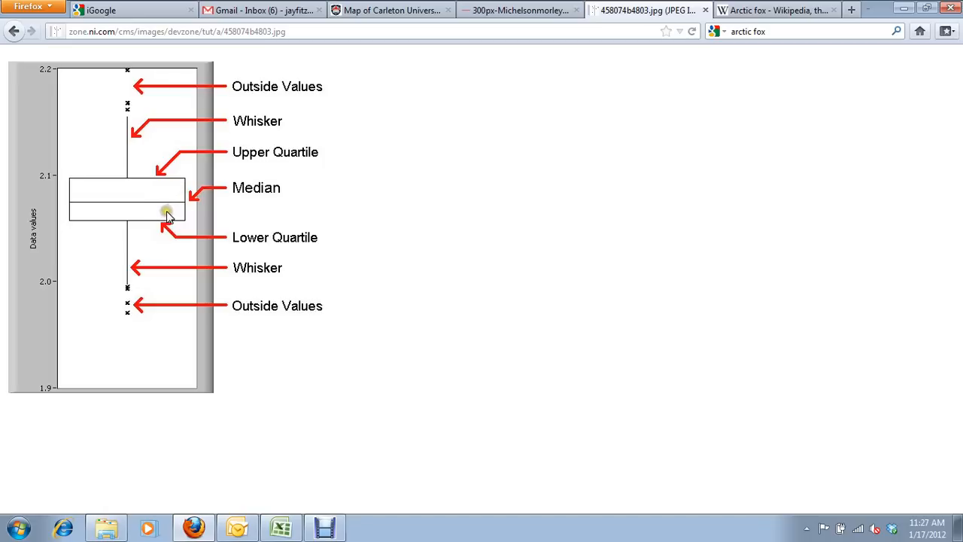
pyautogui.moveTo(131, 163)
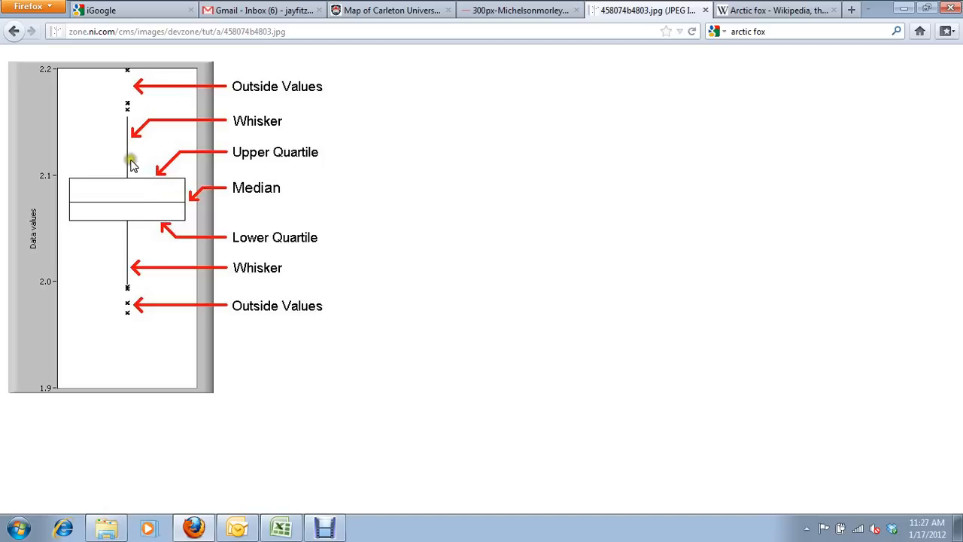
pyautogui.moveTo(149, 233)
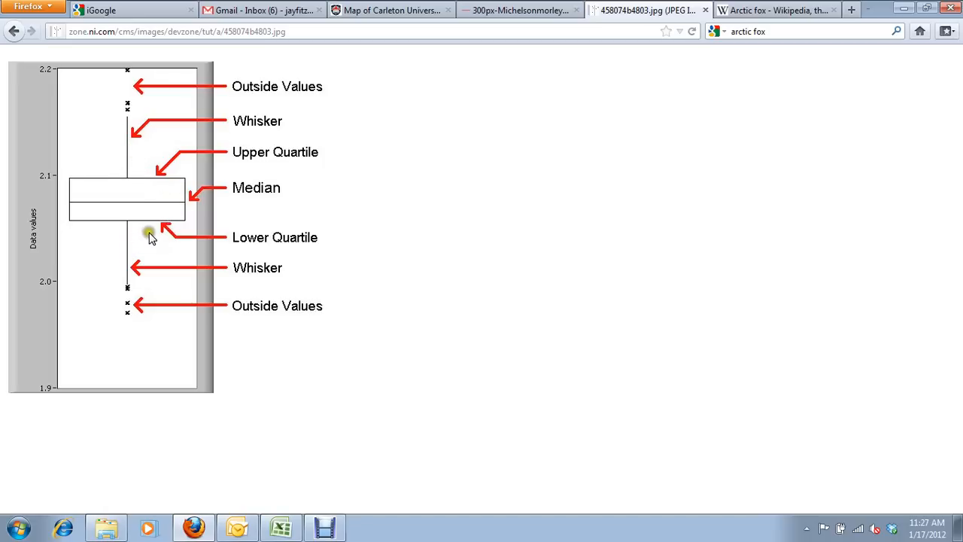
pyautogui.moveTo(187, 242)
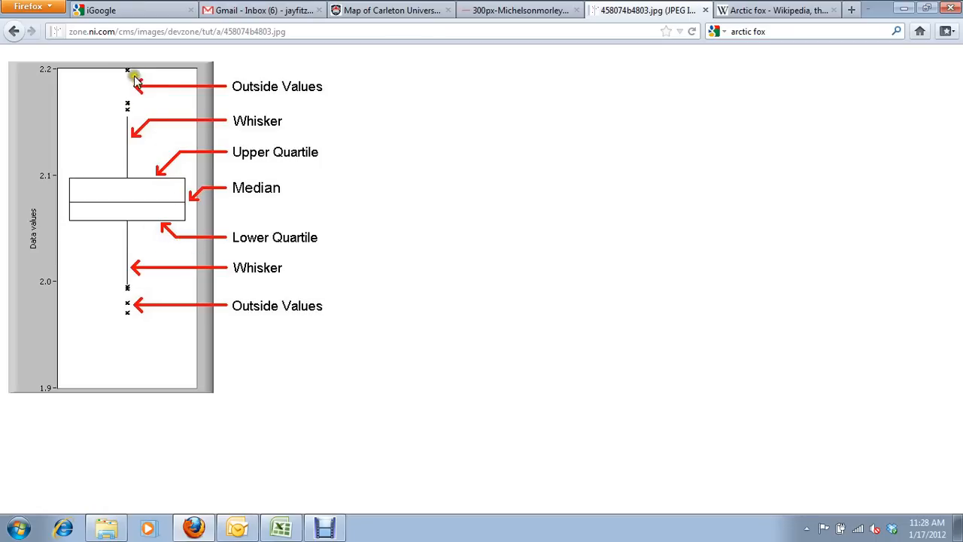
pyautogui.moveTo(304, 244)
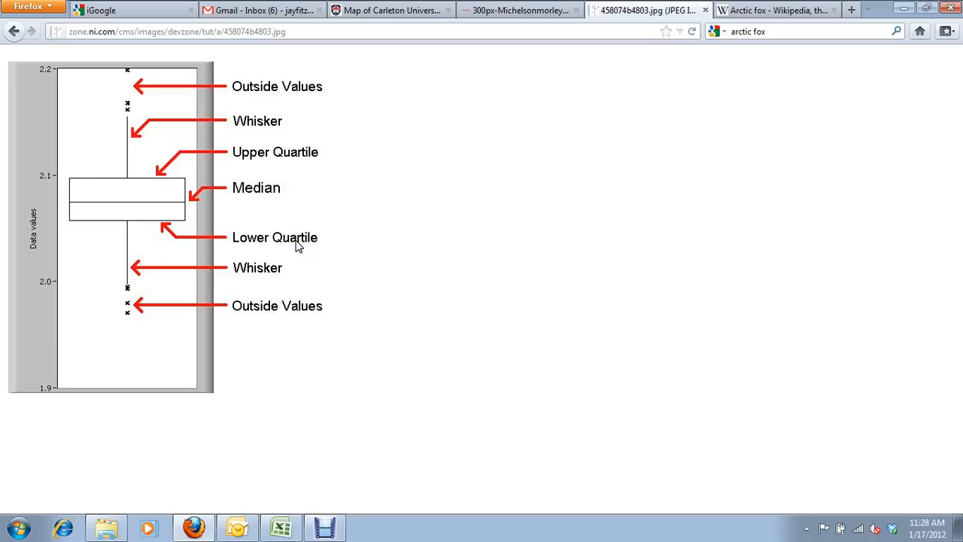
# Switch away from the box plot diagram back to the Excel butterfly workbook
pyautogui.click(281, 527)
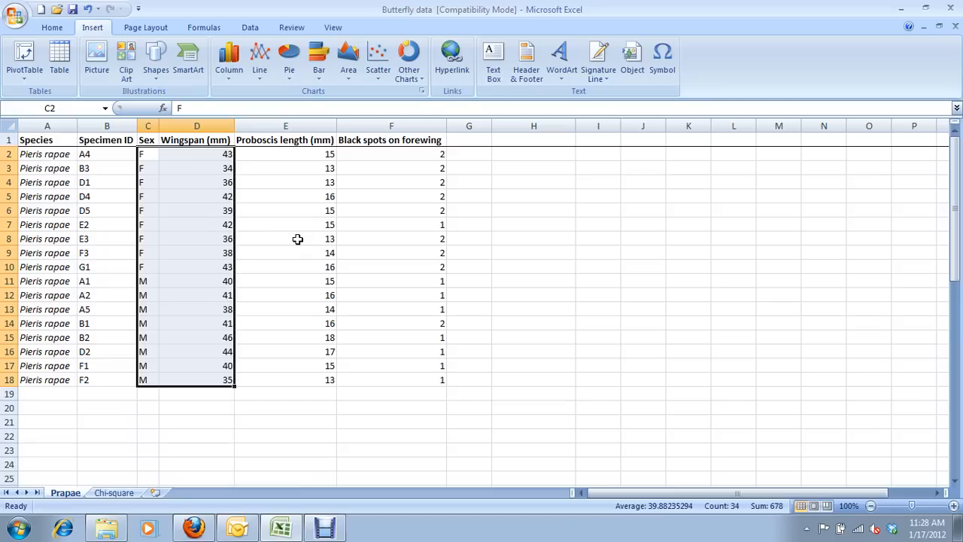
pyautogui.moveTo(292, 143)
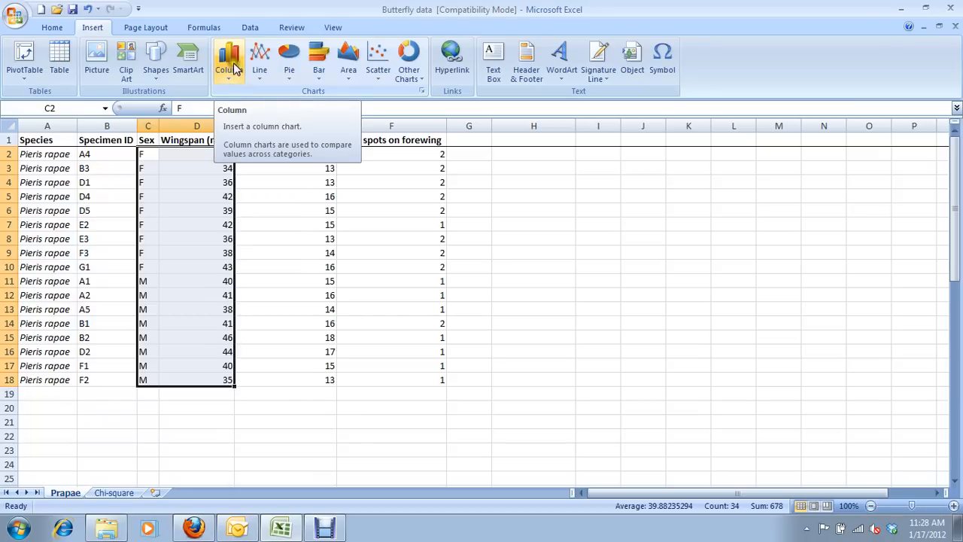
pyautogui.moveTo(236, 81)
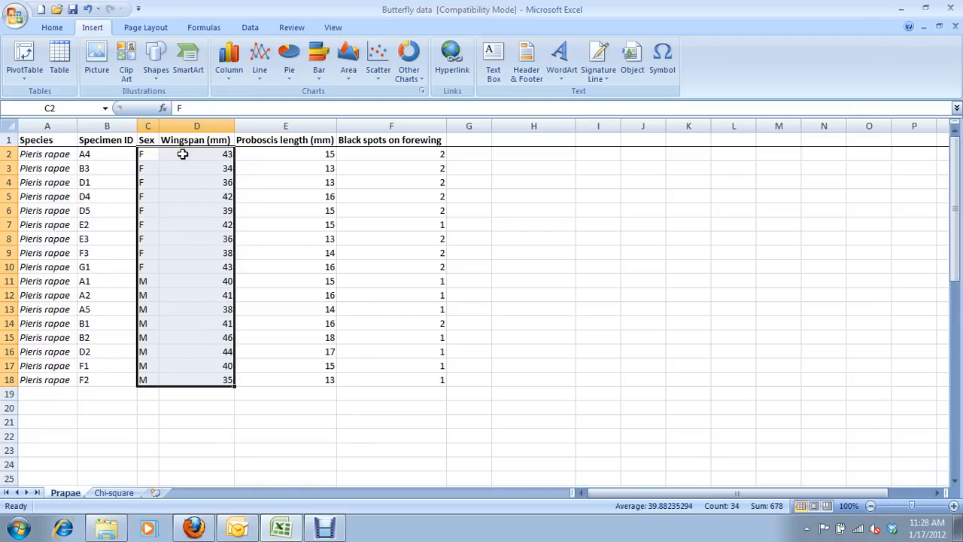
pyautogui.moveTo(210, 333)
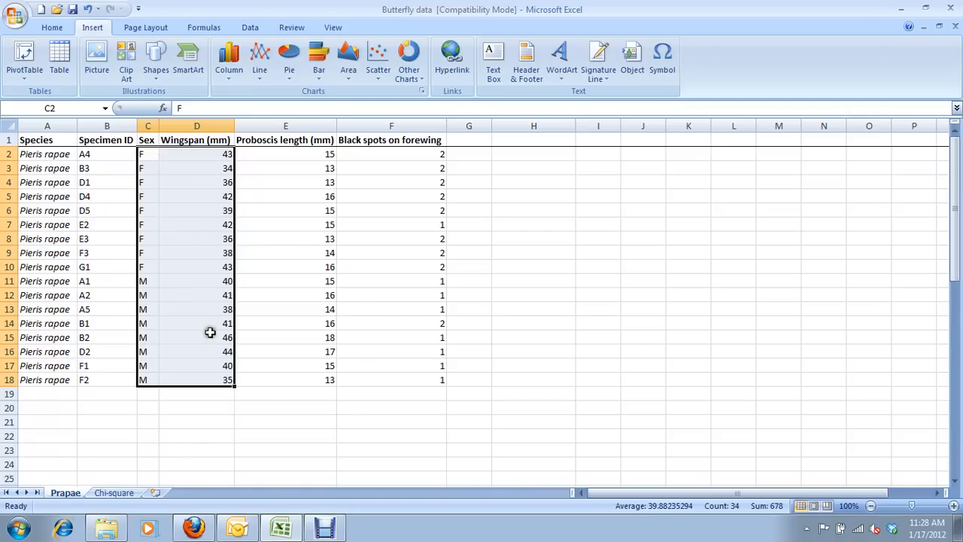
pyautogui.moveTo(210, 206)
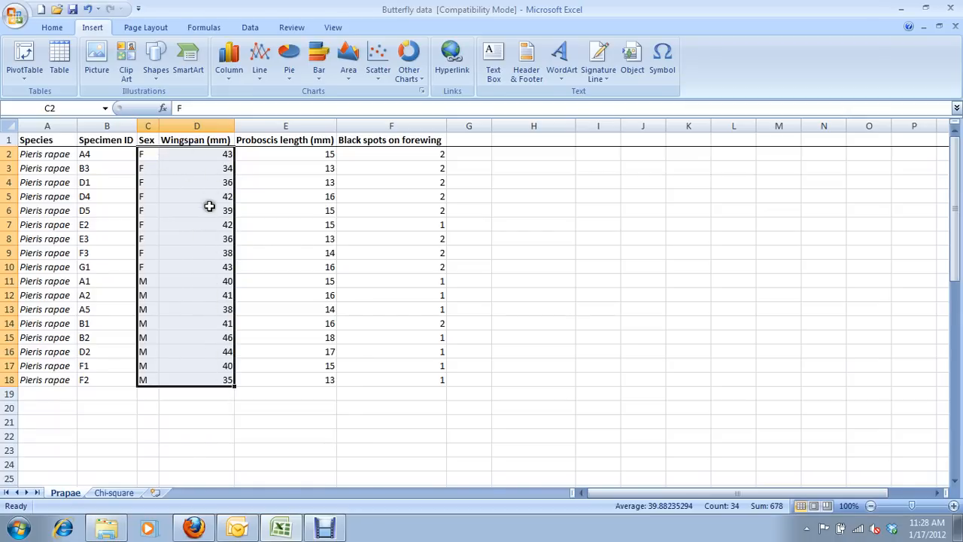
pyautogui.moveTo(205, 189)
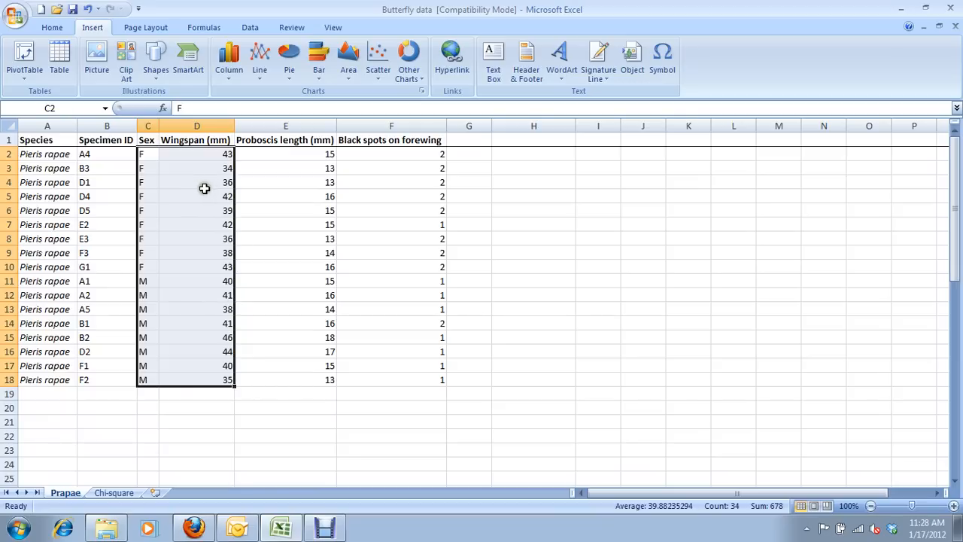
pyautogui.moveTo(199, 183)
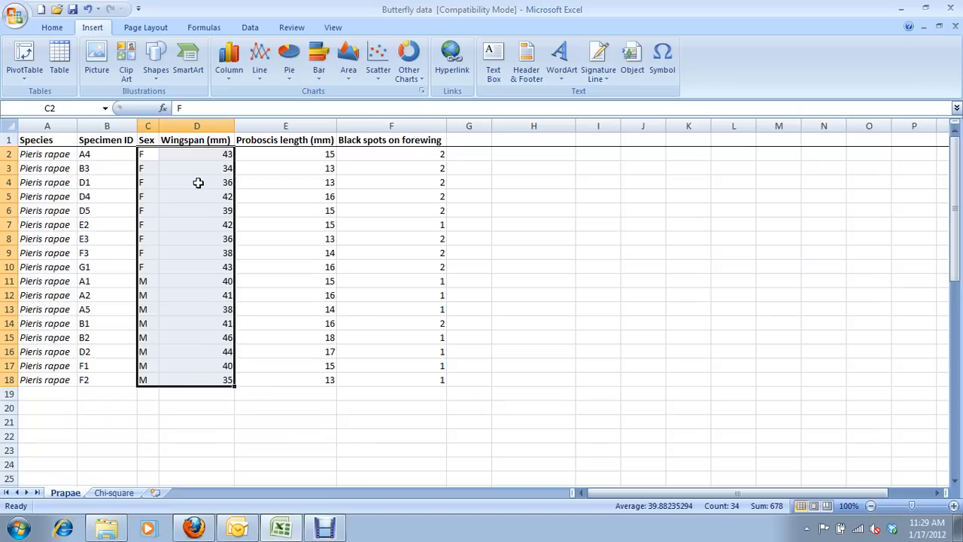
pyautogui.moveTo(196, 184)
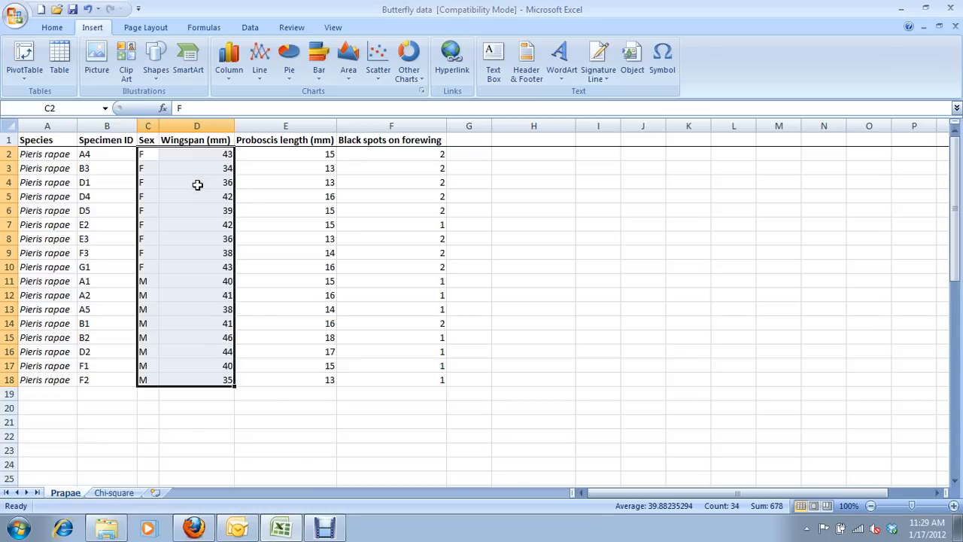
pyautogui.moveTo(229, 60)
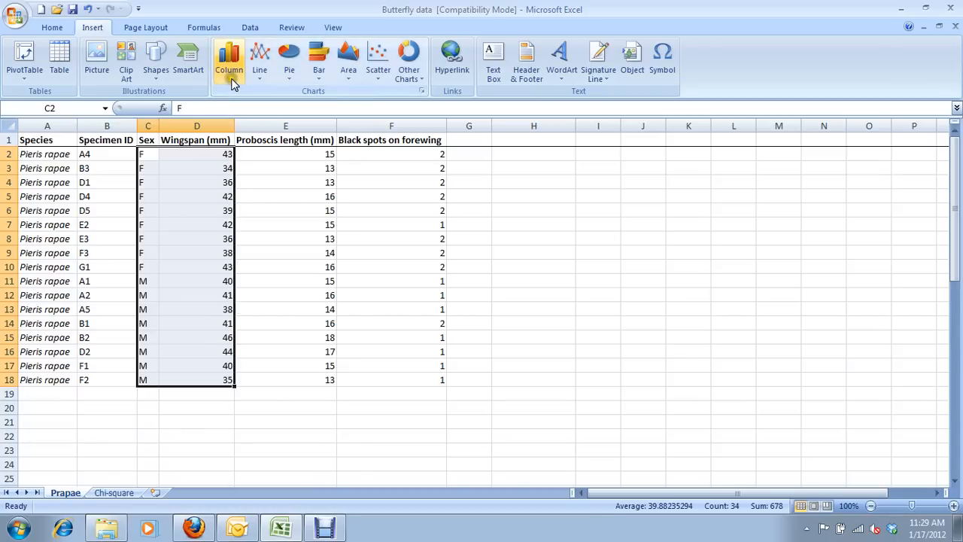
pyautogui.moveTo(229, 60)
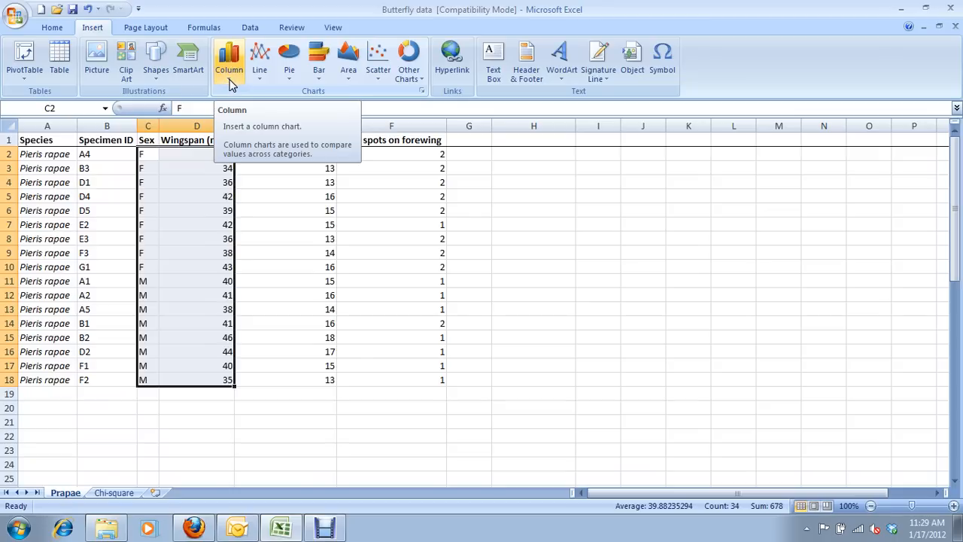
pyautogui.moveTo(239, 68)
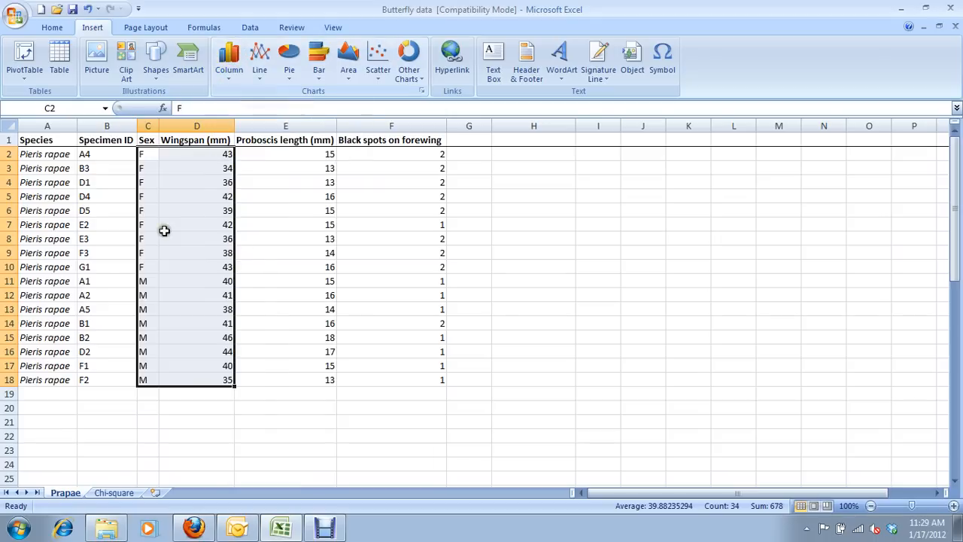
pyautogui.moveTo(252, 215)
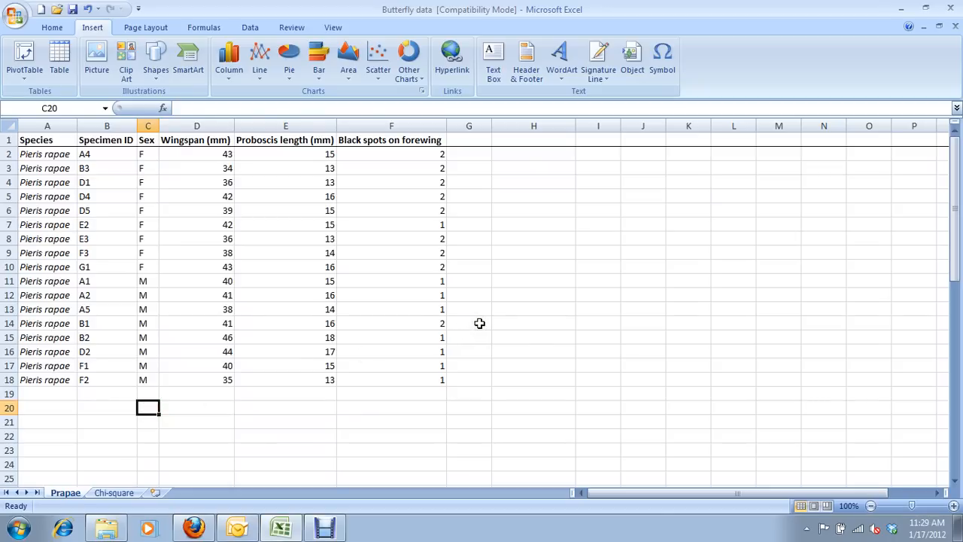
pyautogui.moveTo(279, 164)
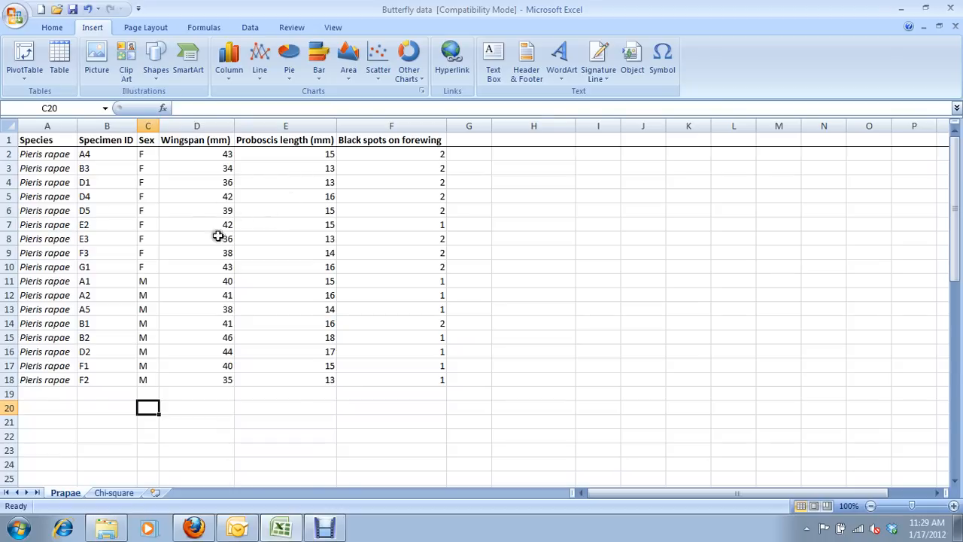
pyautogui.moveTo(469, 409)
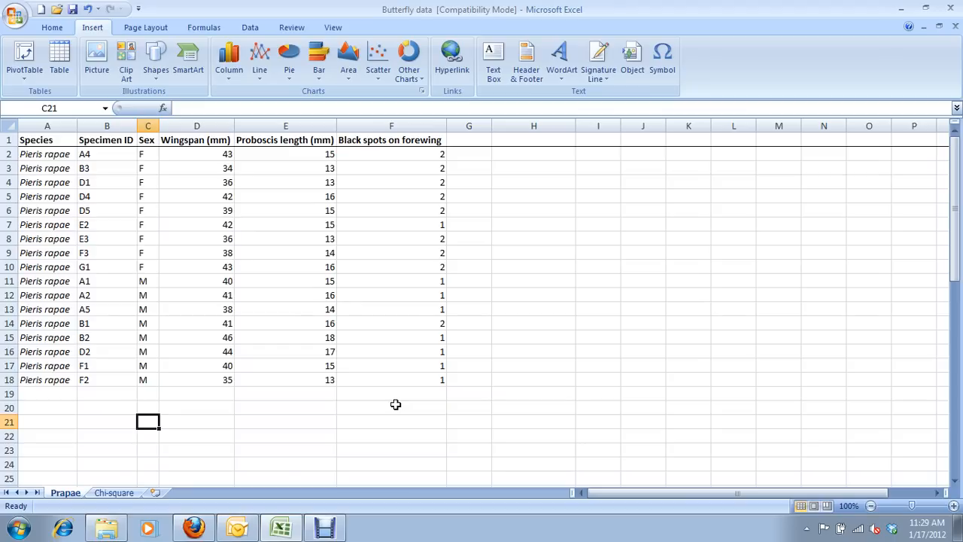
# Label the female row and enter 'average' and 'standard deviation' headings in row 20
pyautogui.write('female')
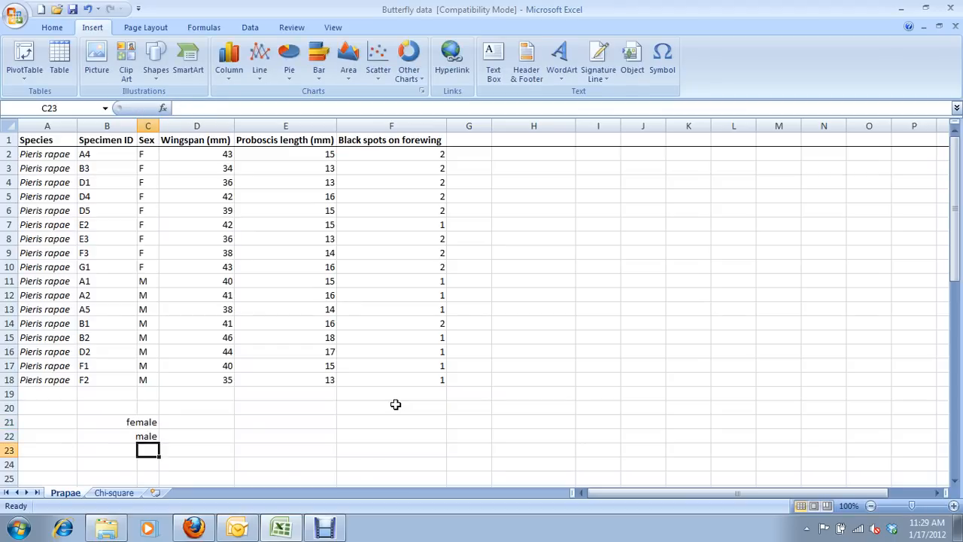
pyautogui.click(196, 407)
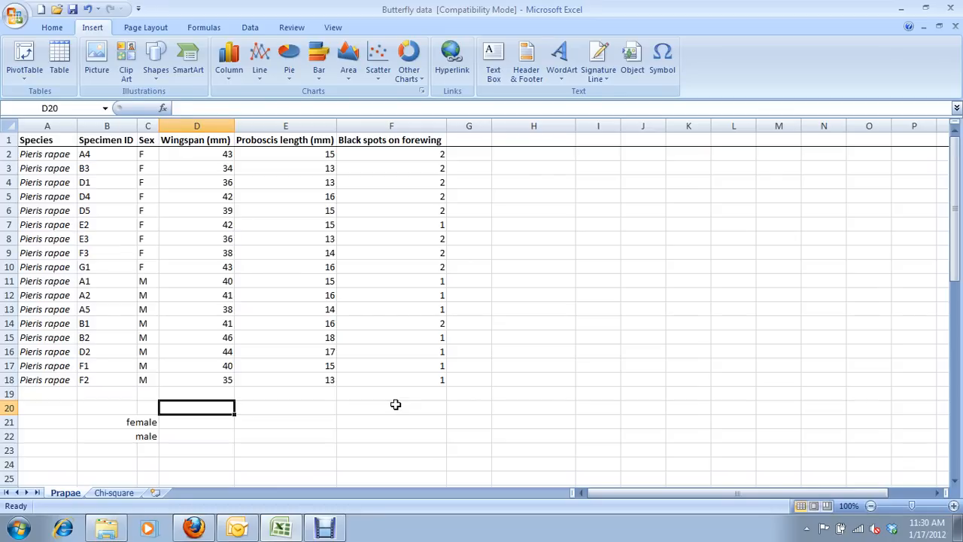
pyautogui.write('average')
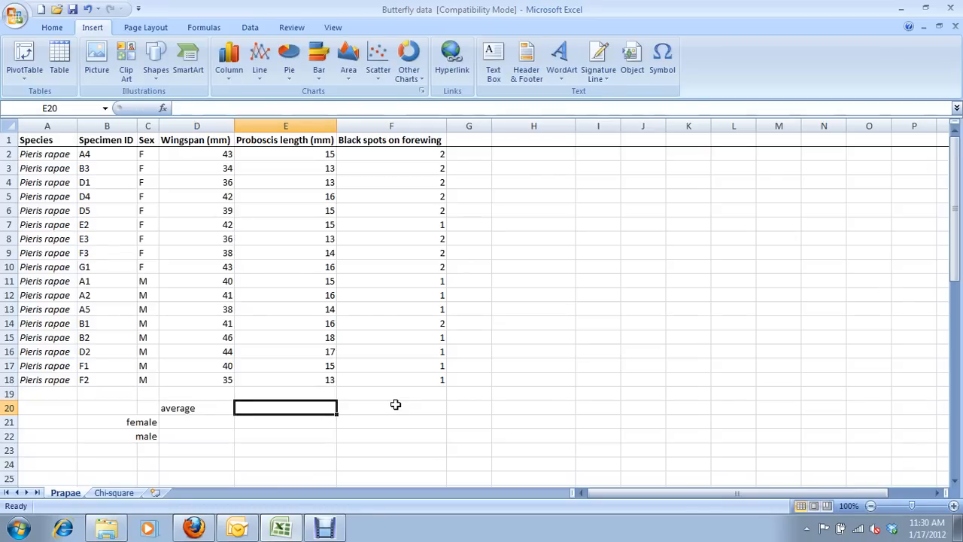
pyautogui.write('standard deviation')
pyautogui.click(392, 408)
pyautogui.write('standard error')
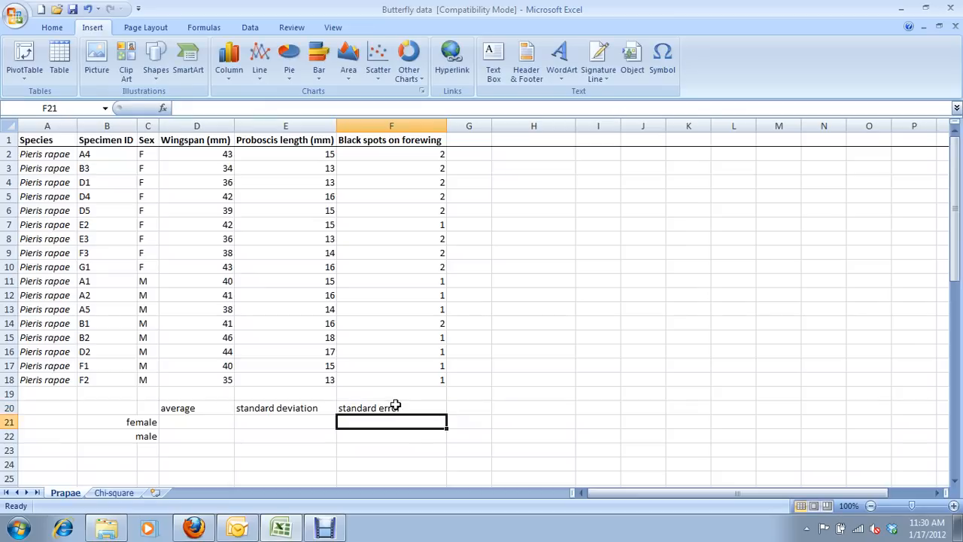
pyautogui.click(197, 421)
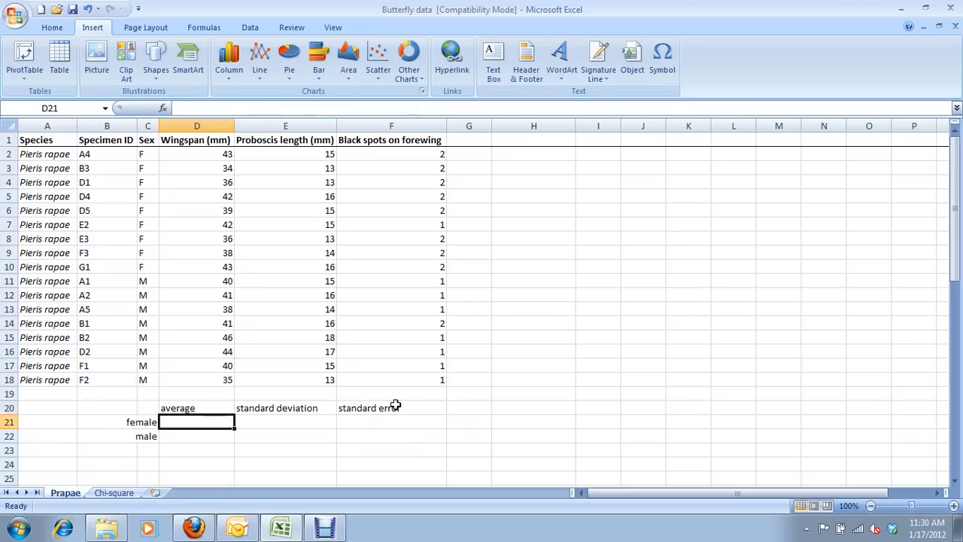
pyautogui.moveTo(164, 108)
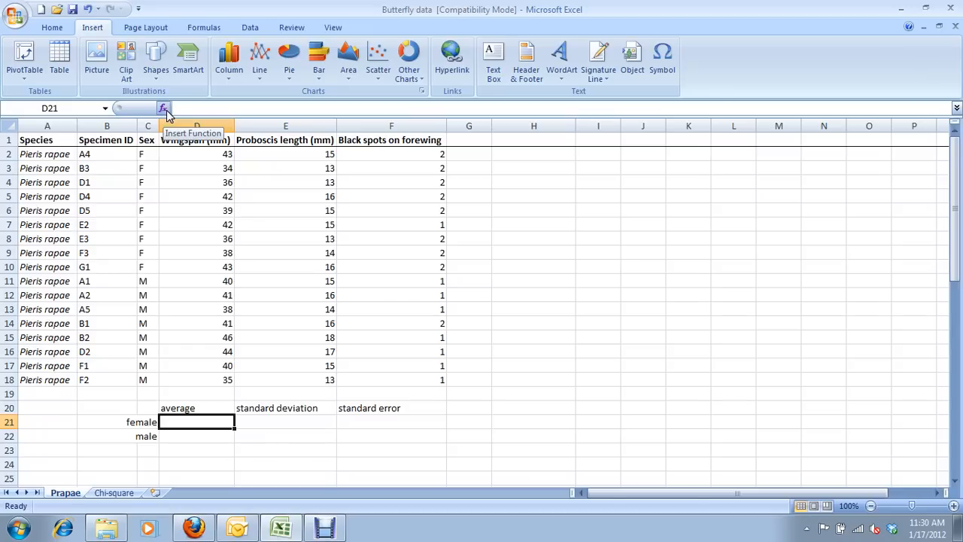
# Search Insert Function for 'average' and insert AVERAGE into the female average cell
pyautogui.click(164, 107)
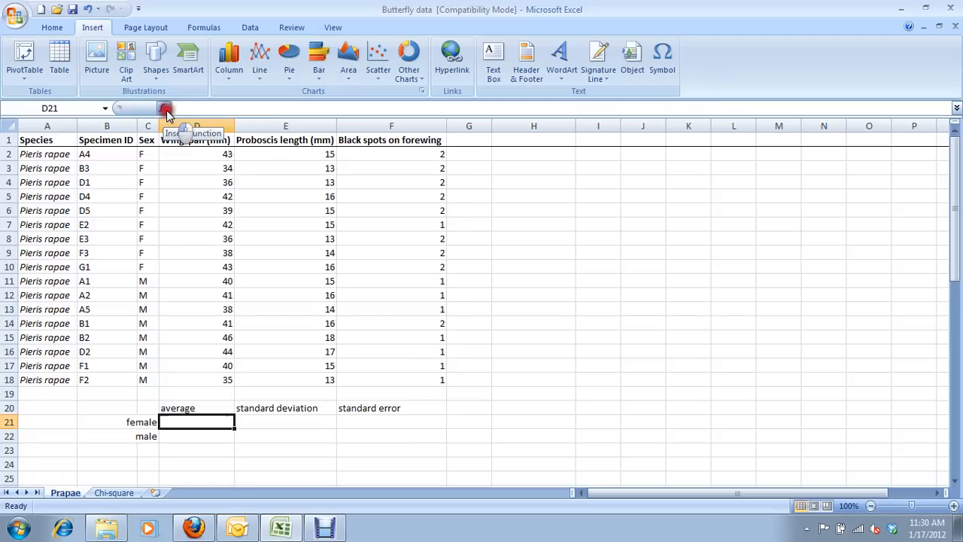
pyautogui.click(165, 108)
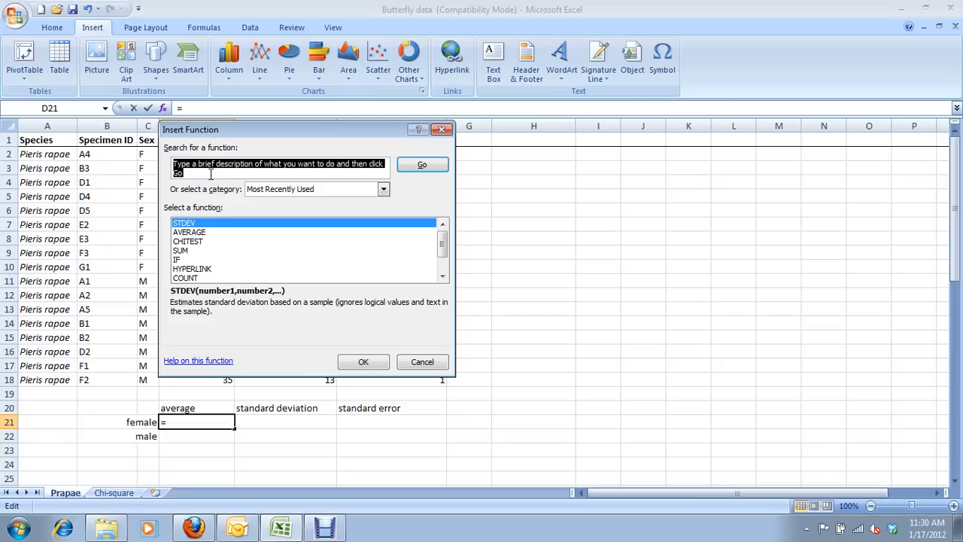
pyautogui.write('average')
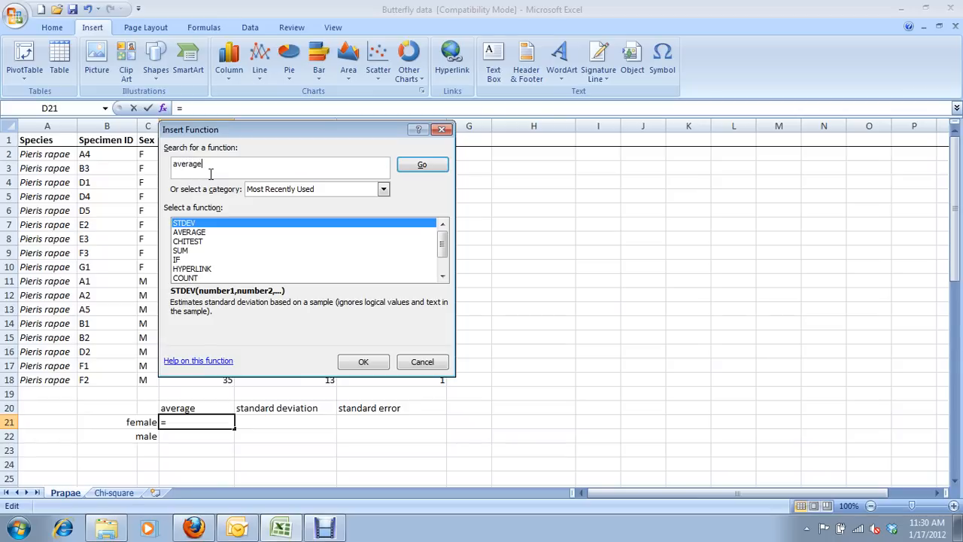
pyautogui.click(422, 164)
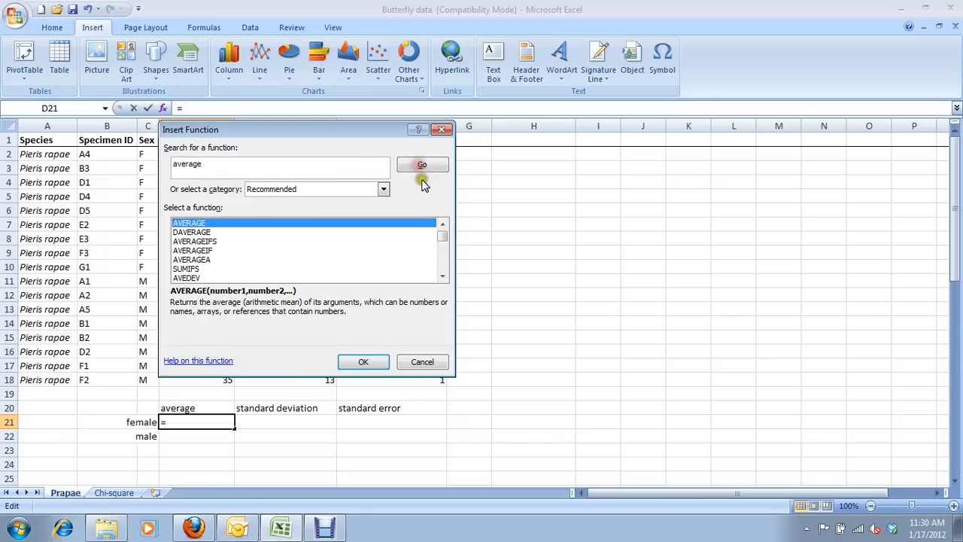
pyautogui.moveTo(284, 231)
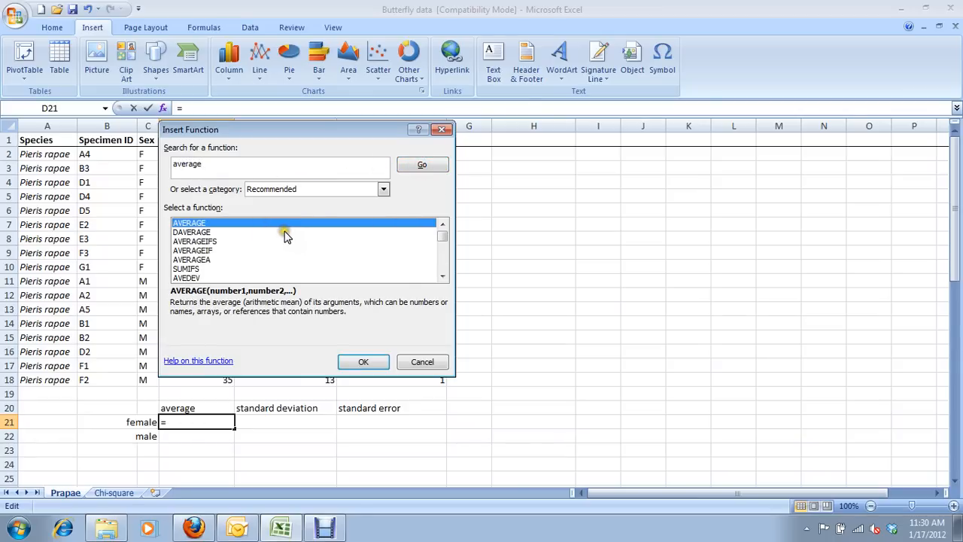
pyautogui.click(443, 236)
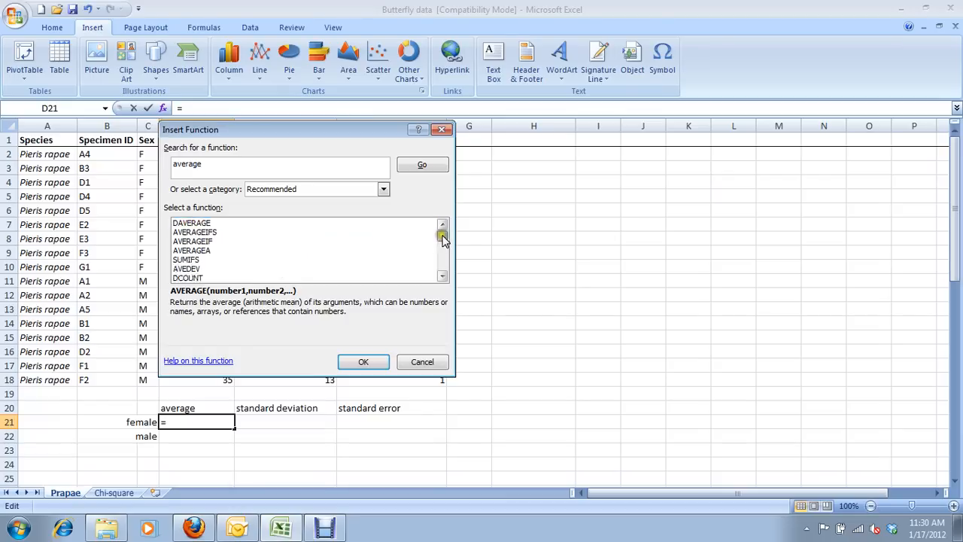
pyautogui.click(442, 223)
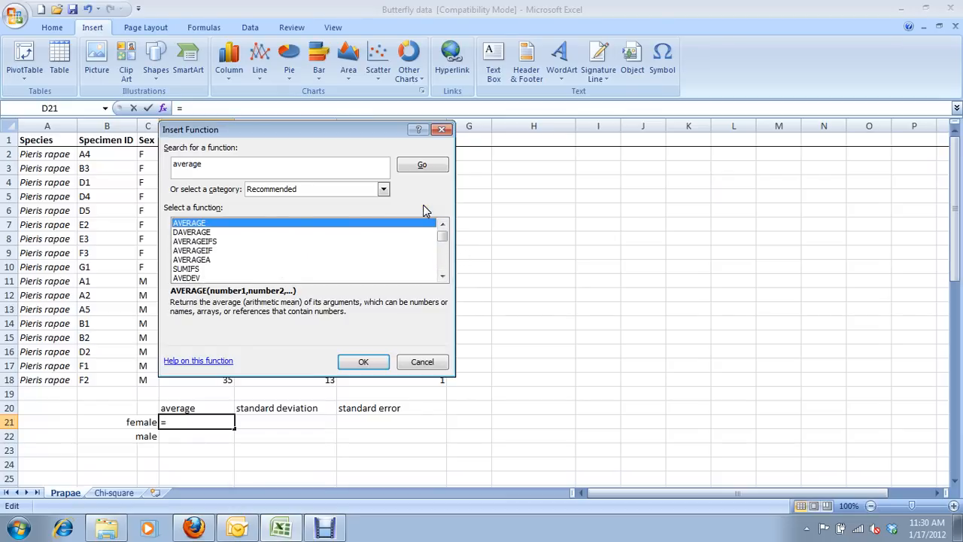
pyautogui.click(191, 259)
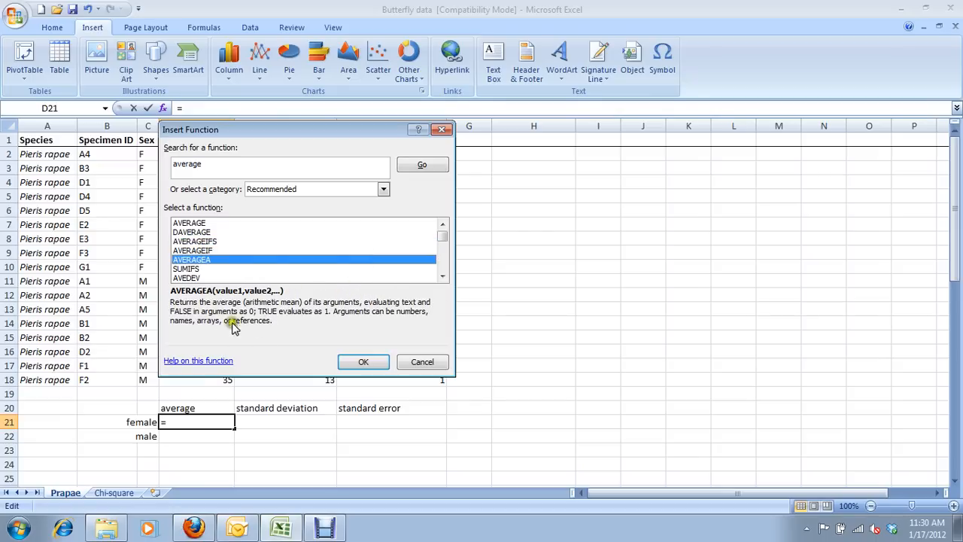
pyautogui.moveTo(252, 308)
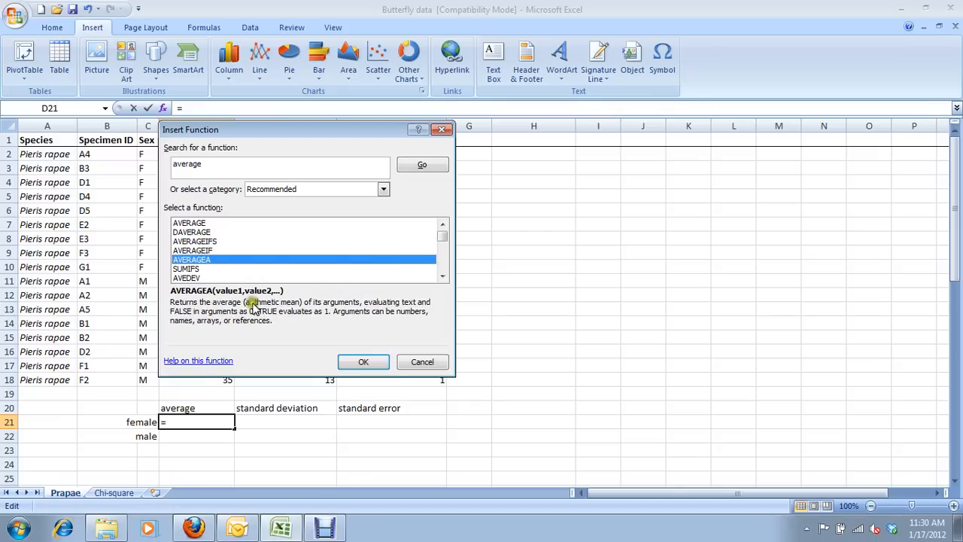
pyautogui.moveTo(253, 309)
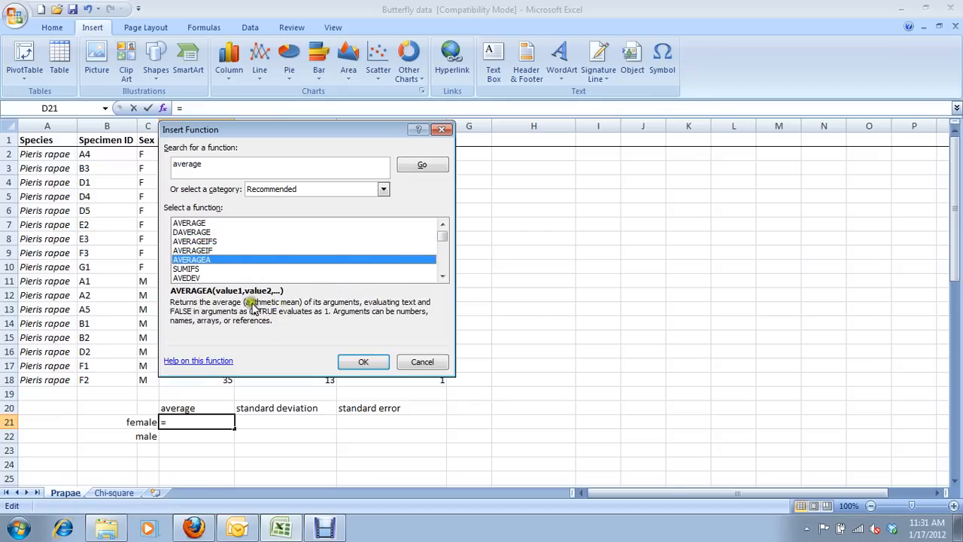
pyautogui.click(185, 269)
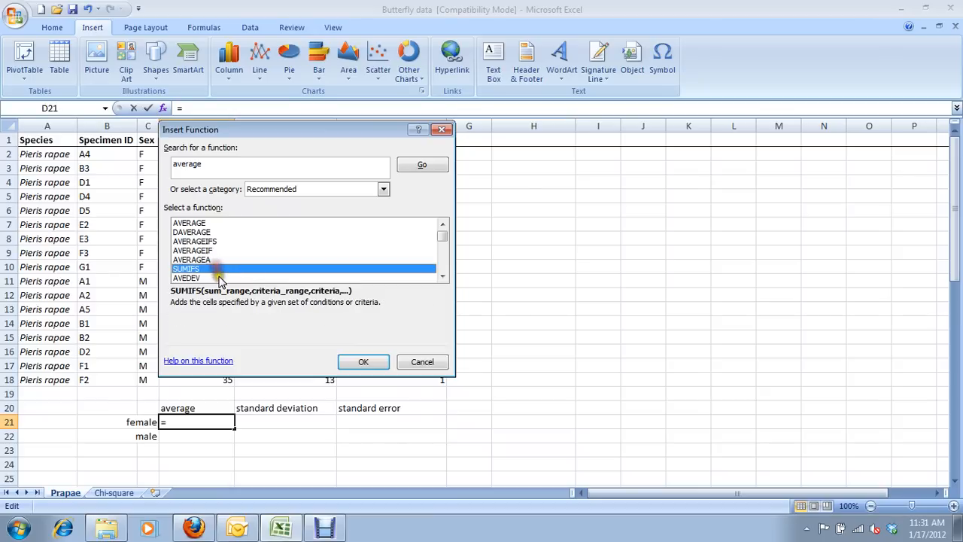
pyautogui.click(189, 222)
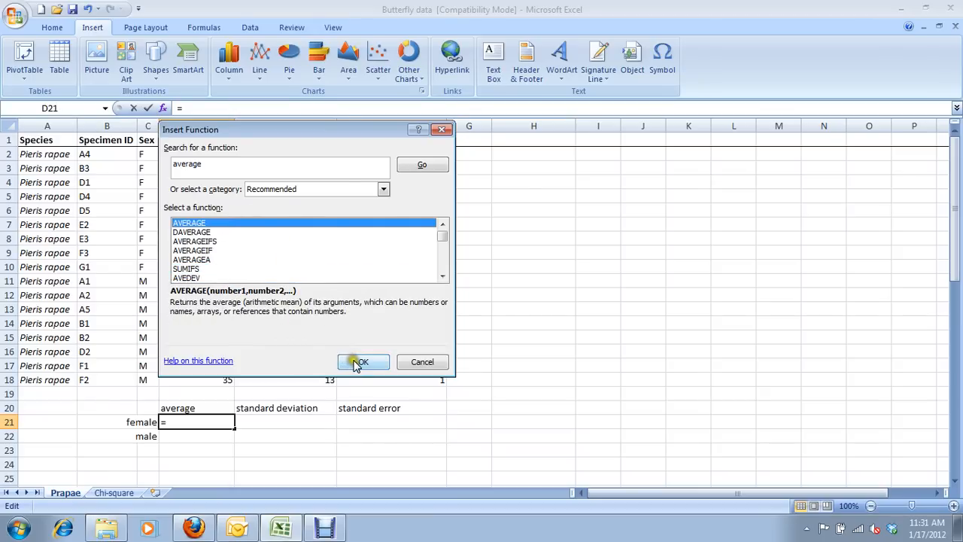
pyautogui.click(362, 362)
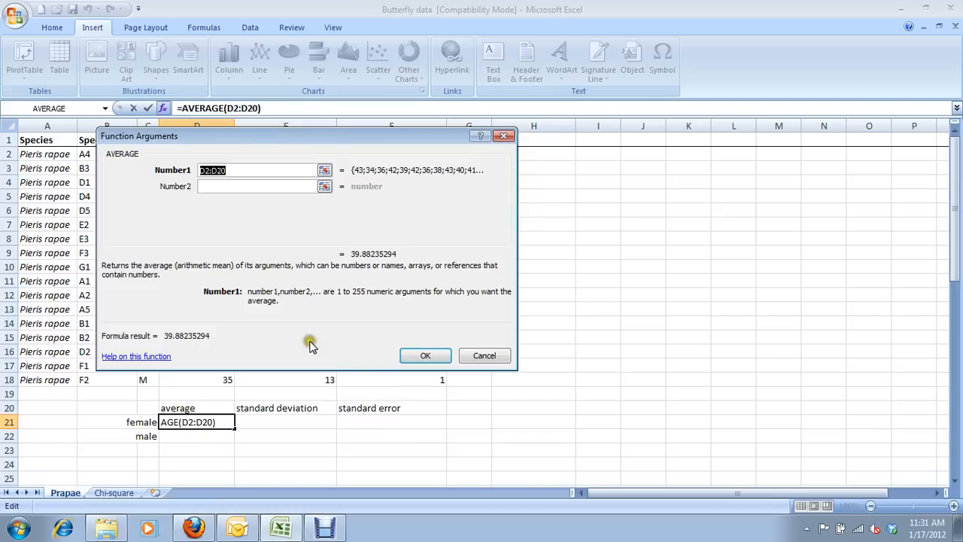
# Set AVERAGE's Number1 to the female wingspans D2:D10, giving 39.2222
pyautogui.moveTo(309, 136); pyautogui.dragTo(466, 136)
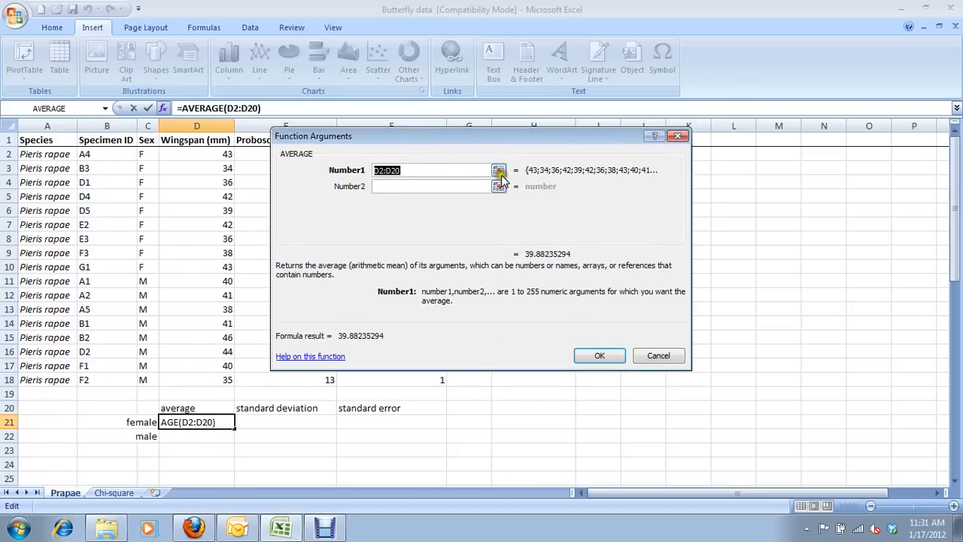
pyautogui.click(499, 170)
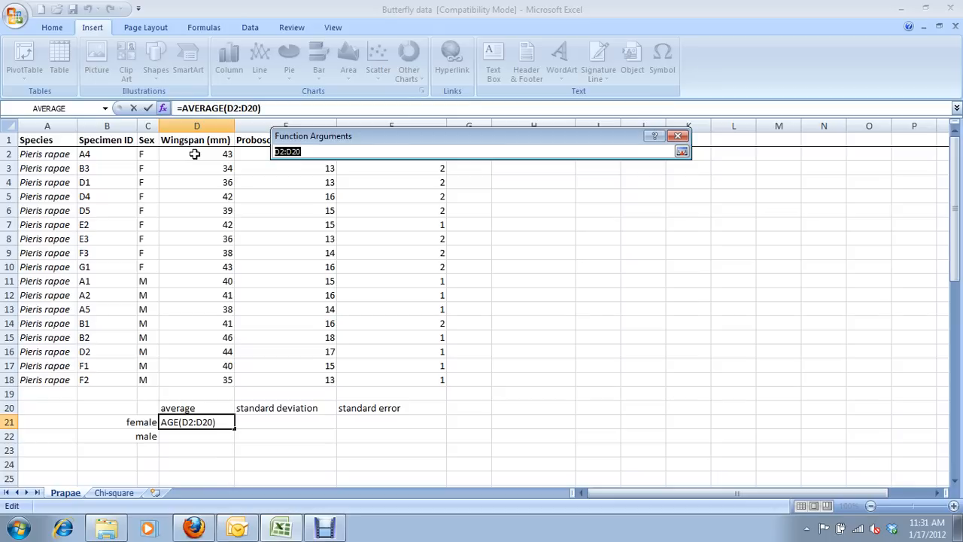
pyautogui.moveTo(196, 154); pyautogui.dragTo(196, 224)
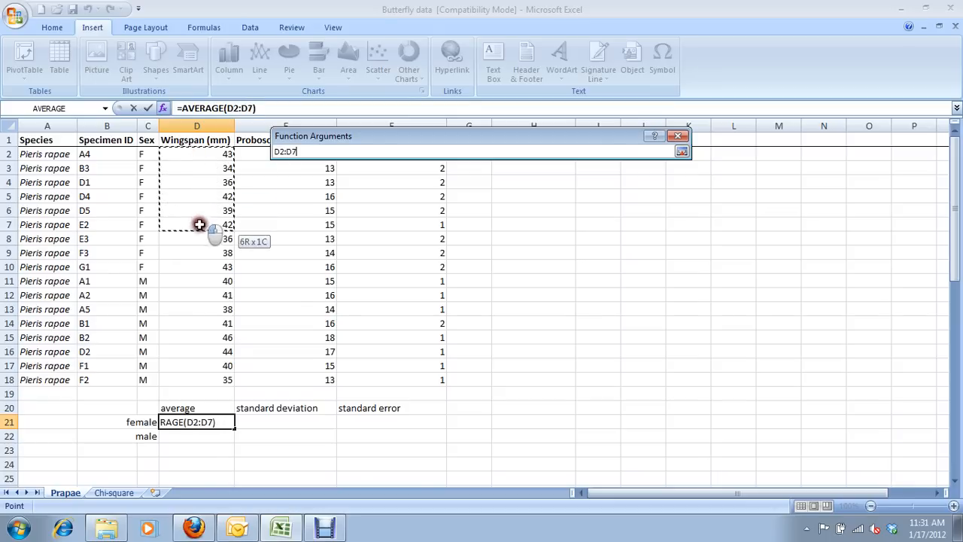
pyautogui.moveTo(197, 224); pyautogui.dragTo(197, 267)
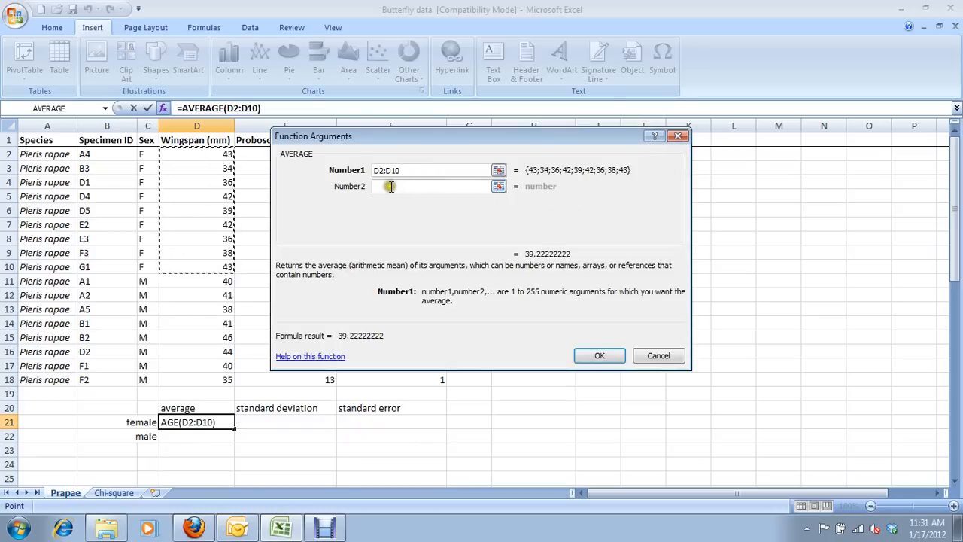
pyautogui.moveTo(406, 197)
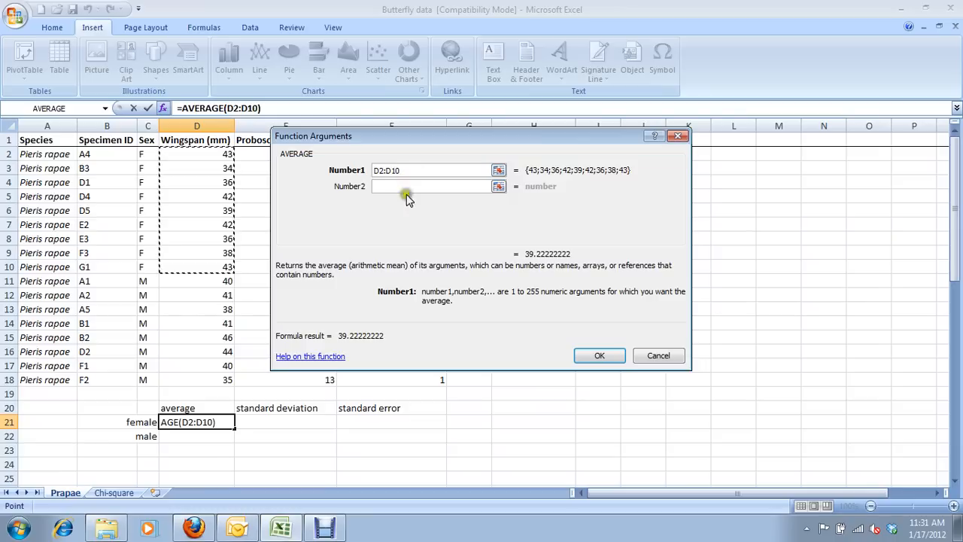
pyautogui.click(600, 355)
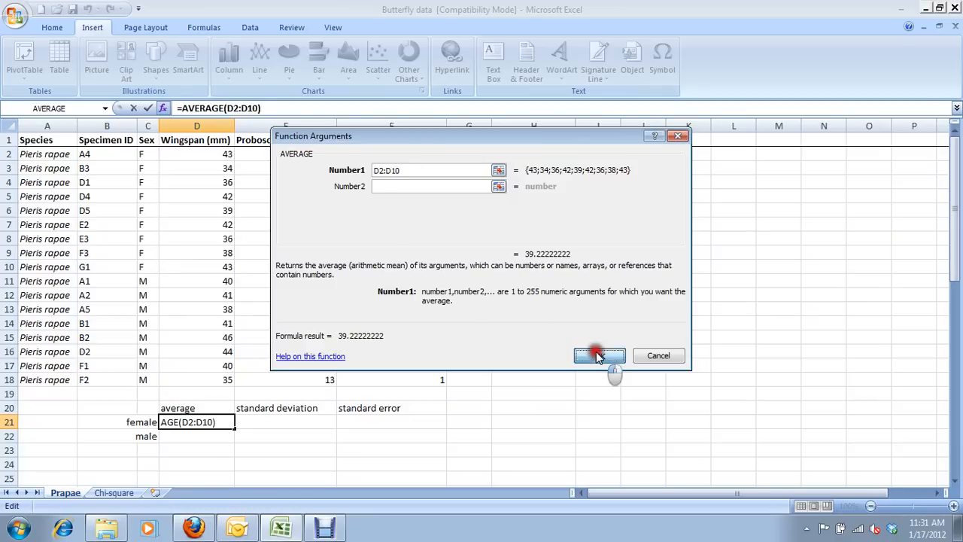
pyautogui.click(600, 356)
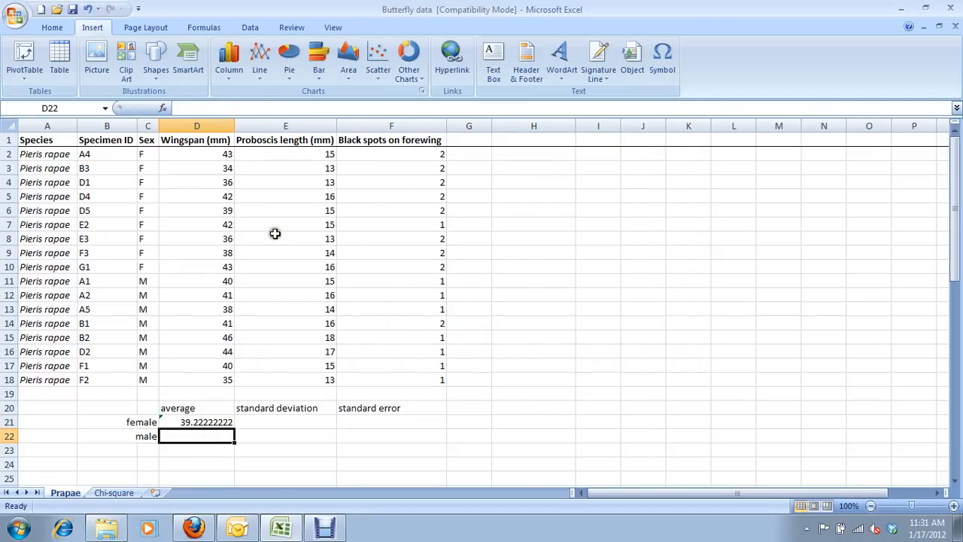
pyautogui.moveTo(286, 285)
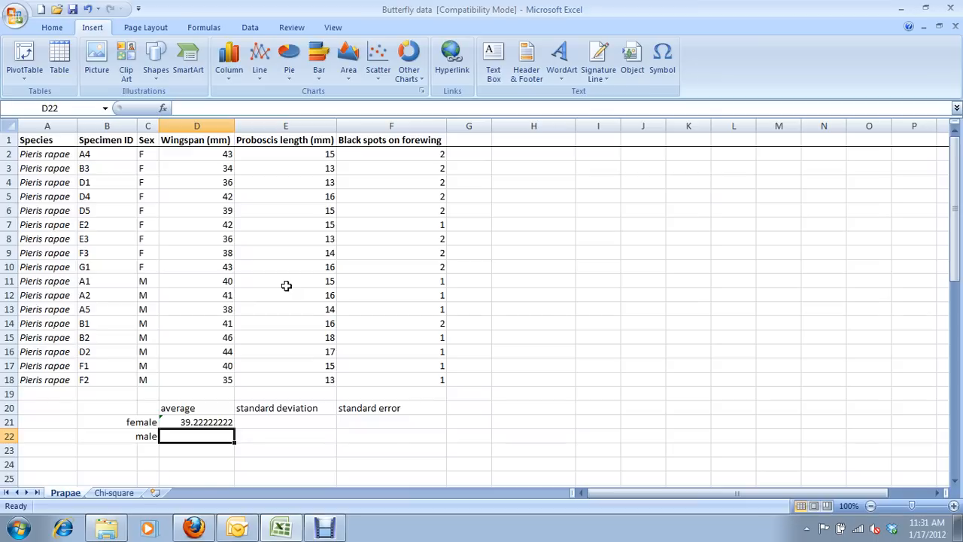
pyautogui.moveTo(163, 108)
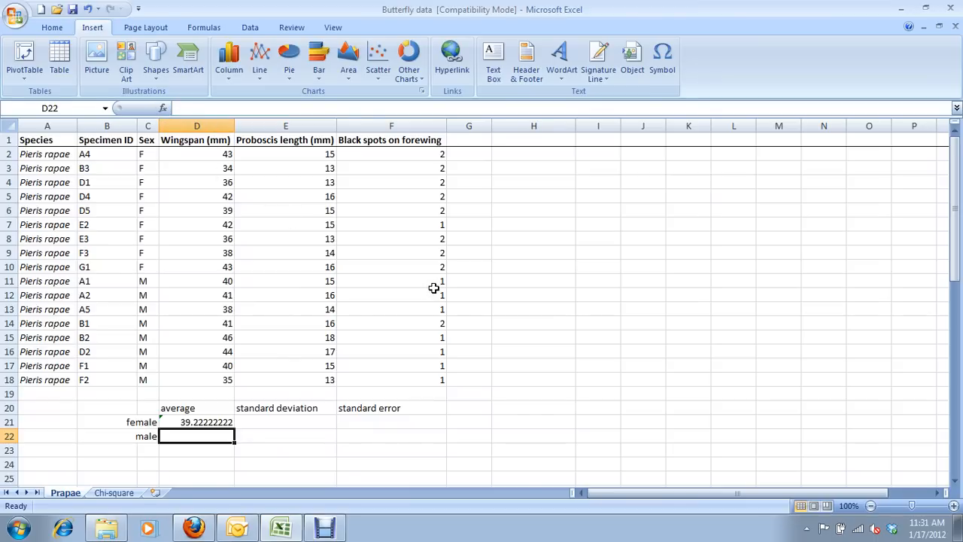
# Enter =AVERAGE(D11:D18) in the male average cell, giving 40.625
pyautogui.write('=')
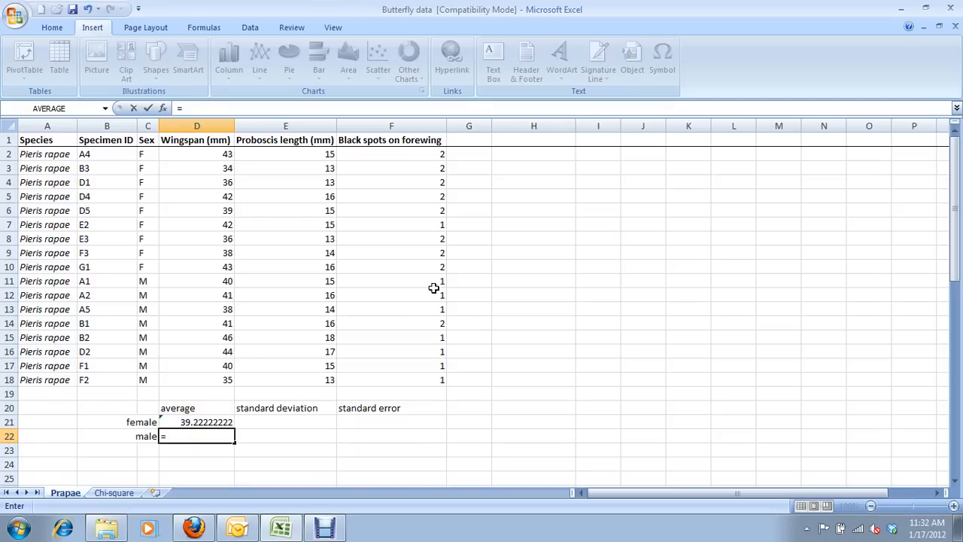
pyautogui.write('aver')
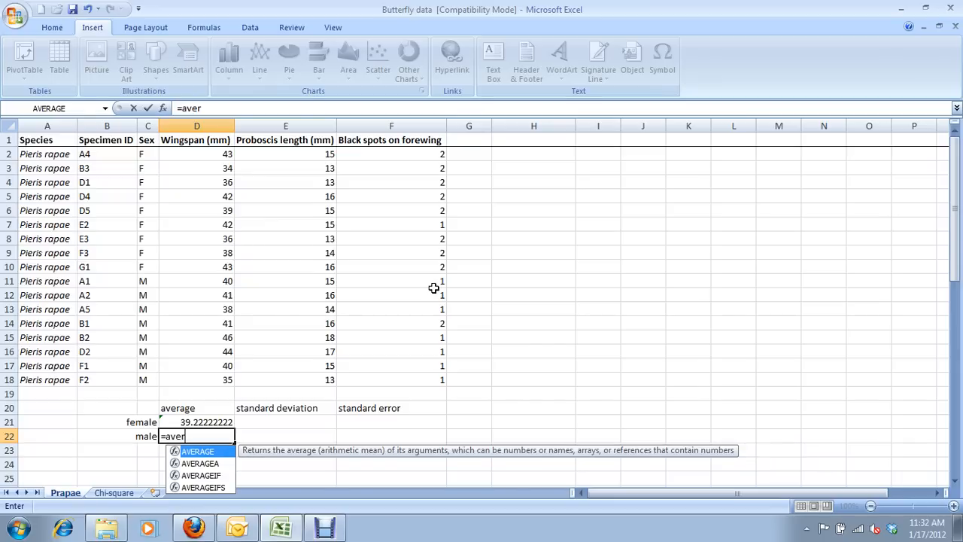
pyautogui.write('AVERAGE(')
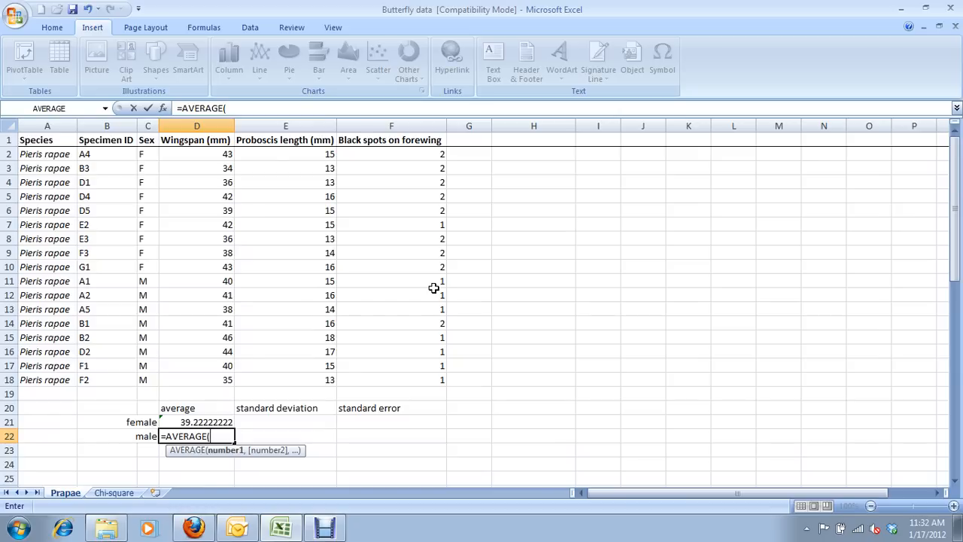
pyautogui.moveTo(392, 407)
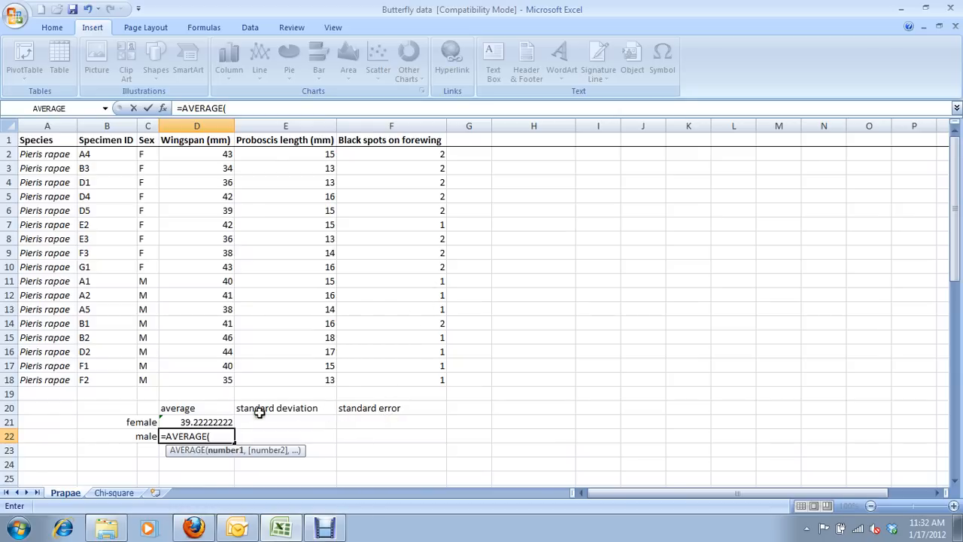
pyautogui.moveTo(256, 422)
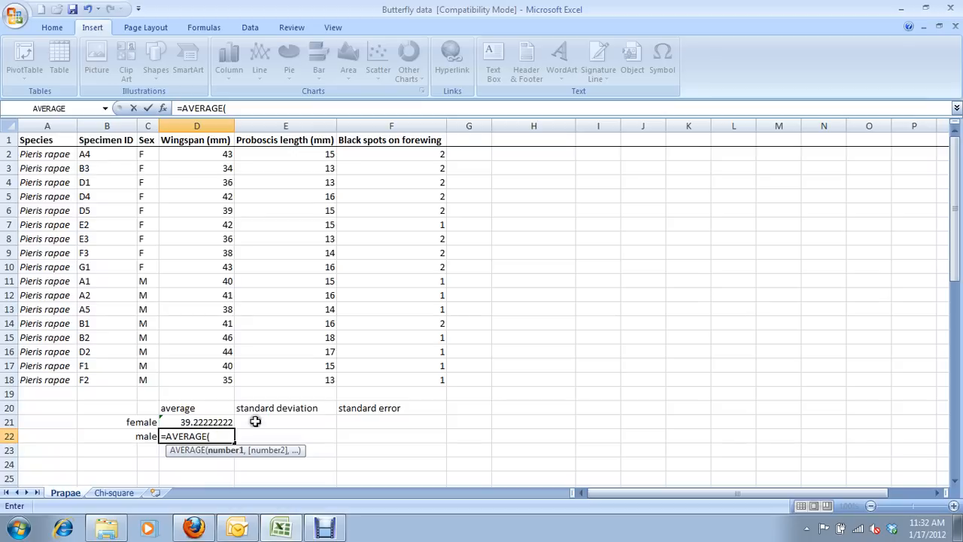
pyautogui.moveTo(255, 437)
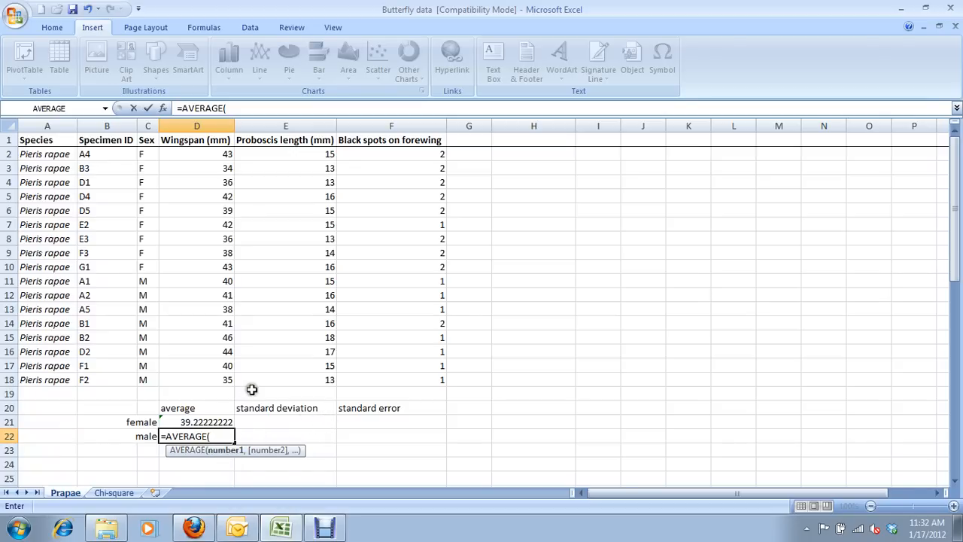
pyautogui.moveTo(196, 337); pyautogui.dragTo(196, 380)
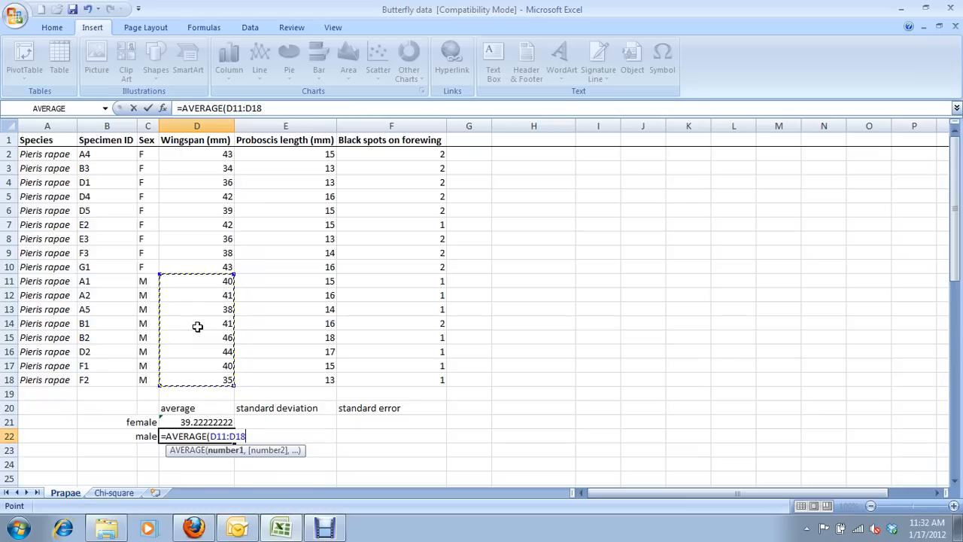
pyautogui.press('enter')
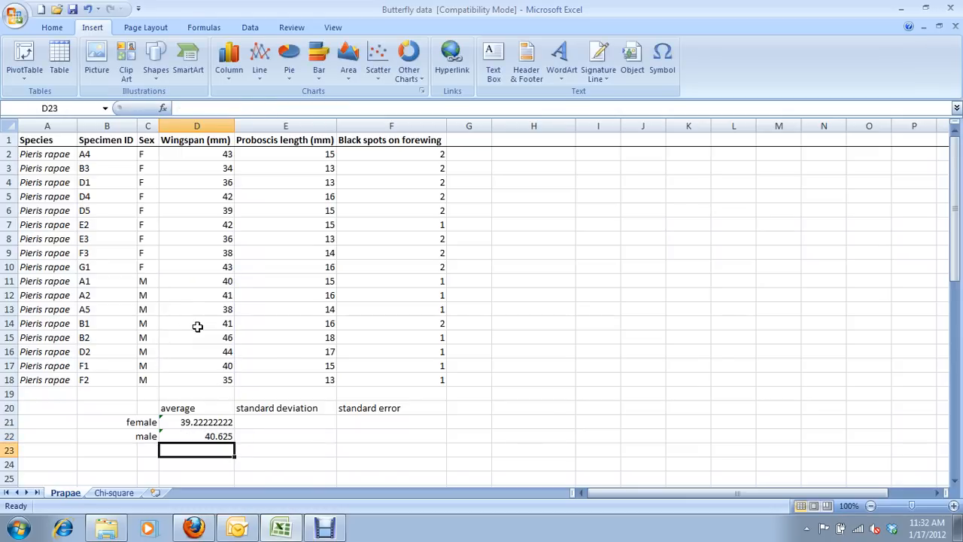
pyautogui.click(285, 436)
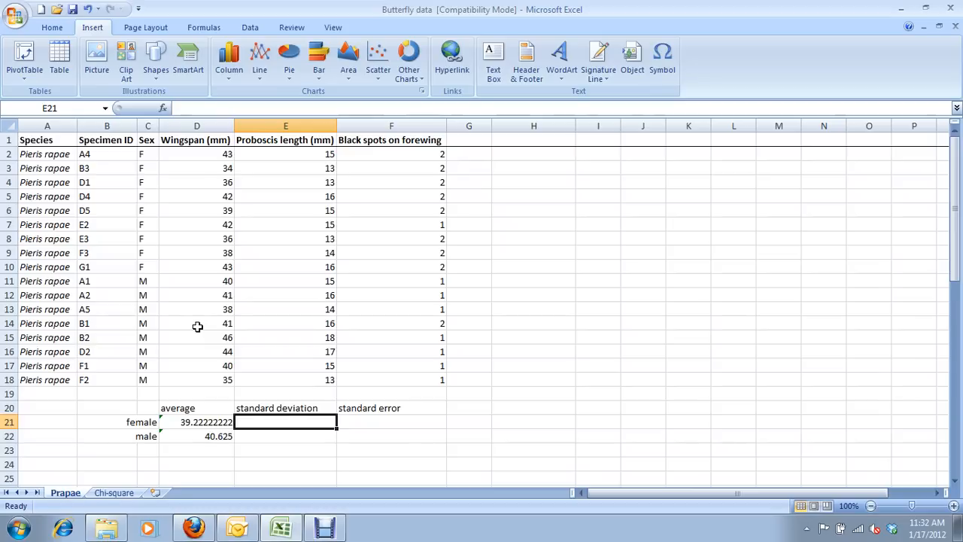
pyautogui.moveTo(313, 407)
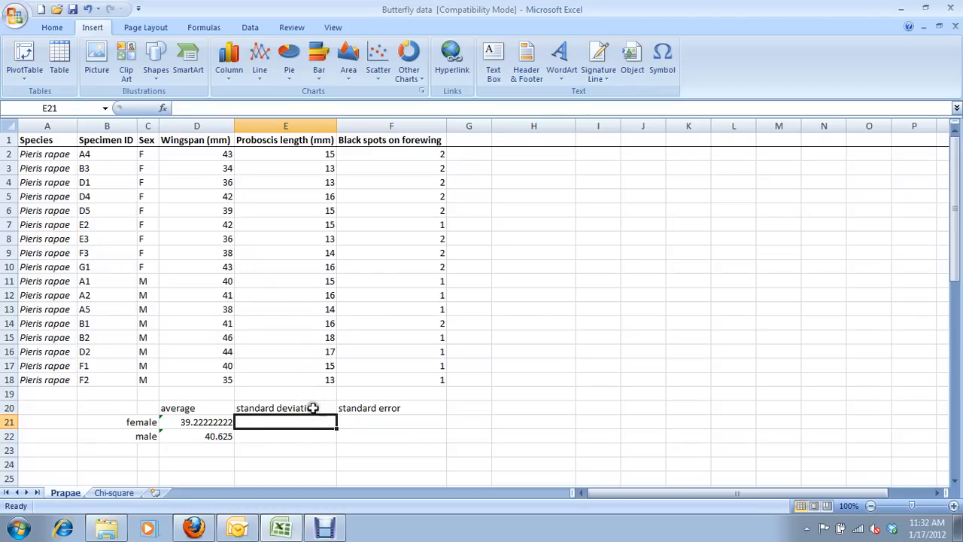
pyautogui.moveTo(285, 407); pyautogui.dragTo(286, 435)
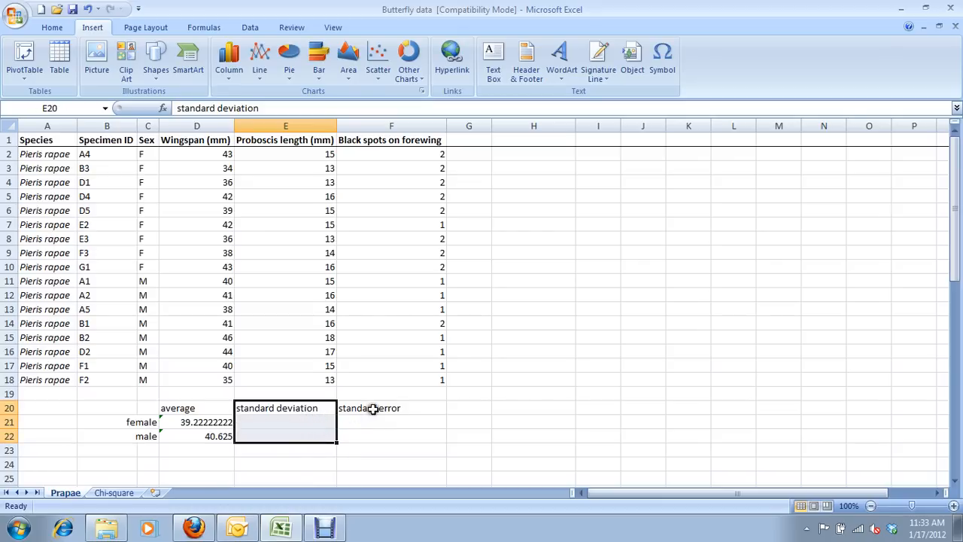
pyautogui.moveTo(418, 408)
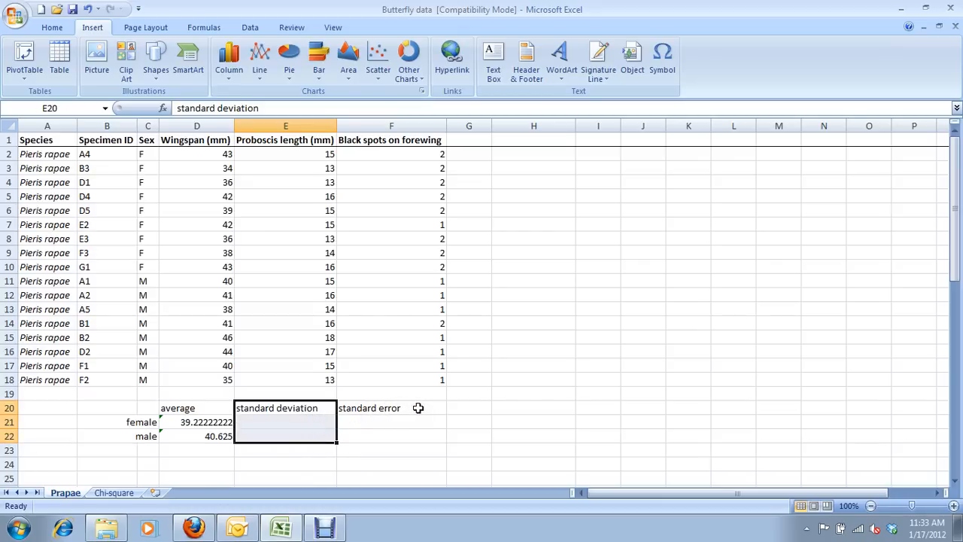
pyautogui.click(392, 407)
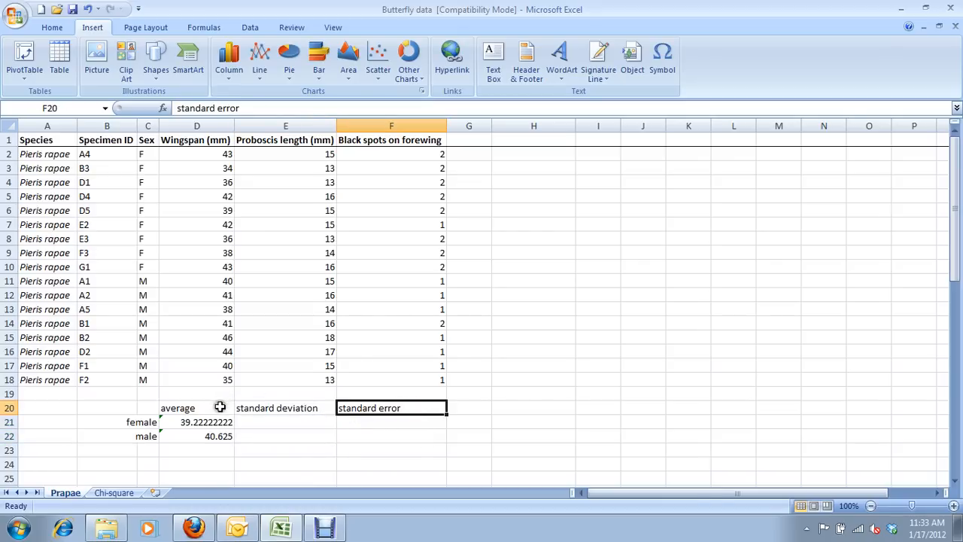
pyautogui.moveTo(391, 408); pyautogui.dragTo(391, 422)
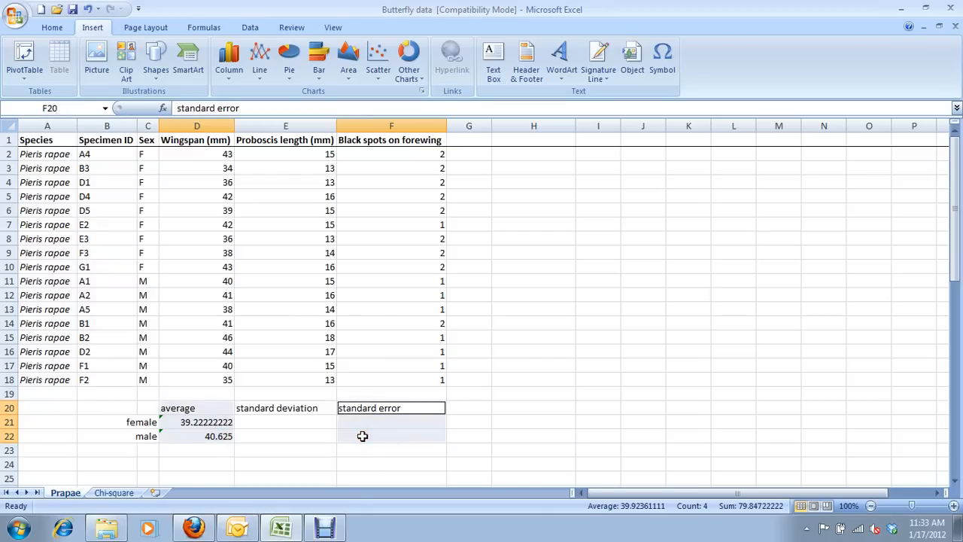
pyautogui.moveTo(310, 422)
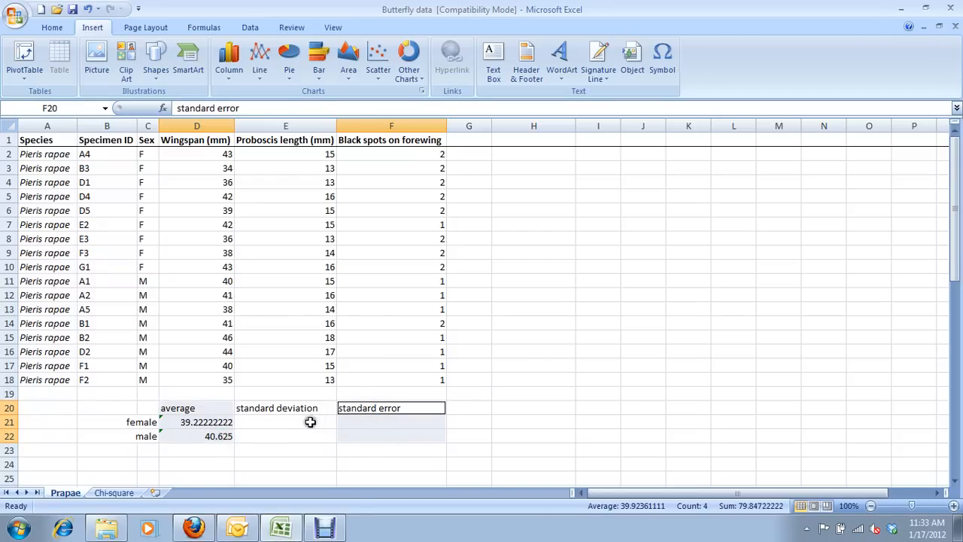
pyautogui.click(286, 421)
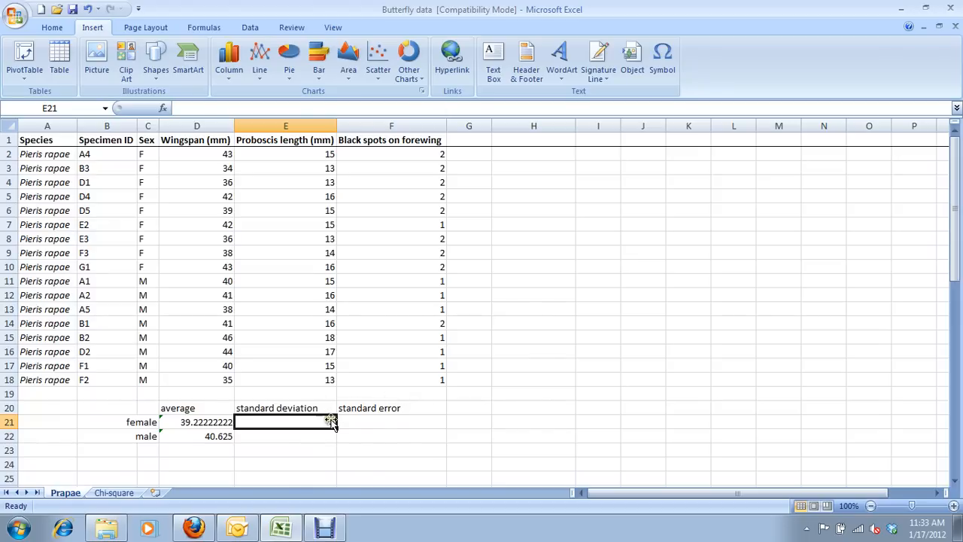
pyautogui.moveTo(374, 422)
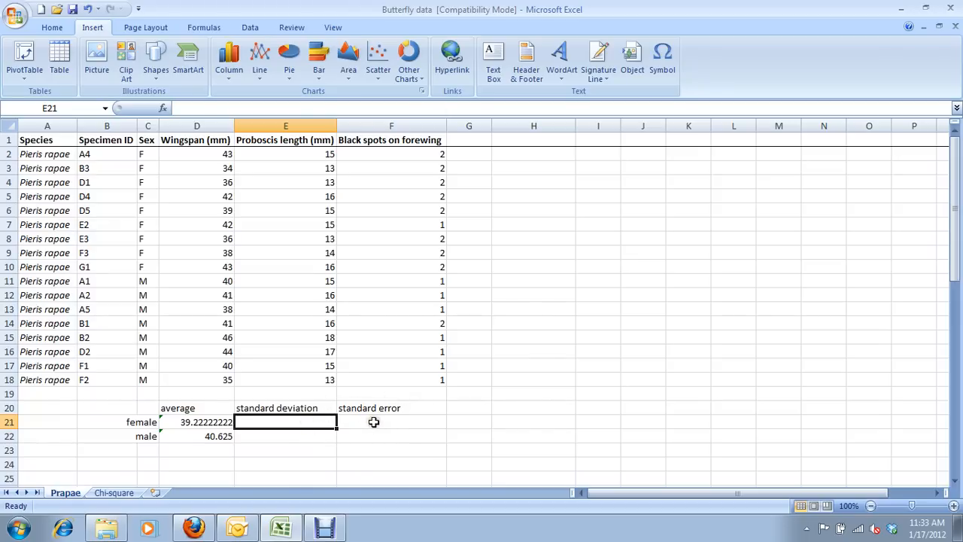
pyautogui.moveTo(307, 436)
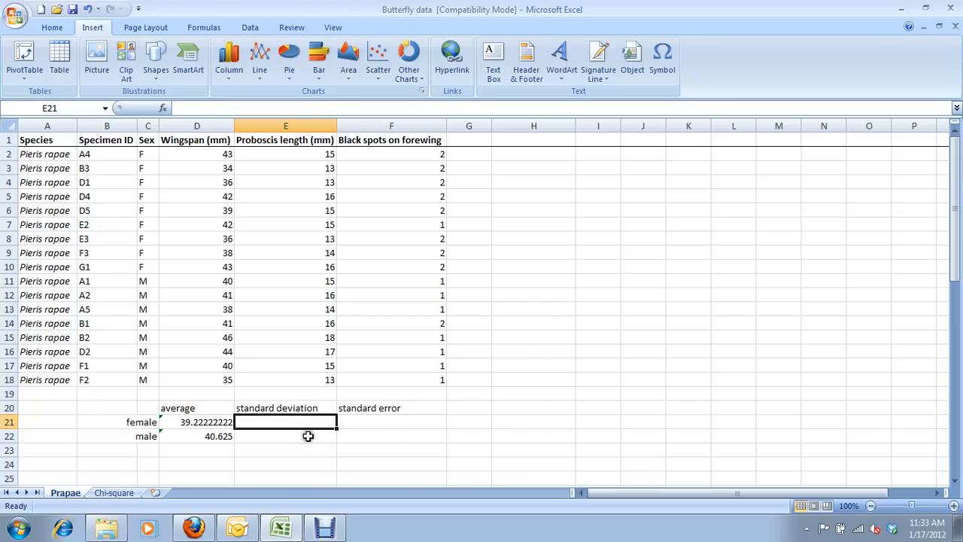
pyautogui.moveTo(293, 386)
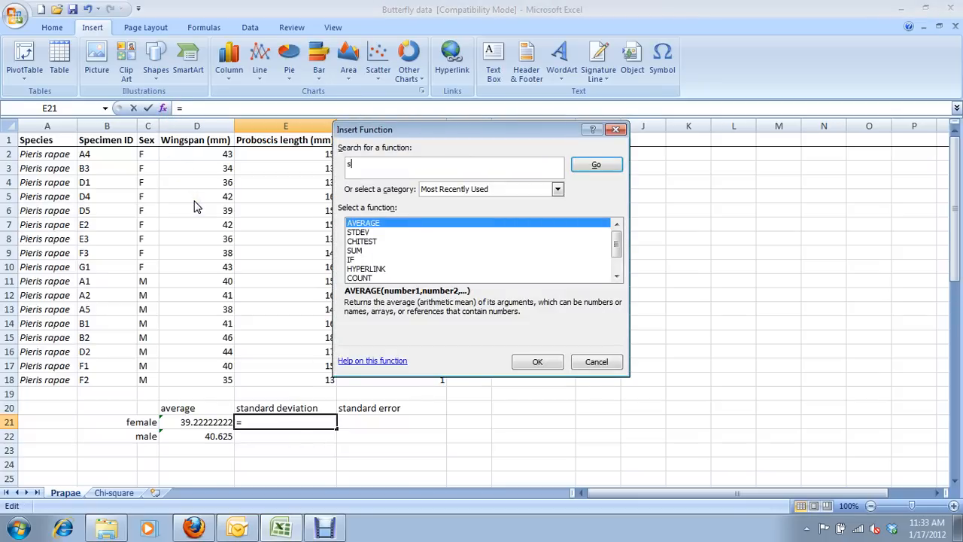
# Insert STDEV on D2:D10 for the female standard deviation, giving 3.419714088
pyautogui.write('standard deviation')
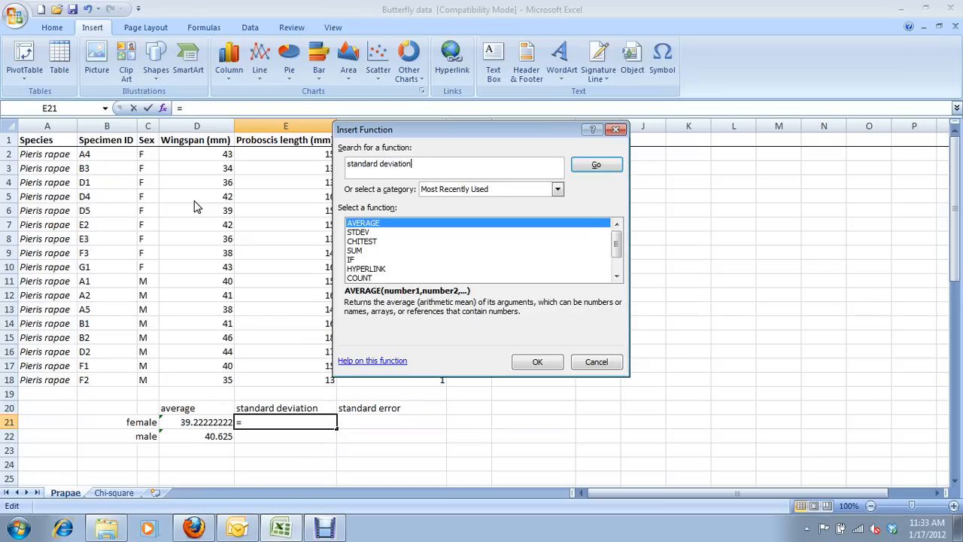
pyautogui.click(596, 164)
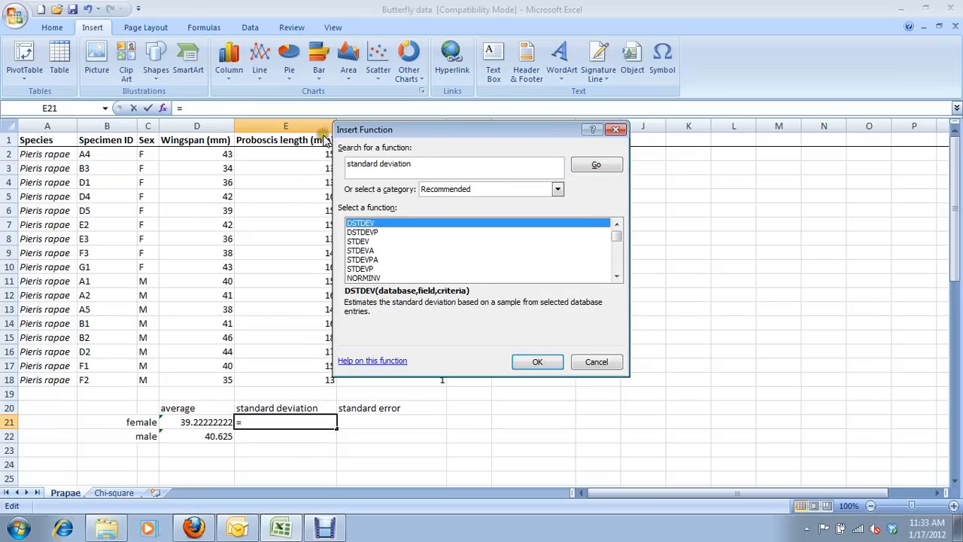
pyautogui.click(359, 241)
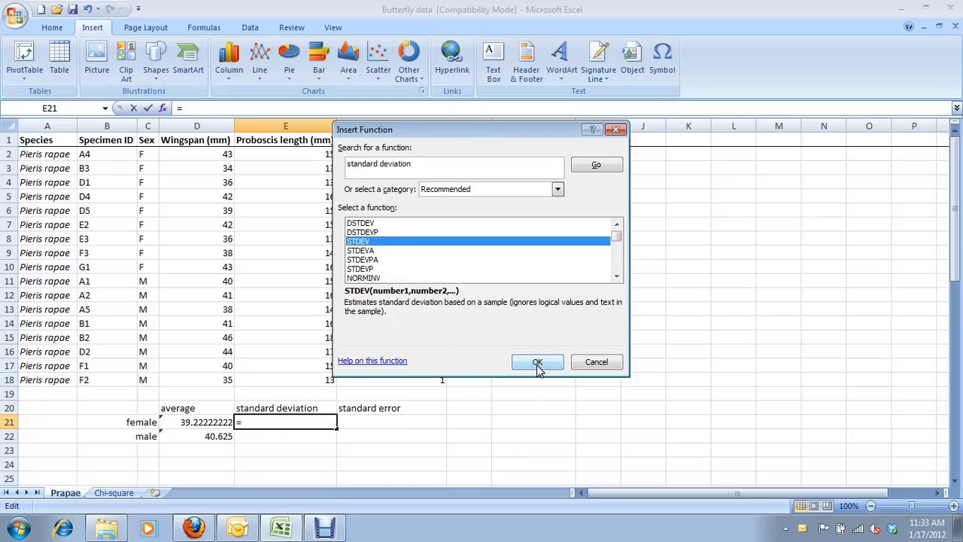
pyautogui.click(537, 362)
pyautogui.write('D2:D10')
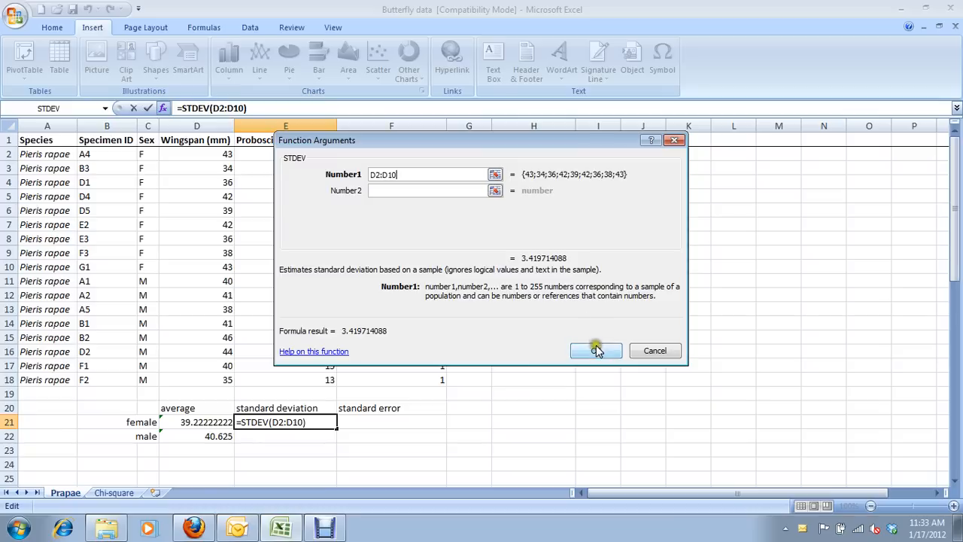
pyautogui.click(596, 350)
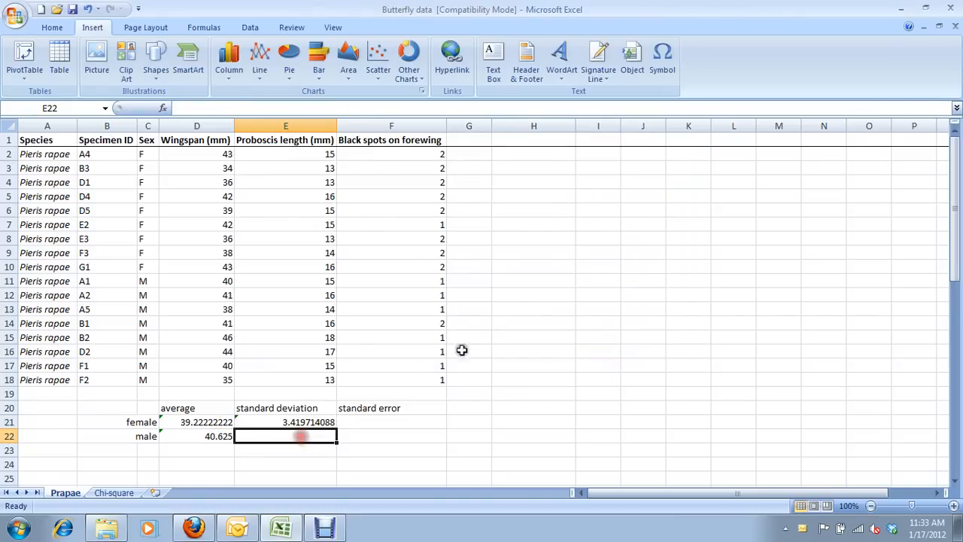
# Enter =STDEV(D11:D18) in the male standard deviation cell, giving 3.377974879
pyautogui.write('=stdev(')
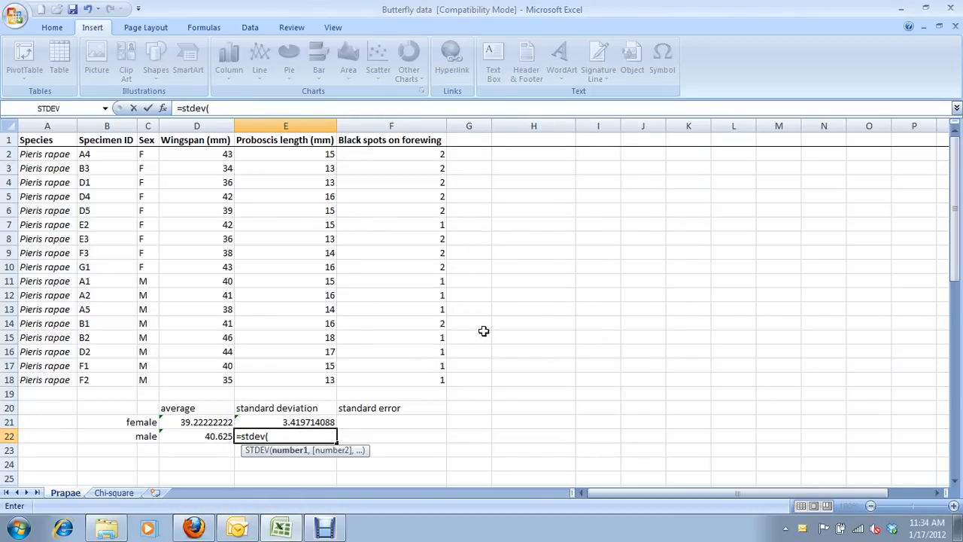
pyautogui.moveTo(197, 281); pyautogui.dragTo(197, 364)
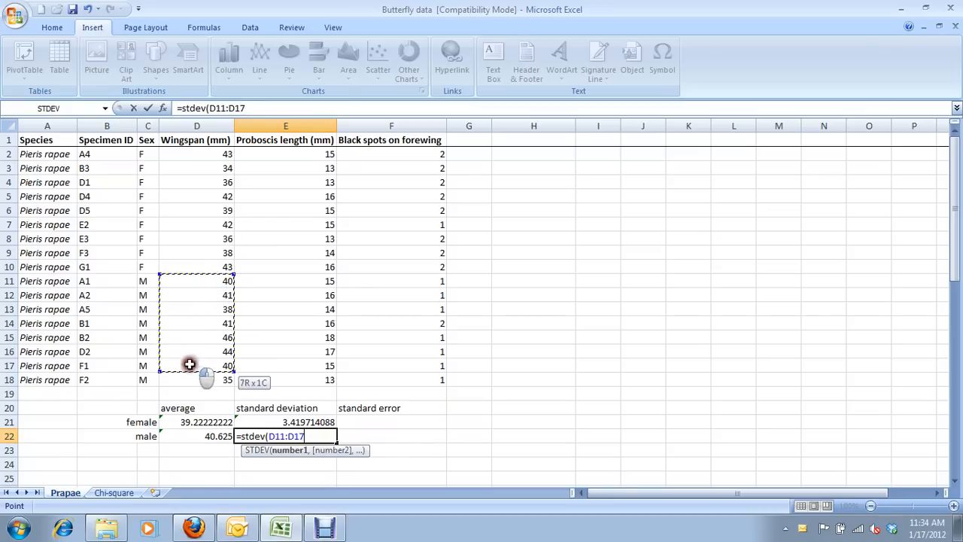
pyautogui.moveTo(189, 364); pyautogui.dragTo(196, 379)
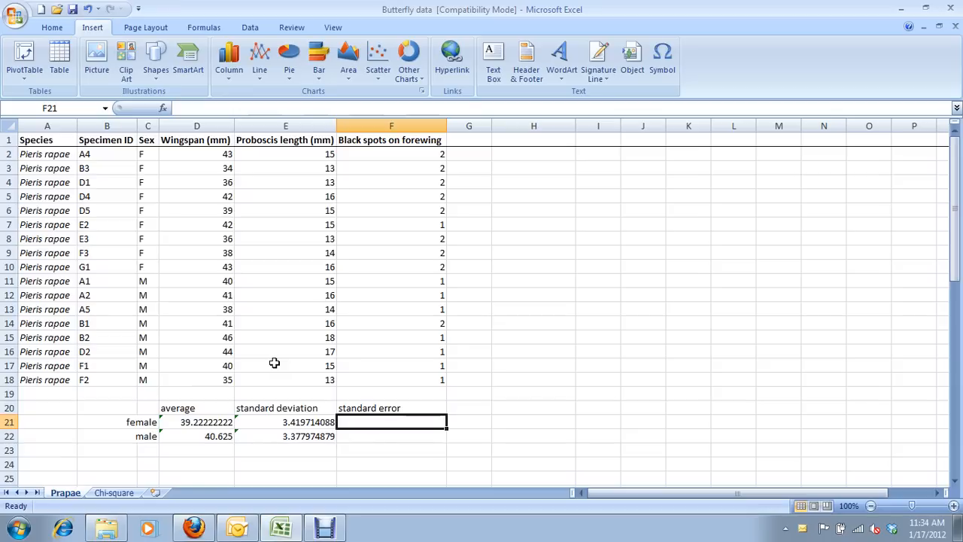
pyautogui.moveTo(365, 394)
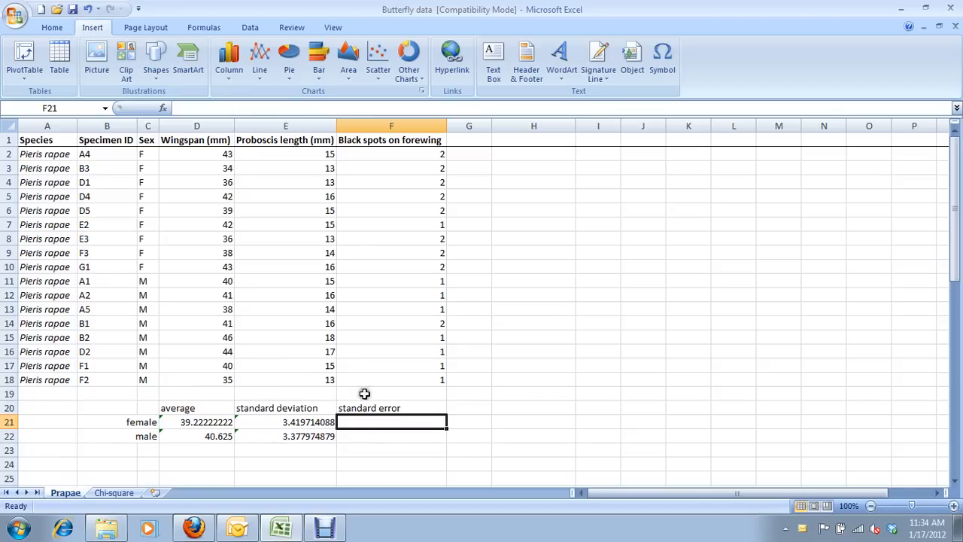
pyautogui.moveTo(396, 397)
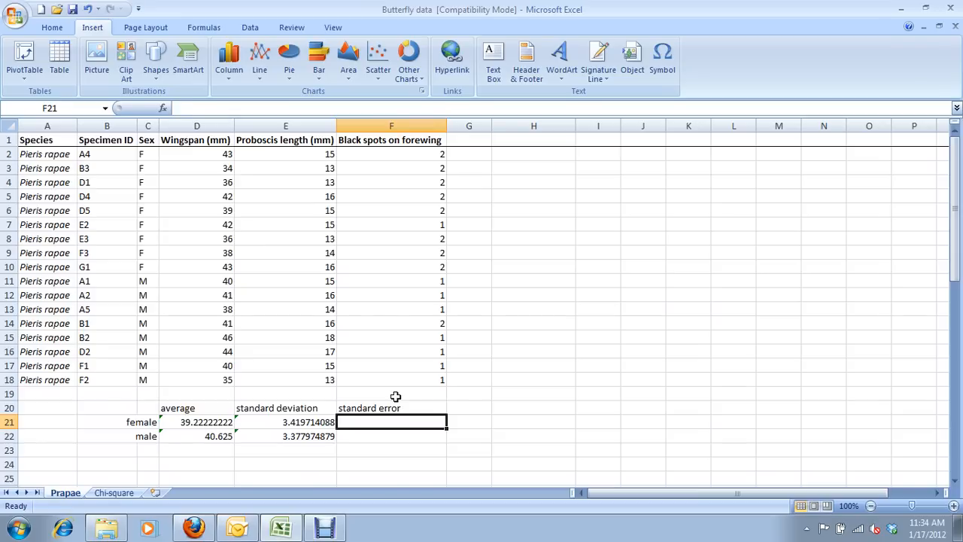
# Enter =E21/sqrt(9) as the female standard error, giving 1.139904696
pyautogui.write('=')
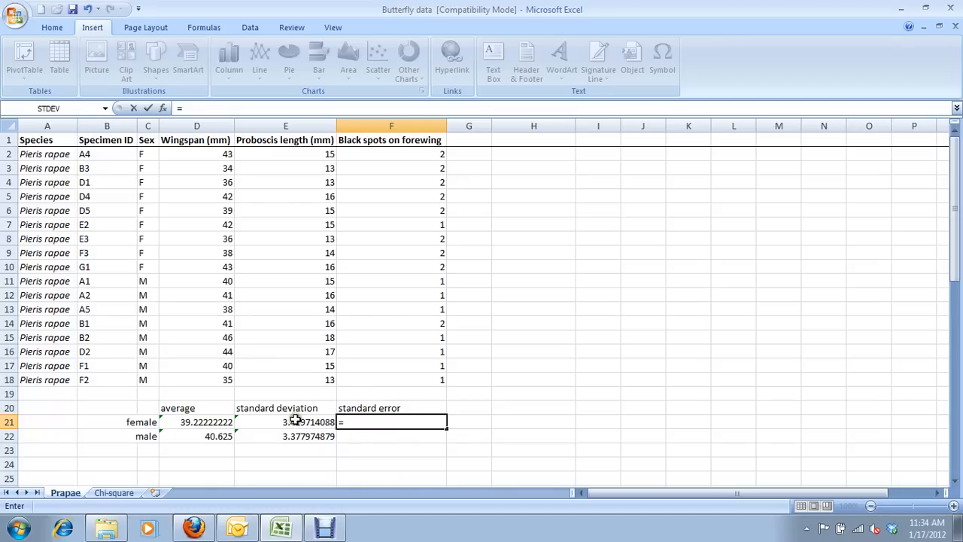
pyautogui.moveTo(262, 422)
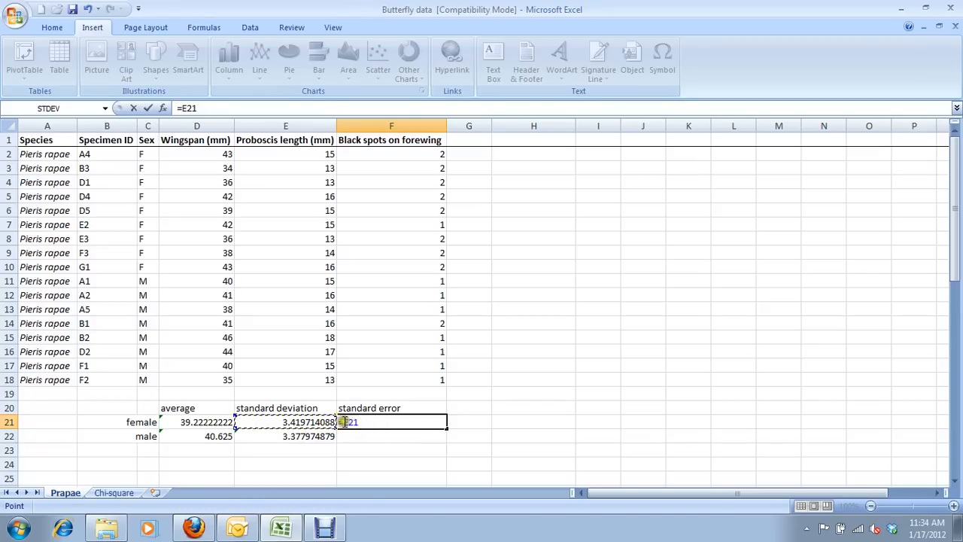
pyautogui.write('=E21')
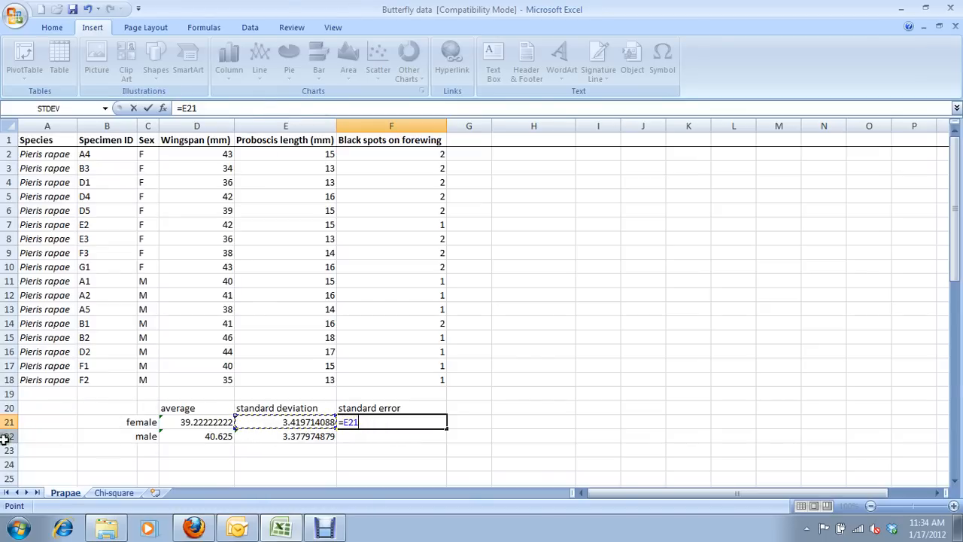
pyautogui.moveTo(270, 389)
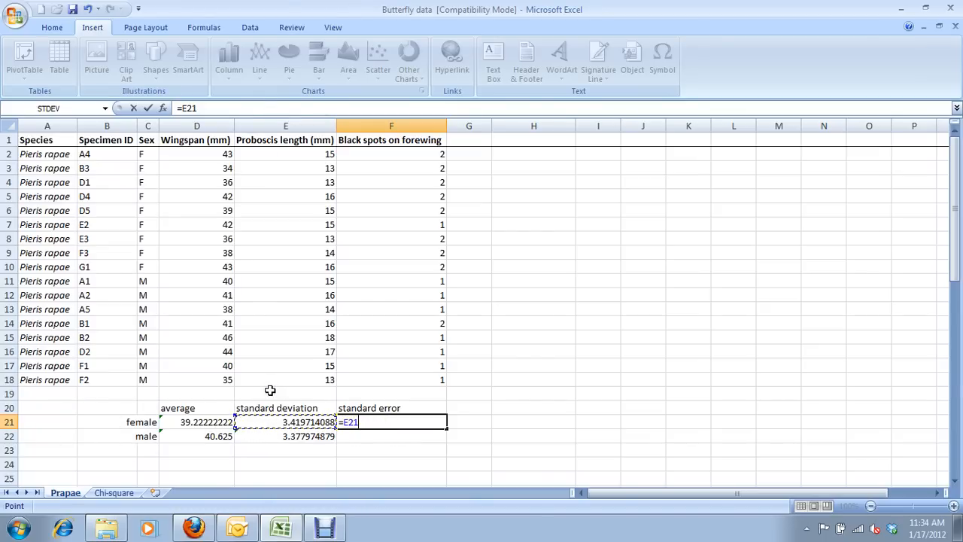
pyautogui.write('/')
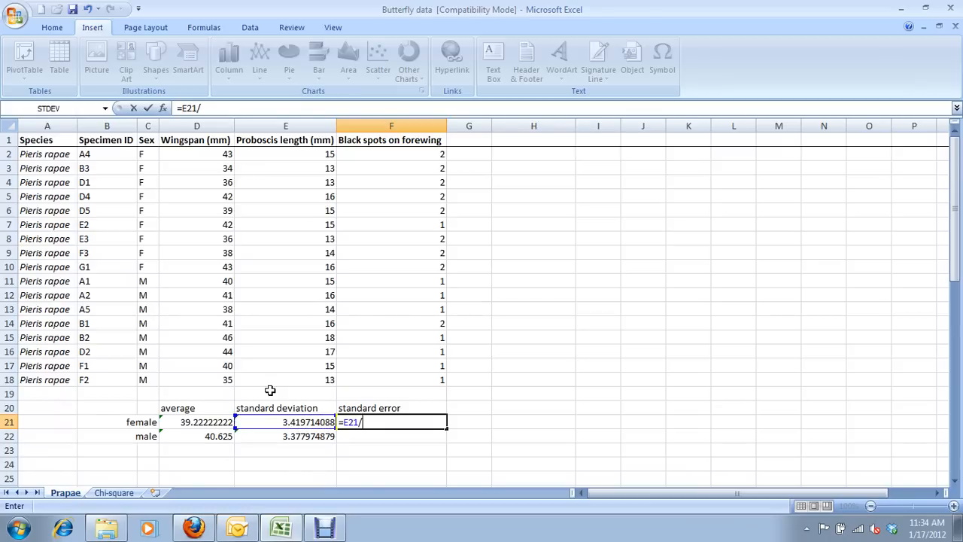
pyautogui.write('s')
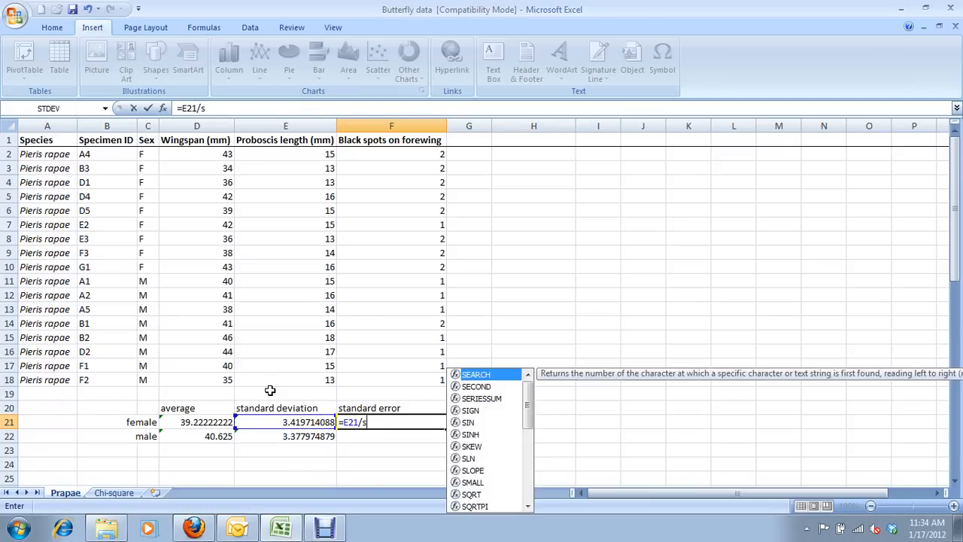
pyautogui.write('q')
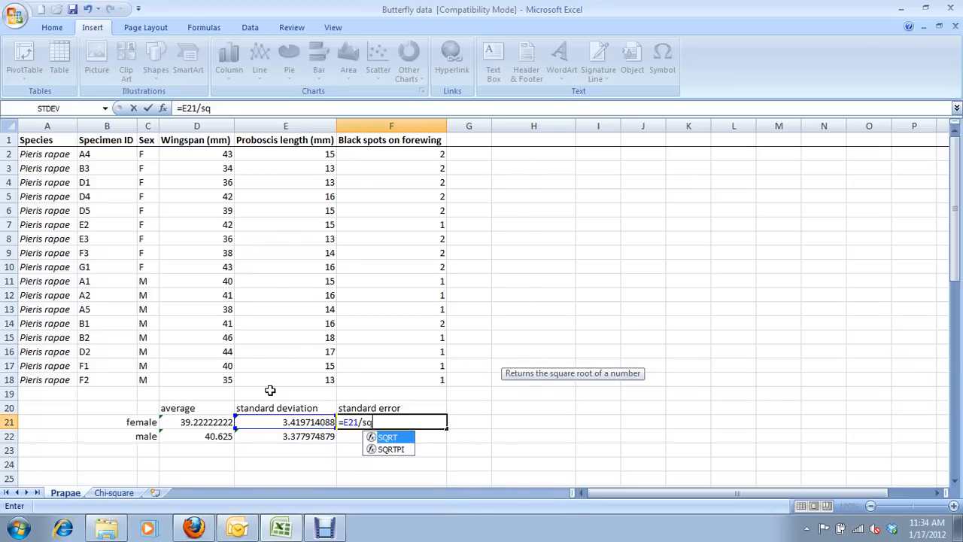
pyautogui.write('rt')
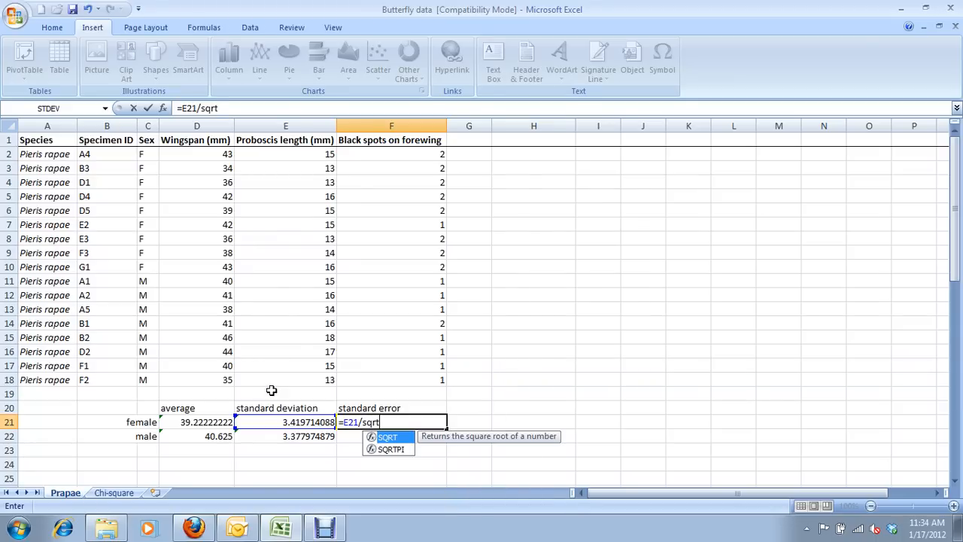
pyautogui.write('(')
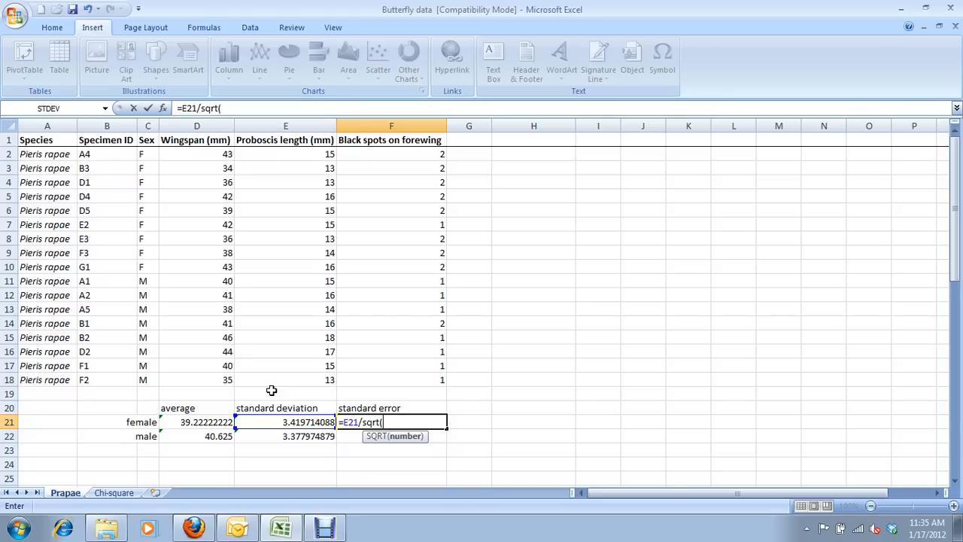
pyautogui.moveTo(301, 387)
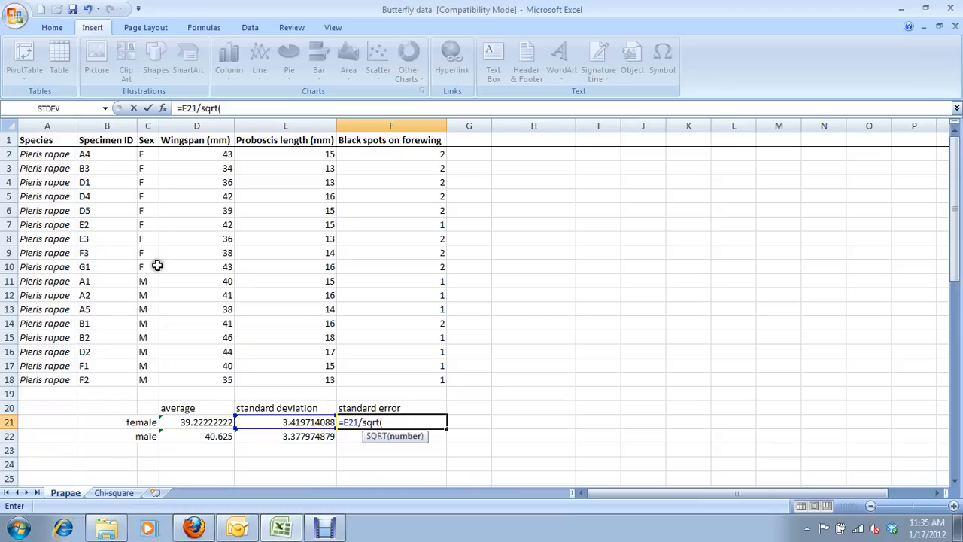
pyautogui.moveTo(322, 296)
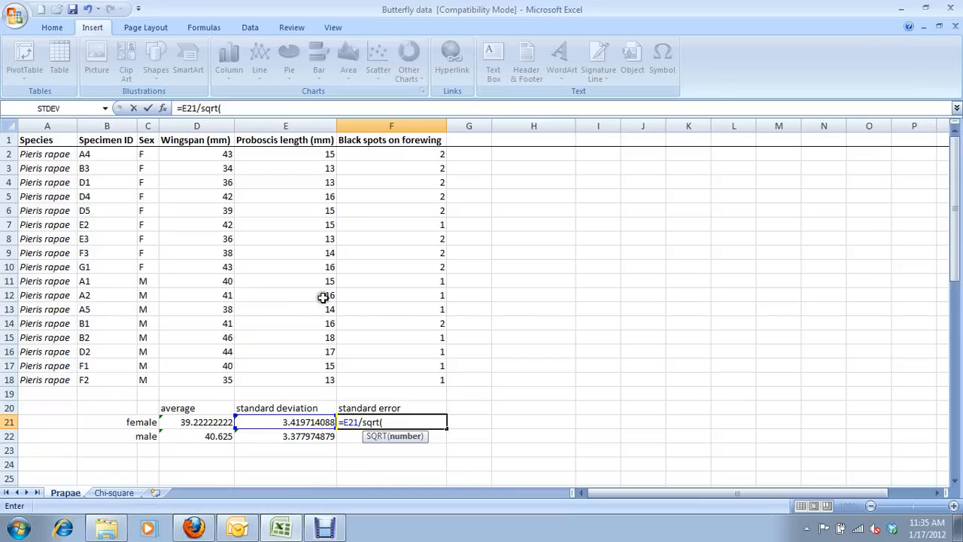
pyautogui.write('9)')
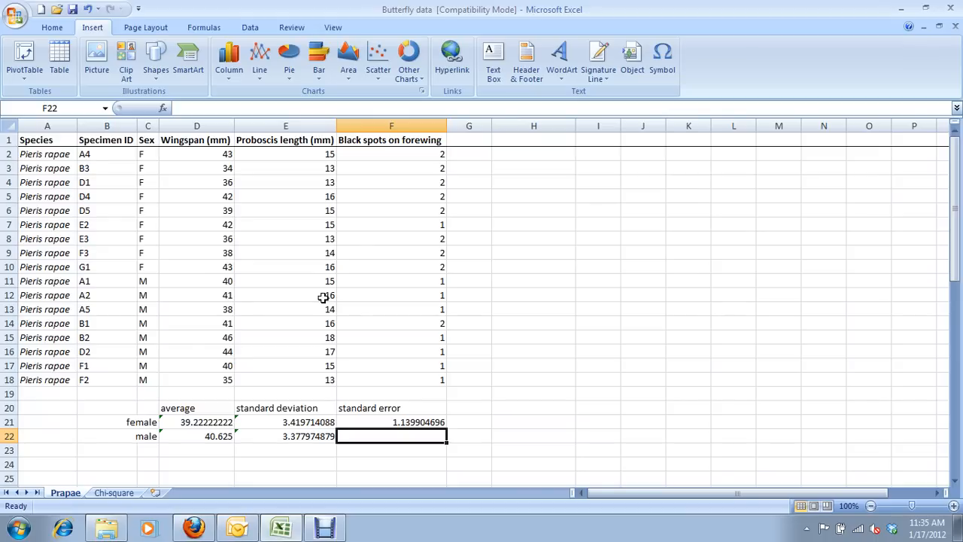
# Enter =E22/sqrt(8) as the male standard error, giving 1.194294472
pyautogui.write('=s')
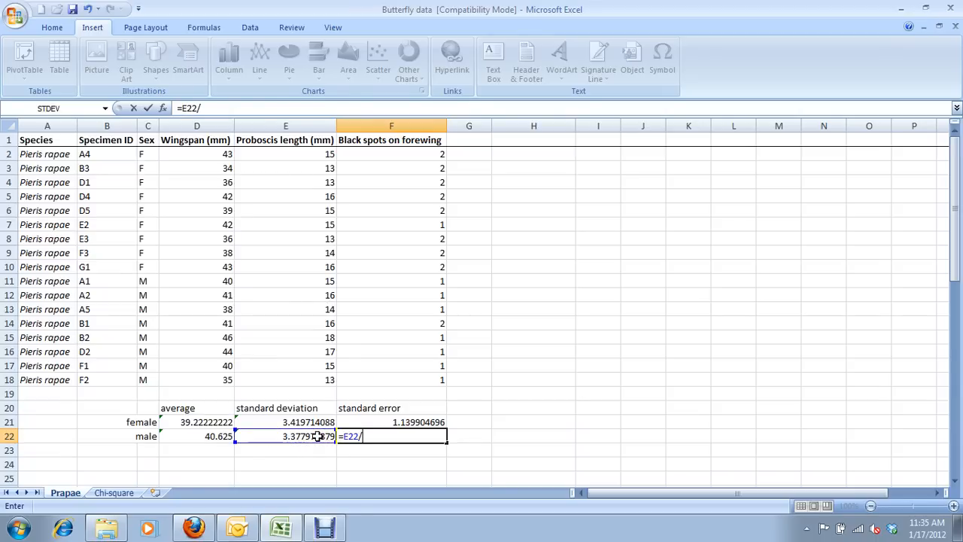
pyautogui.write('sqrt(')
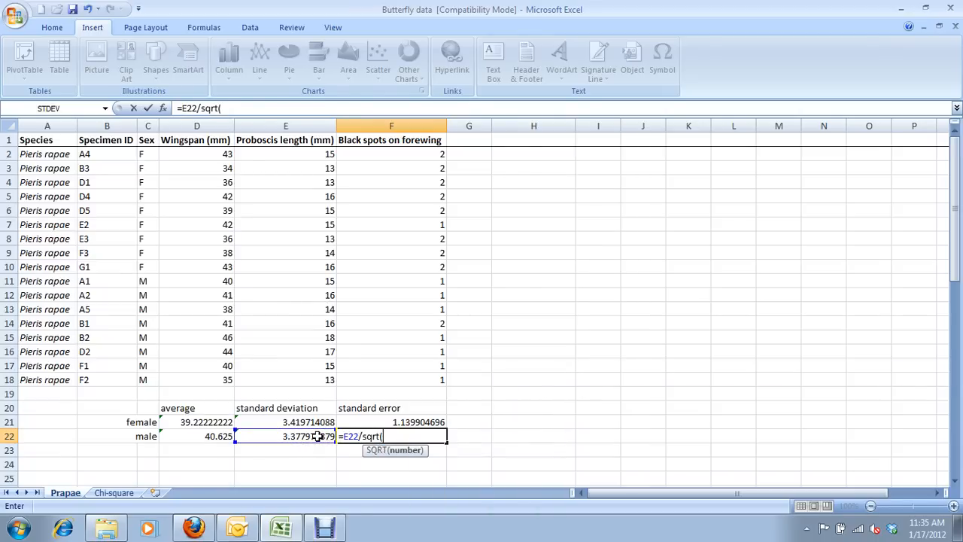
pyautogui.write('8)')
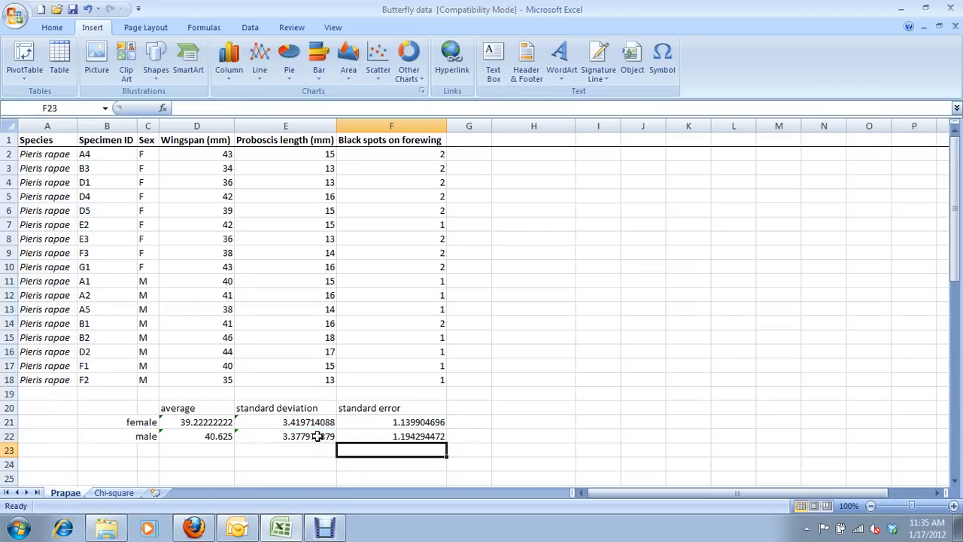
pyautogui.click(534, 154)
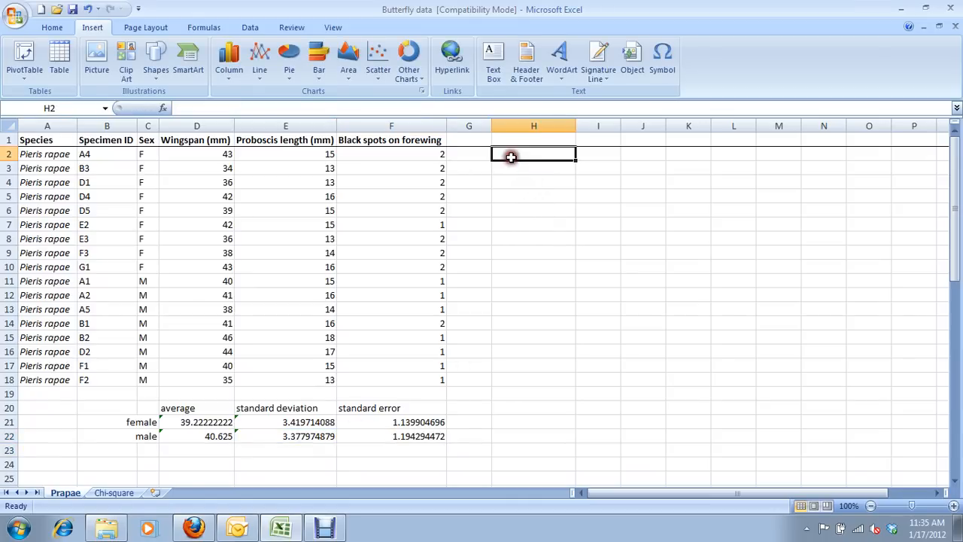
pyautogui.moveTo(155, 109)
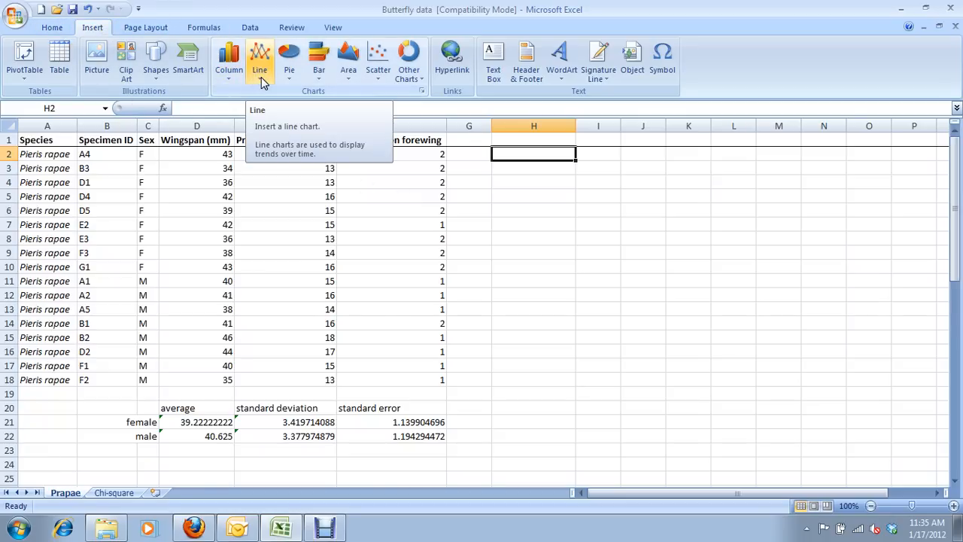
# Insert an empty Line with Markers chart beside the butterfly table
pyautogui.click(260, 60)
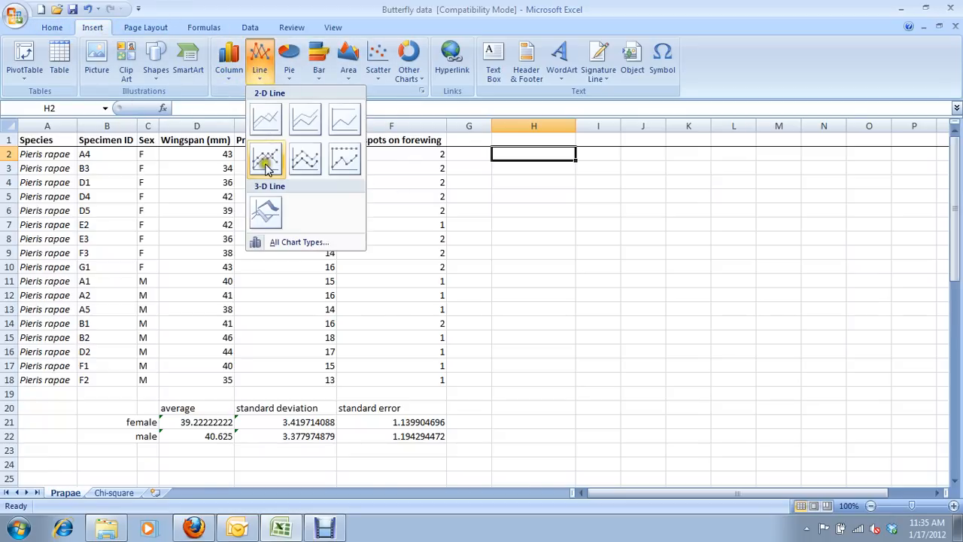
pyautogui.moveTo(265, 159)
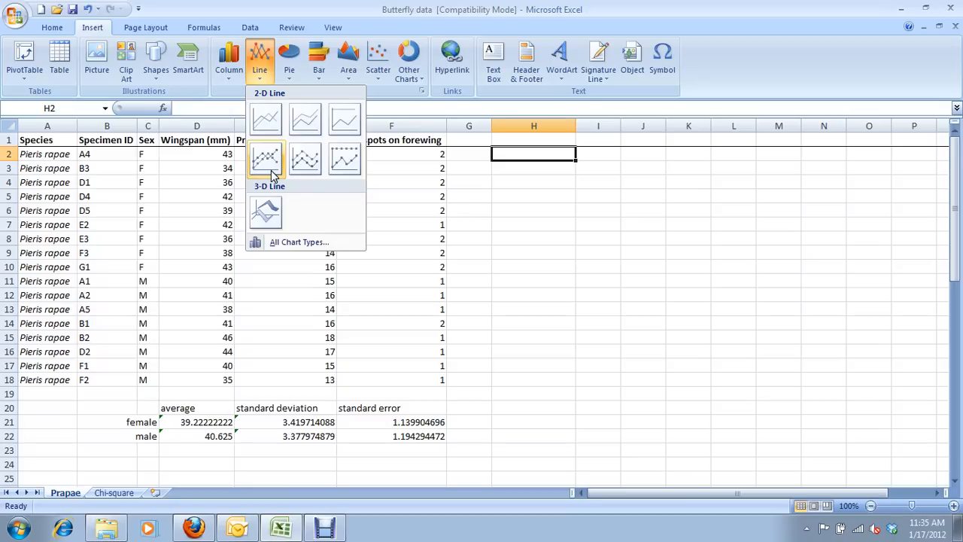
pyautogui.moveTo(276, 171)
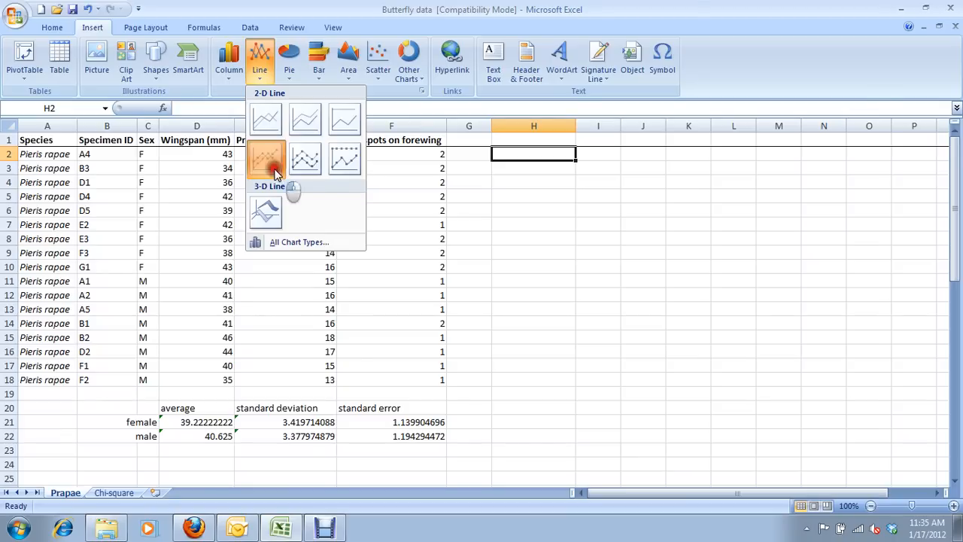
pyautogui.click(265, 159)
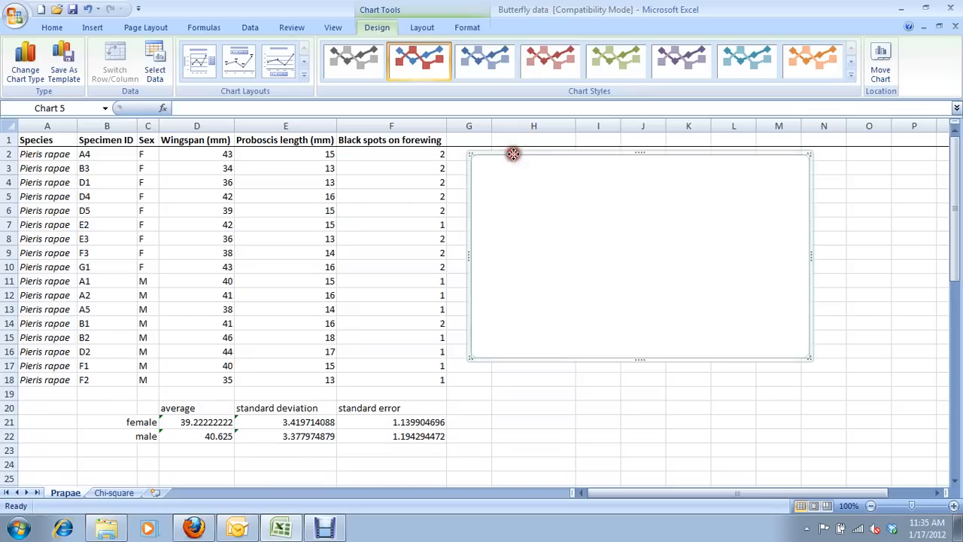
# Plot the female and male averages from C20:D22, removing the chart title and legend
pyautogui.click(155, 62)
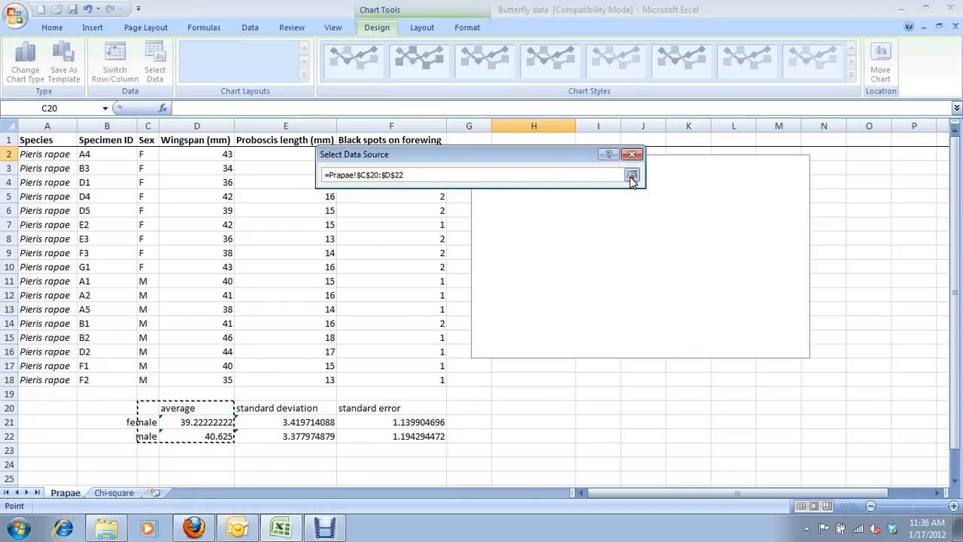
pyautogui.click(632, 174)
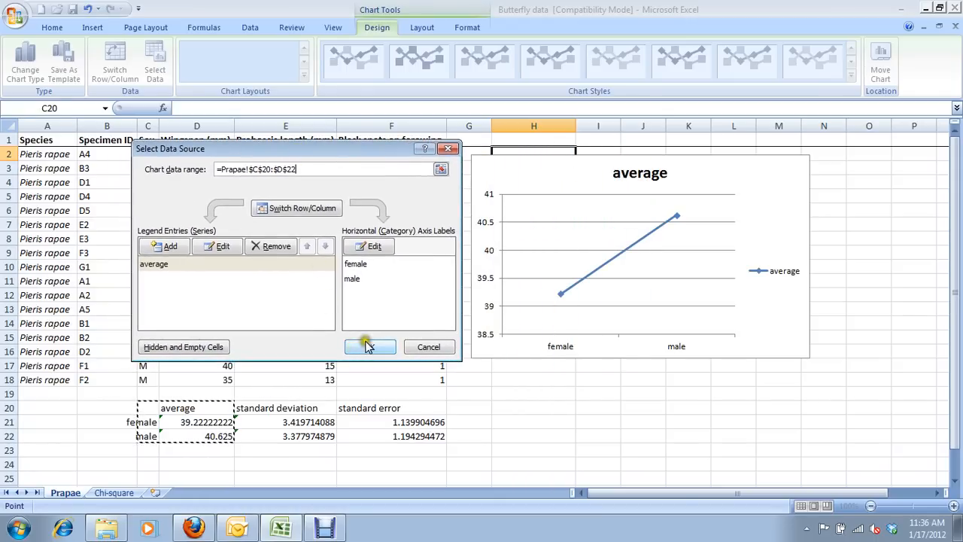
pyautogui.click(369, 346)
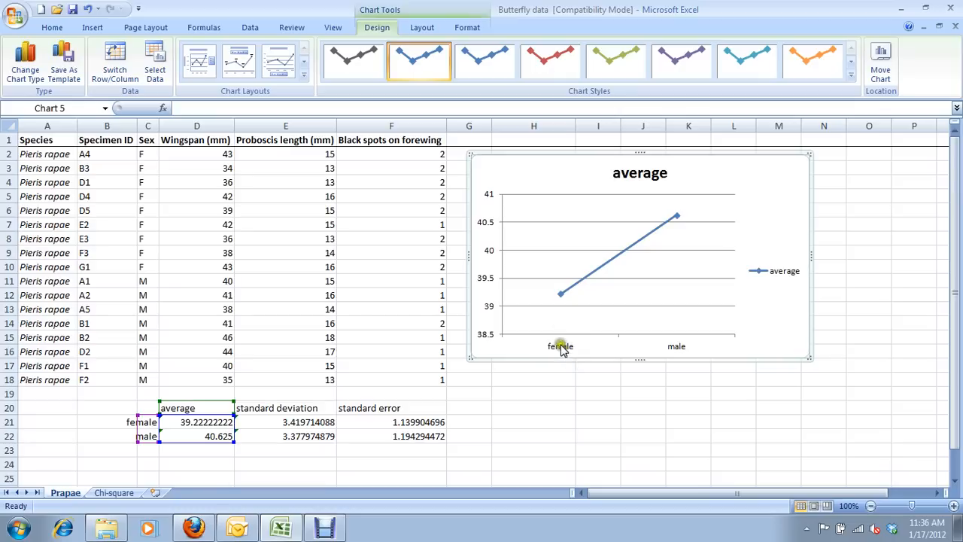
pyautogui.click(784, 270)
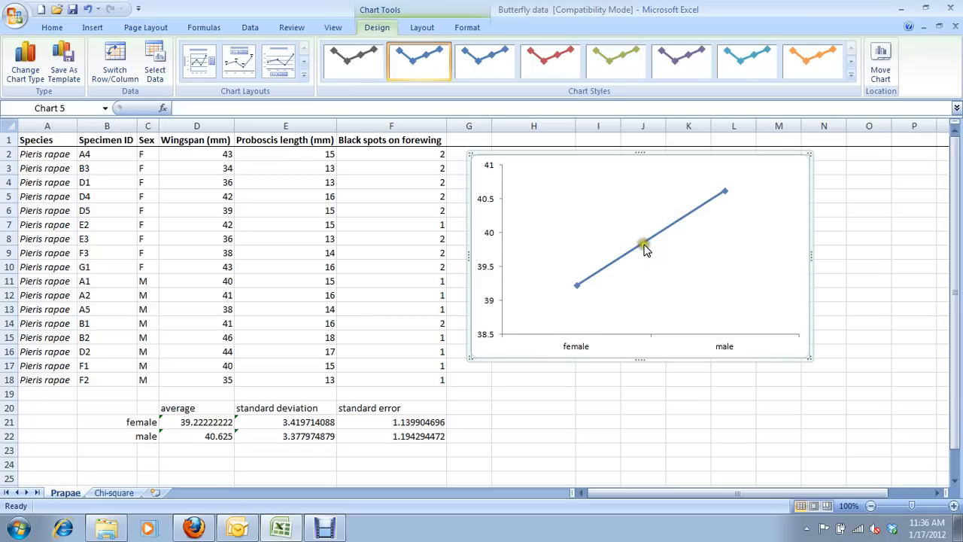
pyautogui.click(643, 248)
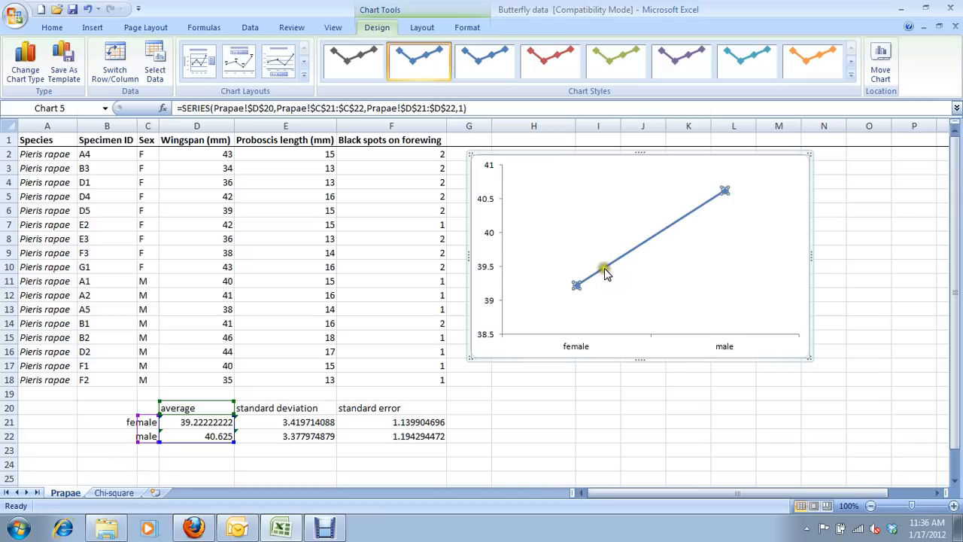
# Format the average series with No line and solid black marker fill and outline
pyautogui.rightClick(606, 268)
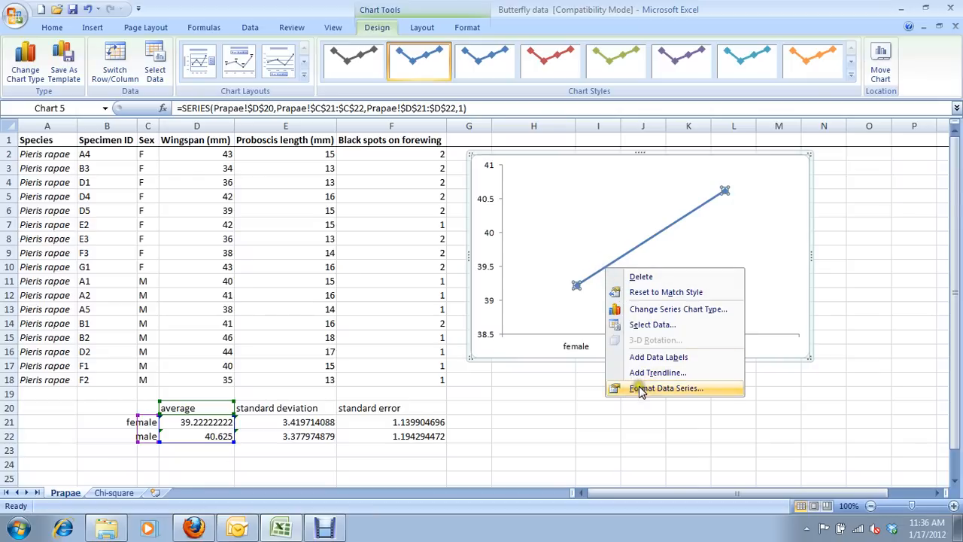
pyautogui.click(667, 387)
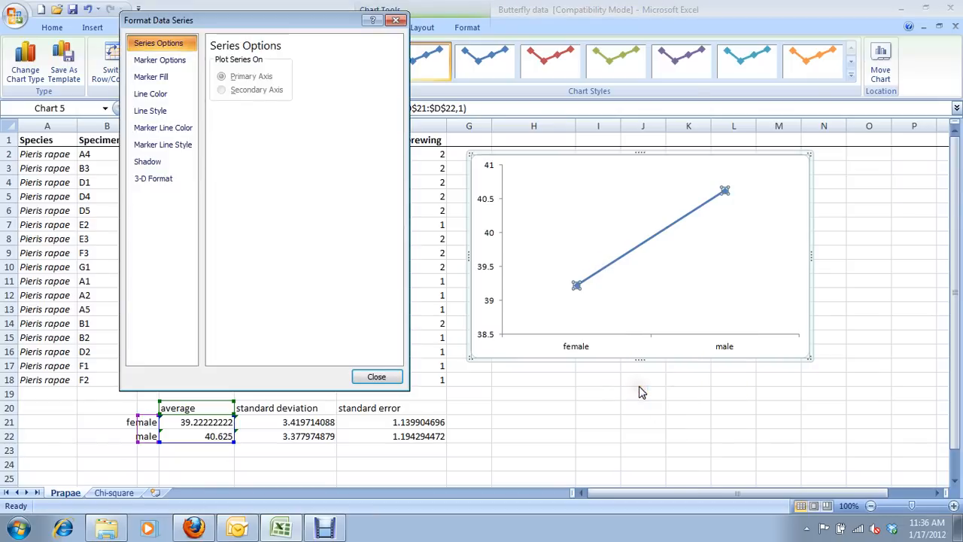
pyautogui.moveTo(560, 248)
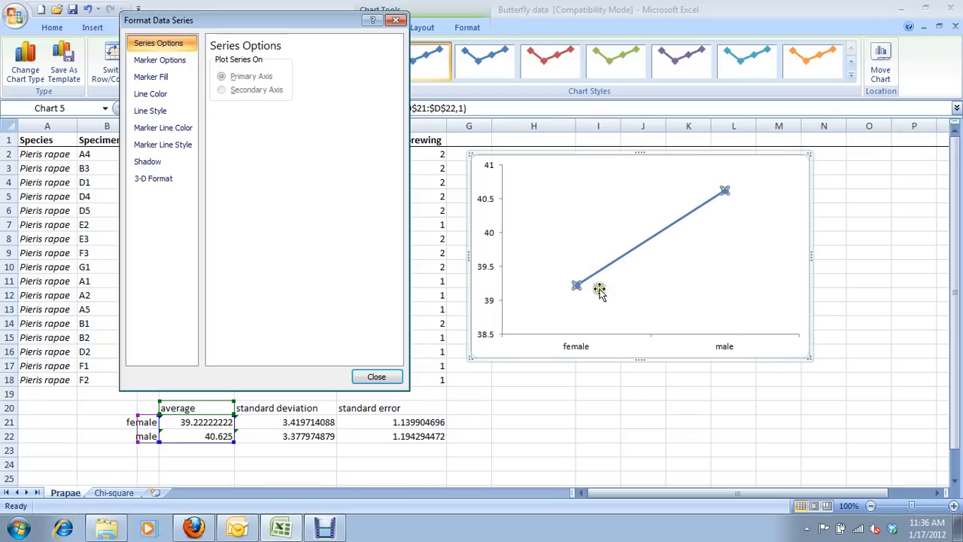
pyautogui.moveTo(588, 305)
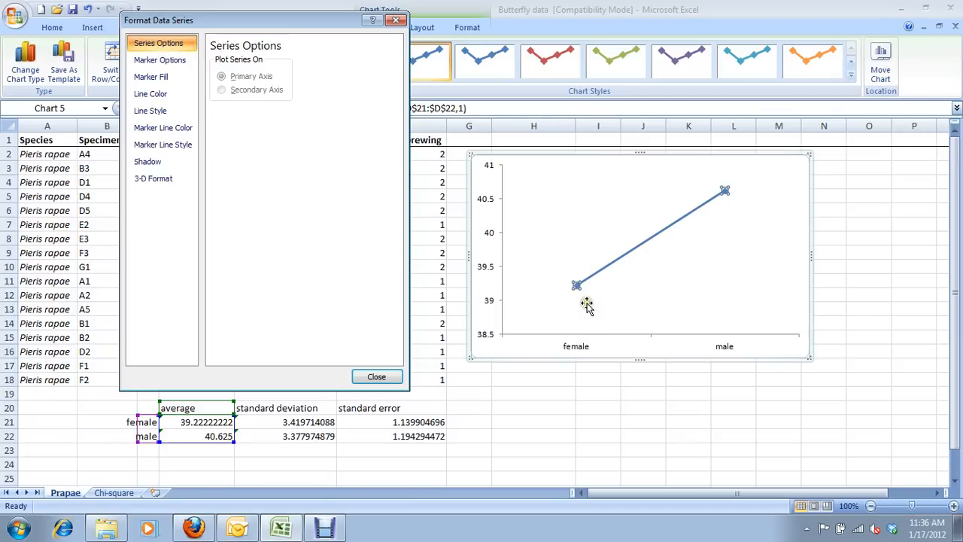
pyautogui.moveTo(931, 322)
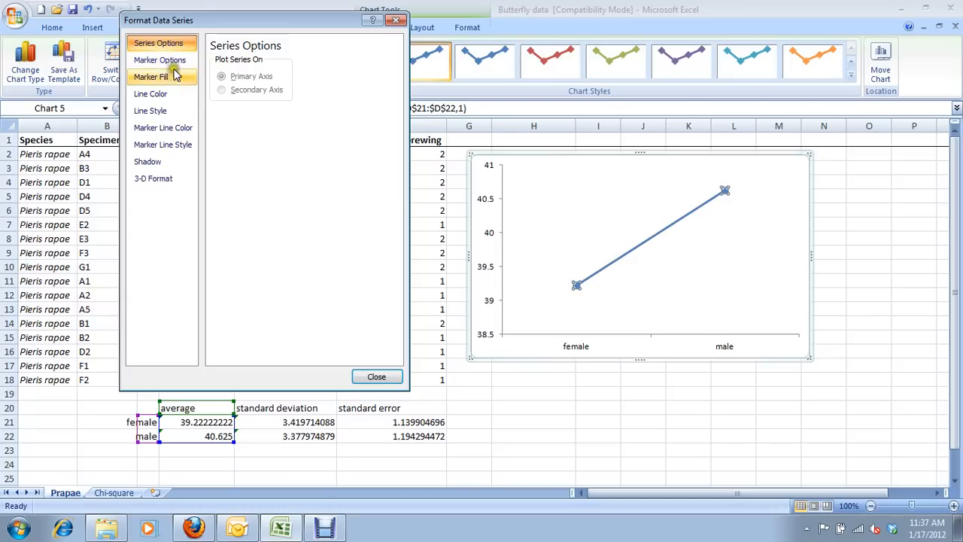
pyautogui.click(150, 93)
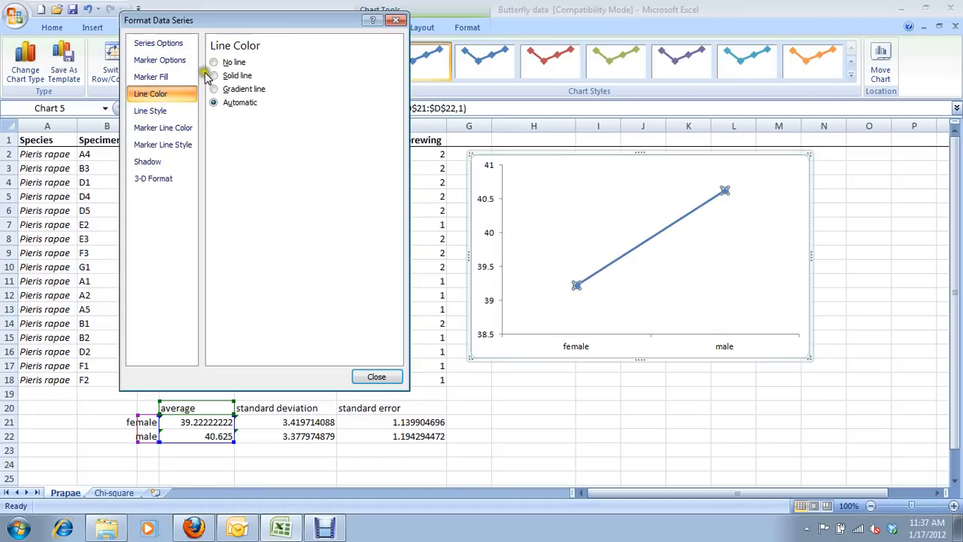
pyautogui.click(214, 62)
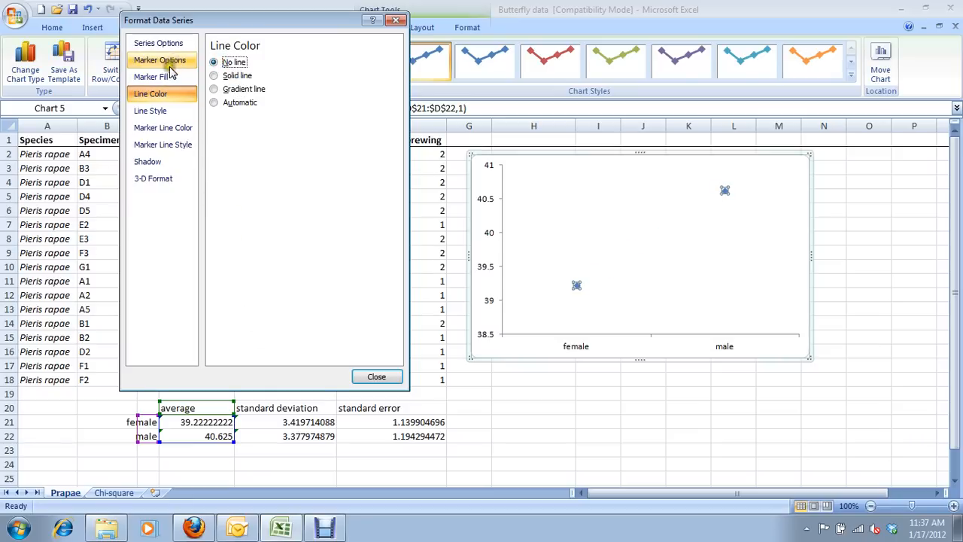
pyautogui.click(159, 75)
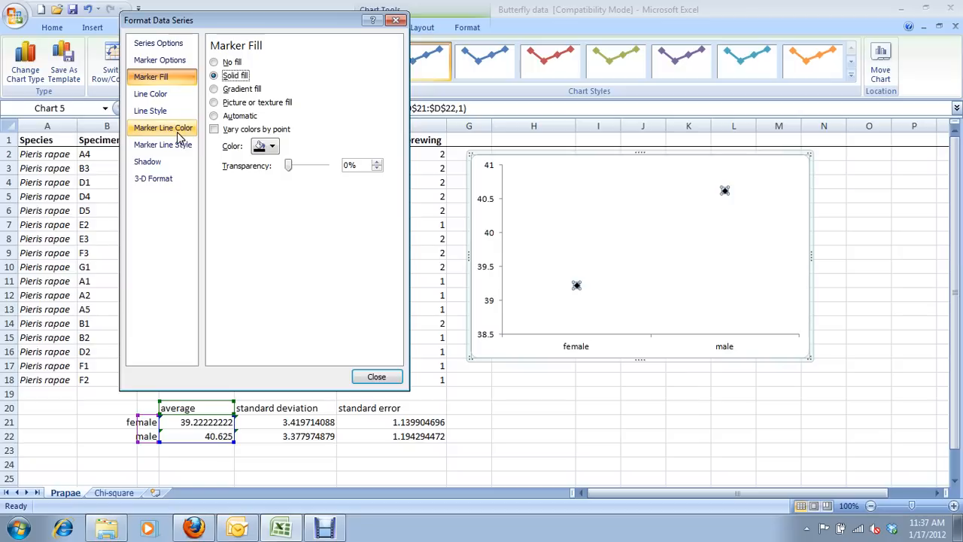
pyautogui.click(163, 127)
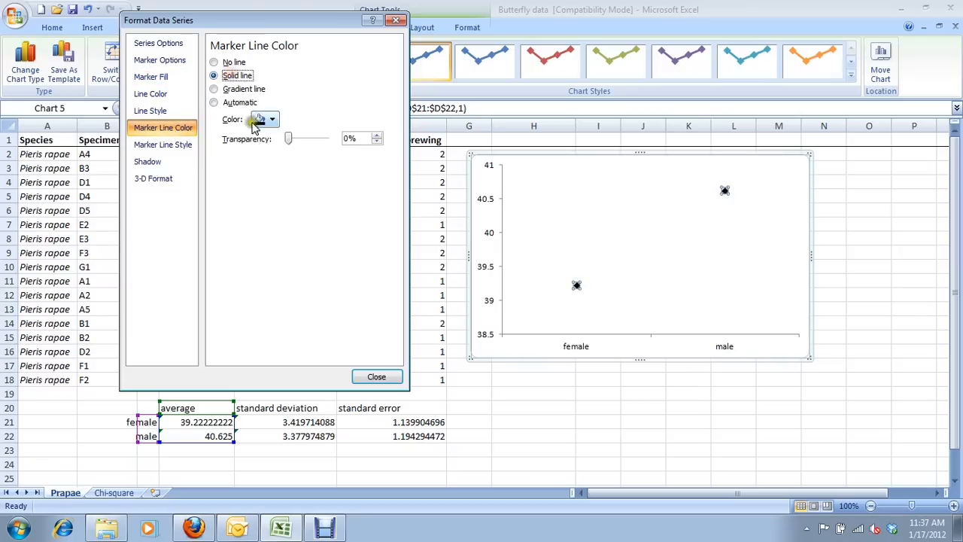
pyautogui.click(376, 376)
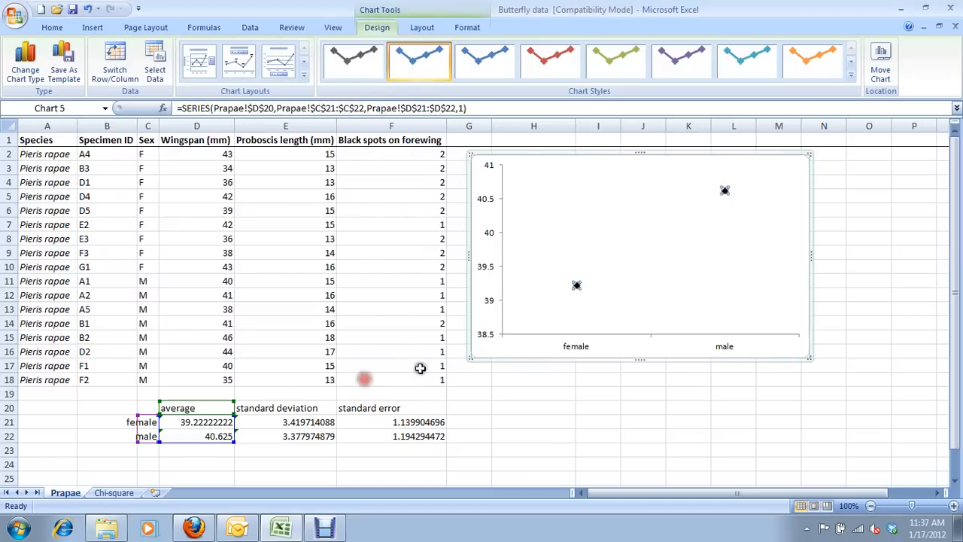
pyautogui.moveTo(612, 221)
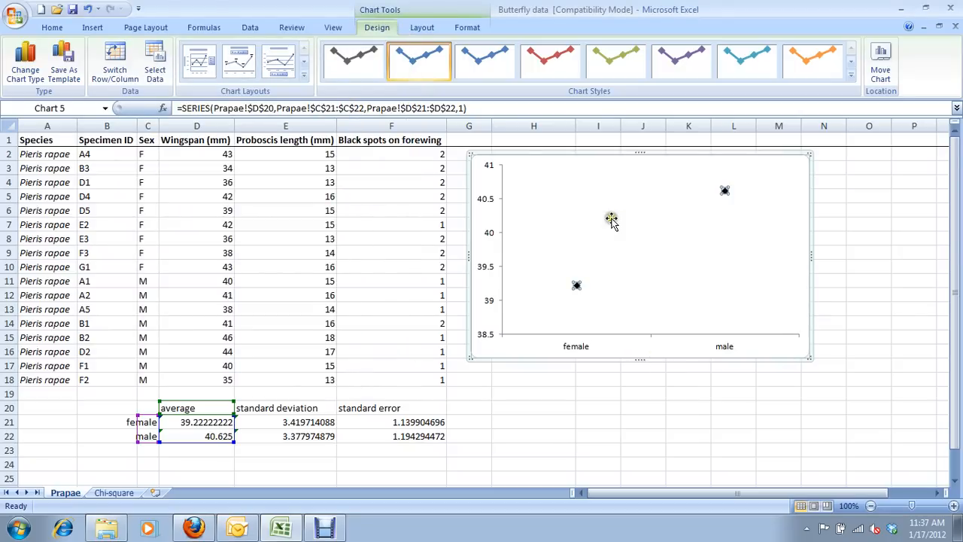
pyautogui.click(724, 190)
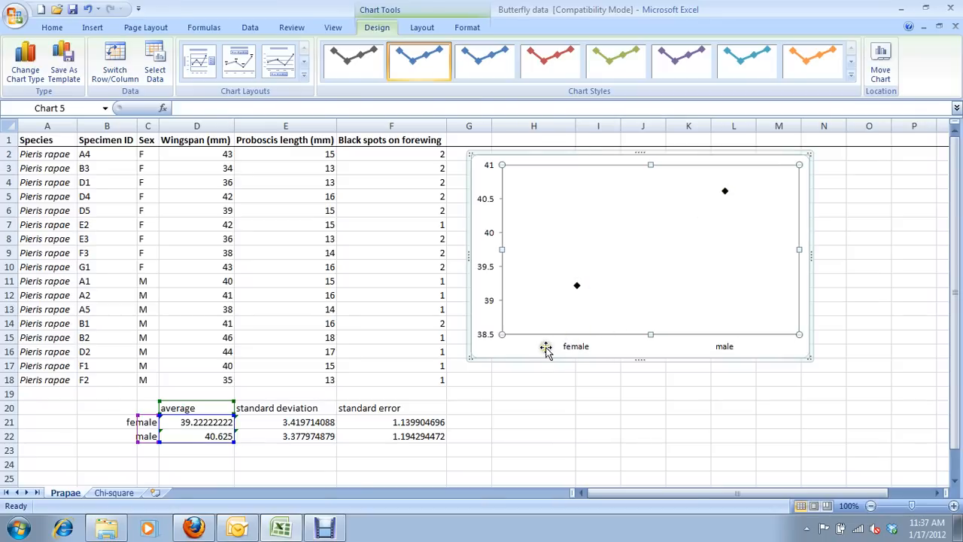
pyautogui.moveTo(485, 209)
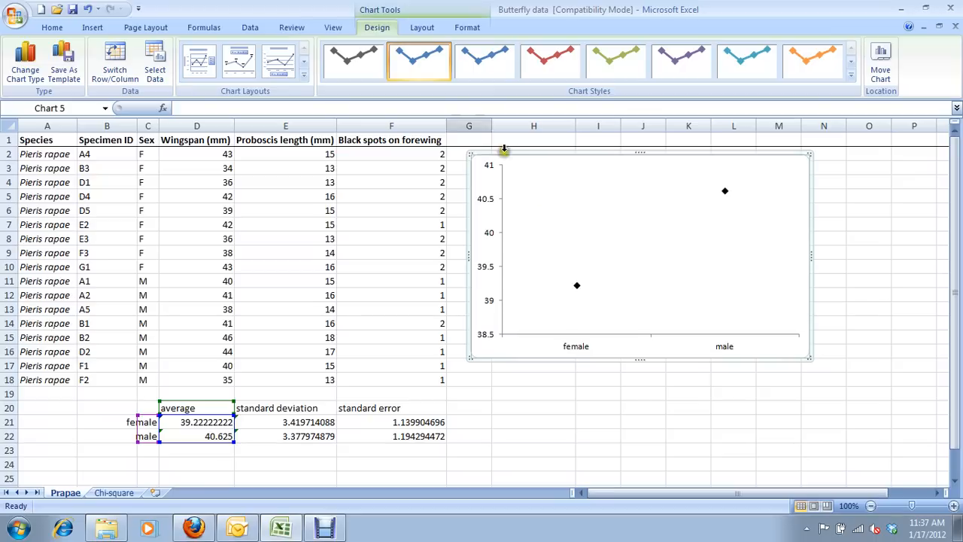
pyautogui.moveTo(423, 27)
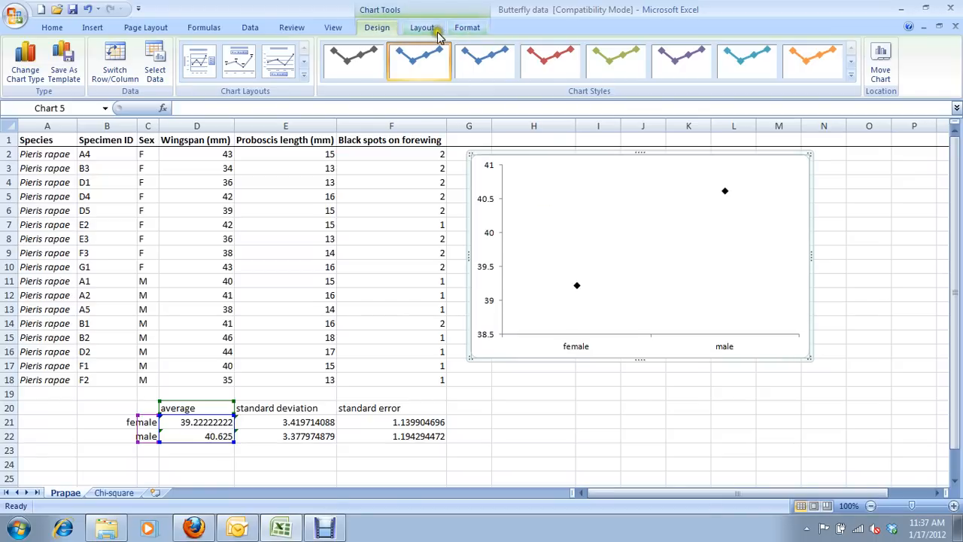
# Add error bars to both average markers and open More Error Bars Options
pyautogui.click(421, 27)
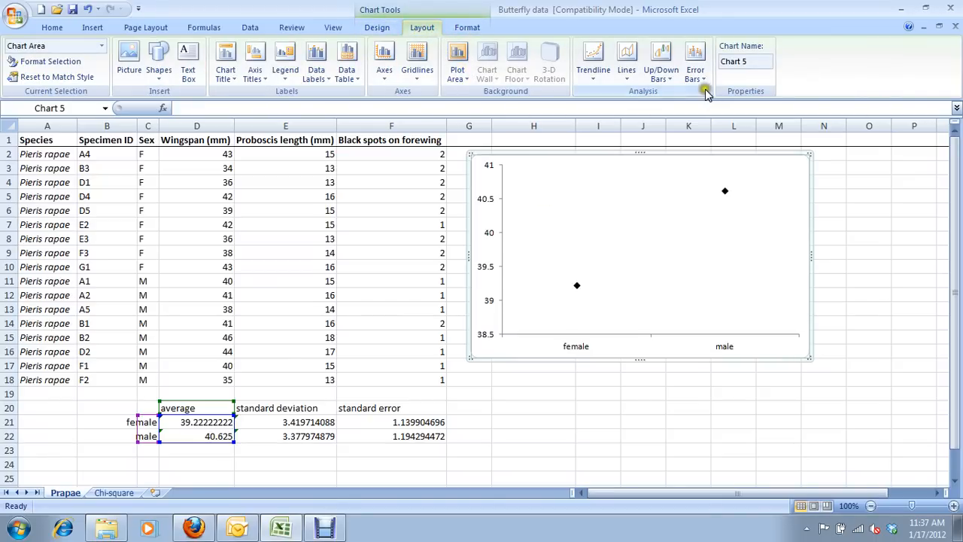
pyautogui.moveTo(695, 61)
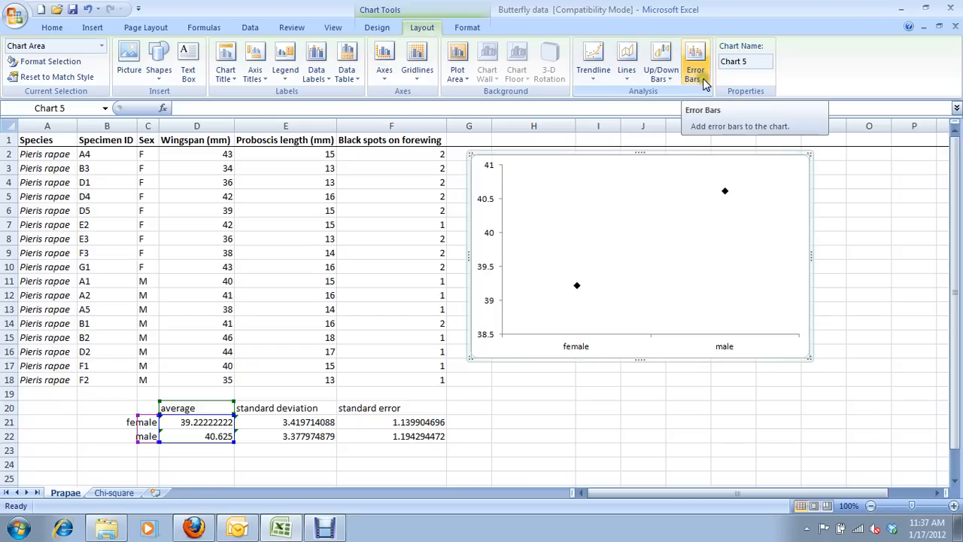
pyautogui.click(695, 61)
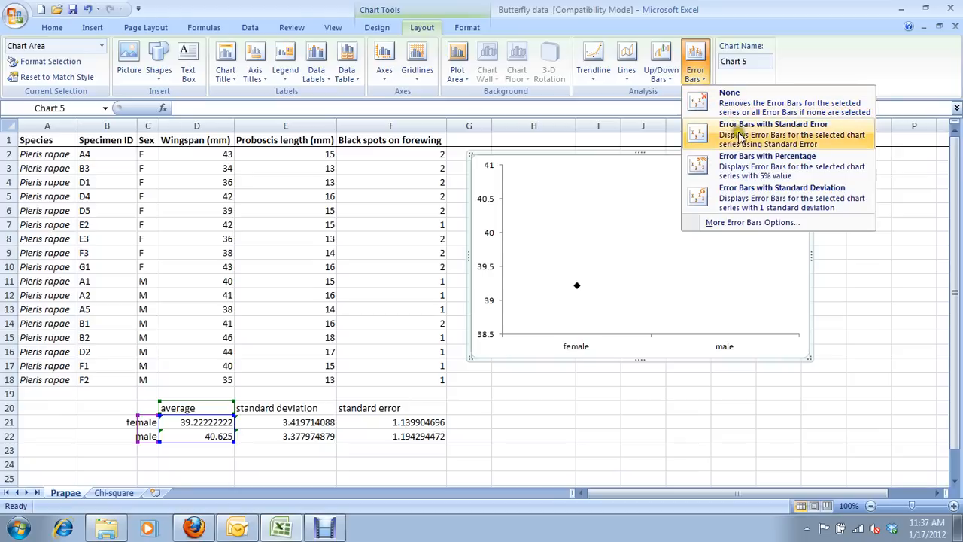
pyautogui.moveTo(768, 195)
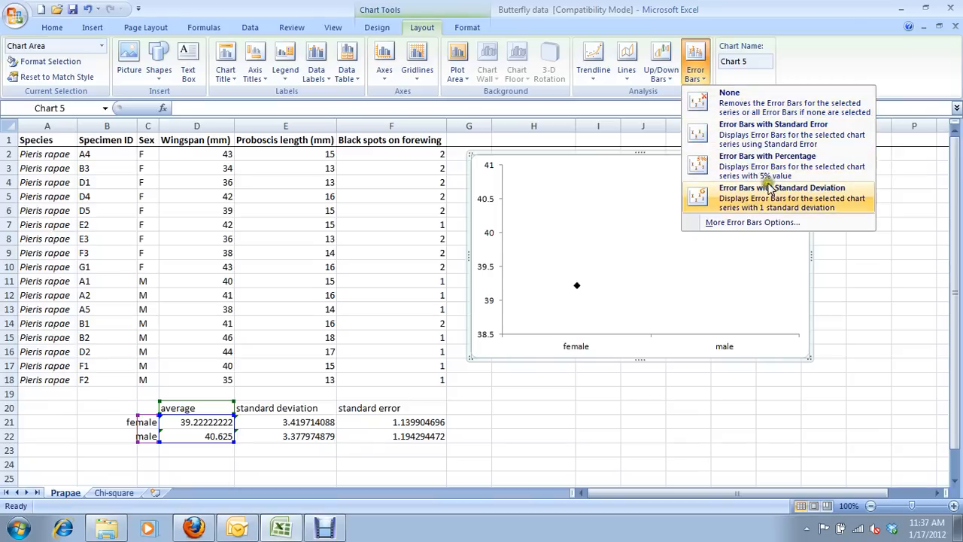
pyautogui.moveTo(753, 222)
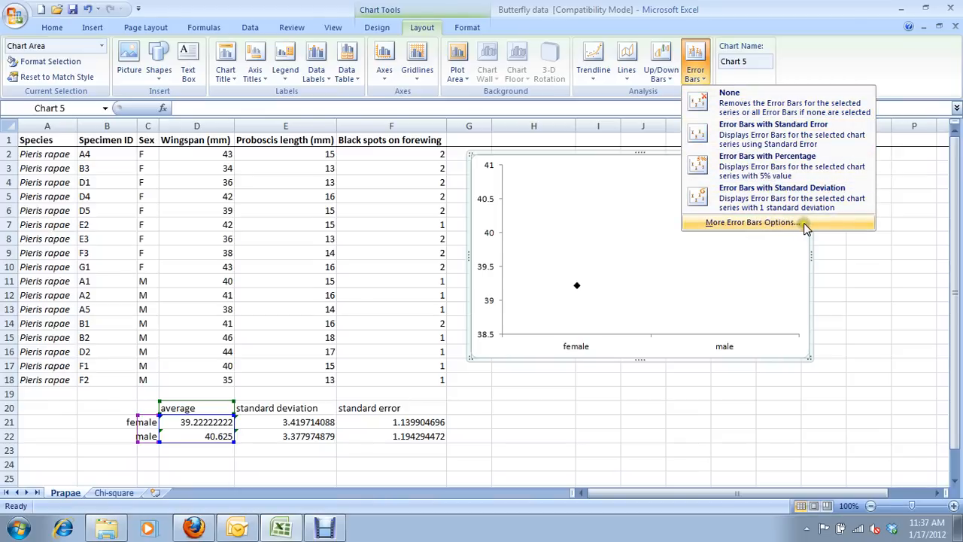
pyautogui.moveTo(805, 224)
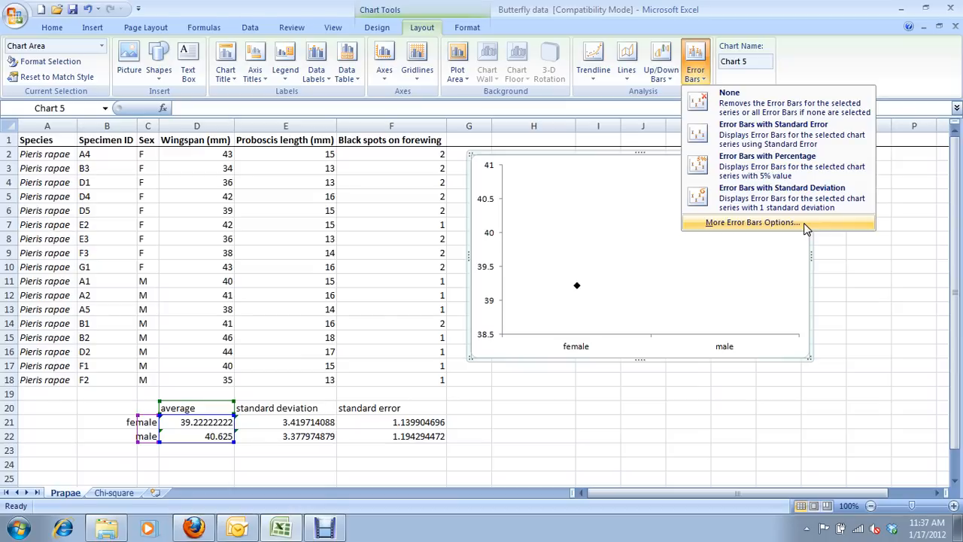
pyautogui.moveTo(802, 228)
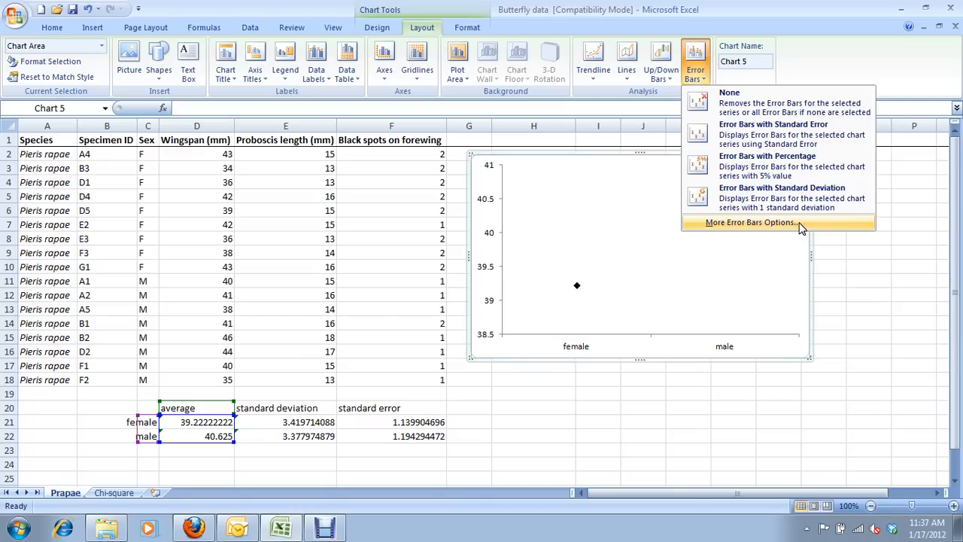
pyautogui.click(751, 222)
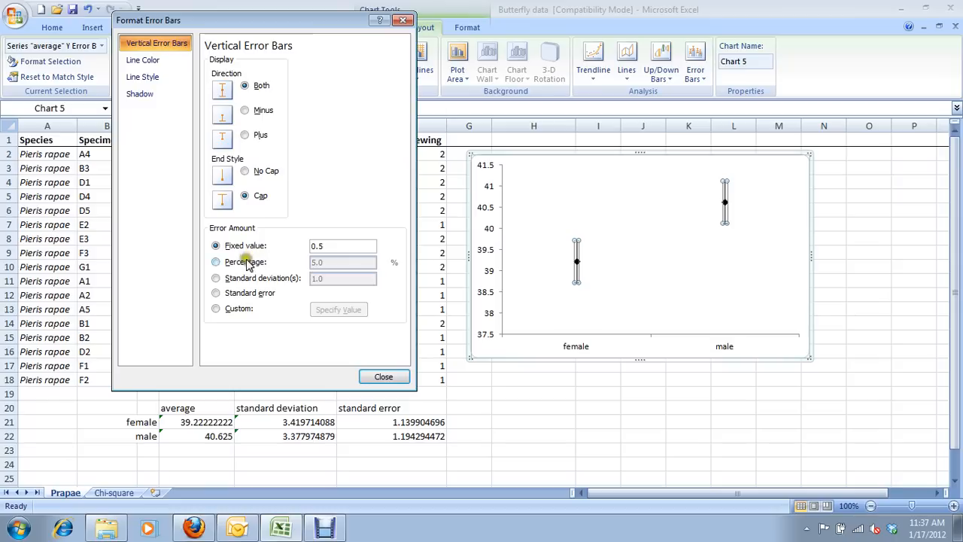
# Set the error bars to Custom values using the standard errors in F21:F22
pyautogui.click(216, 293)
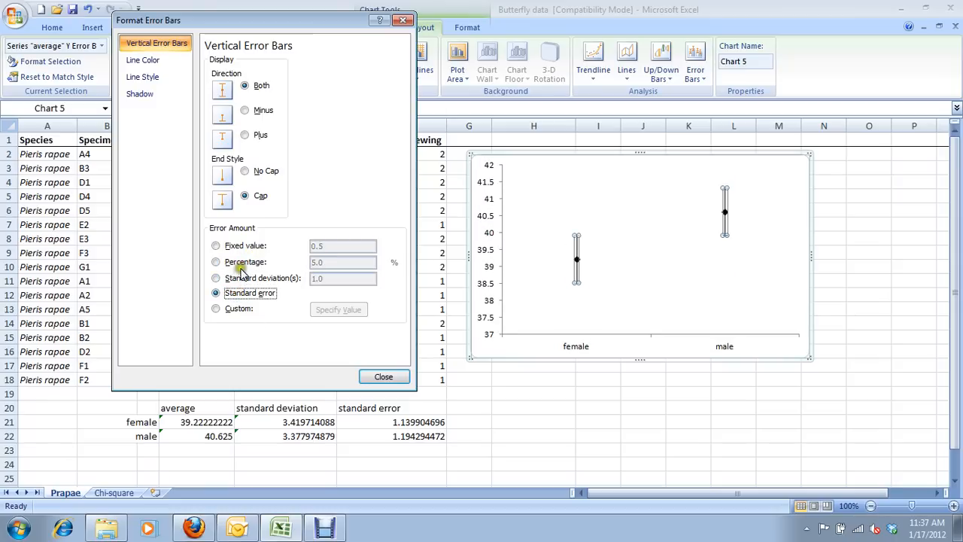
pyautogui.click(216, 246)
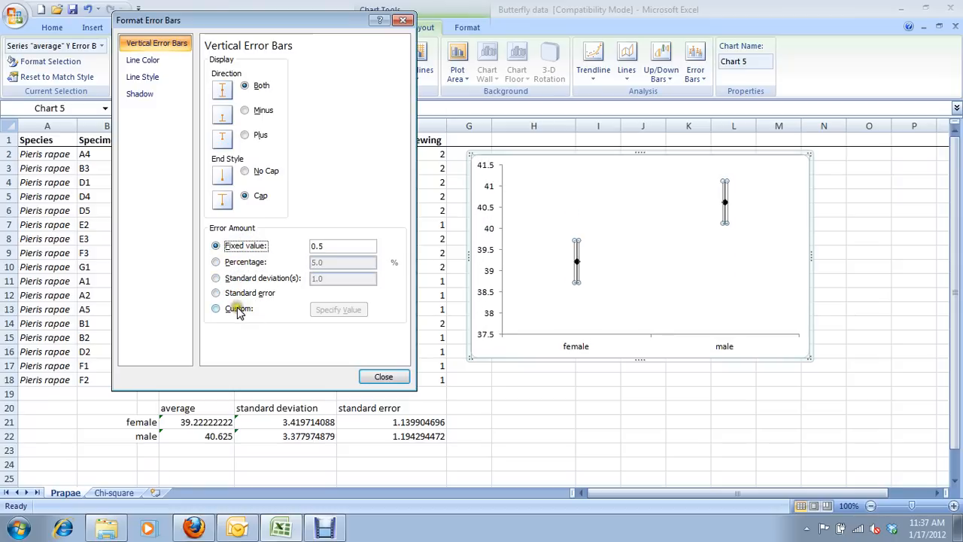
pyautogui.click(216, 309)
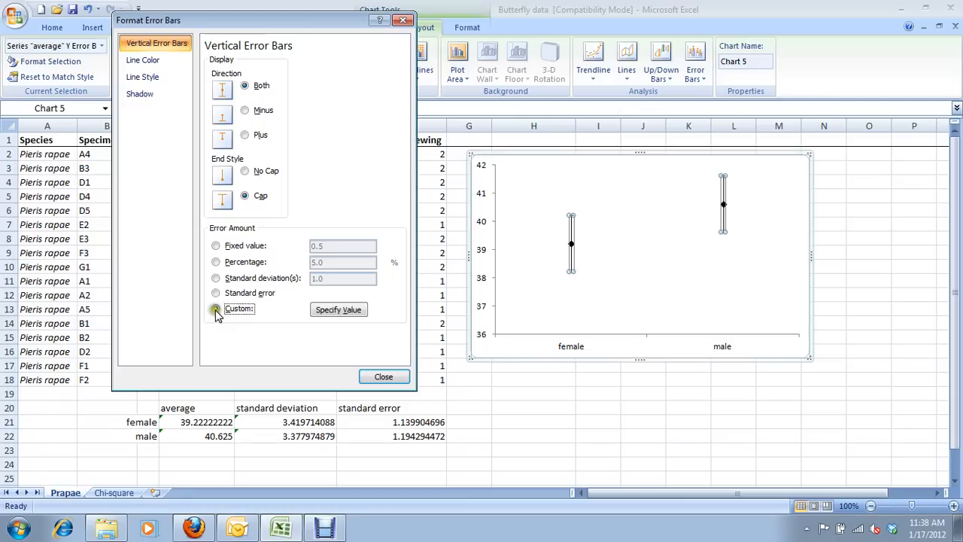
pyautogui.click(216, 309)
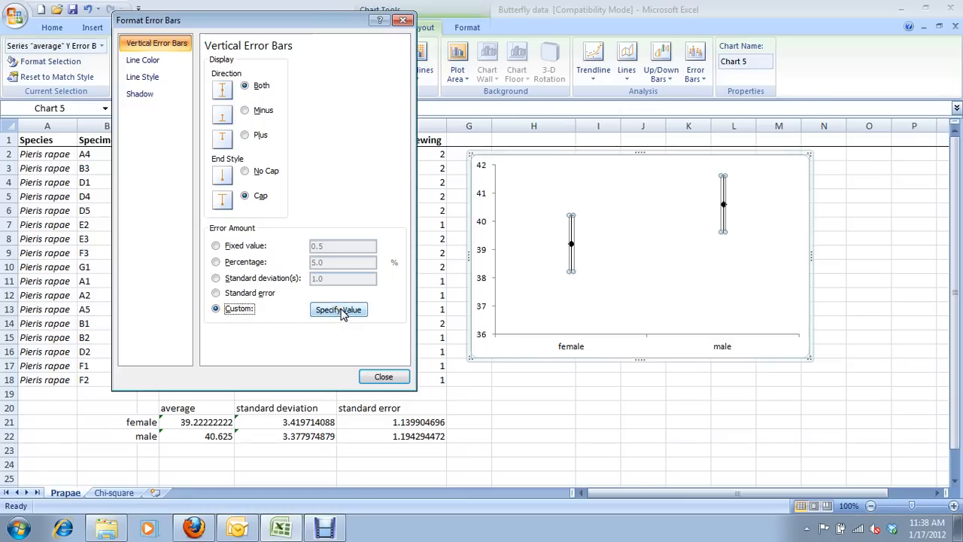
pyautogui.click(338, 310)
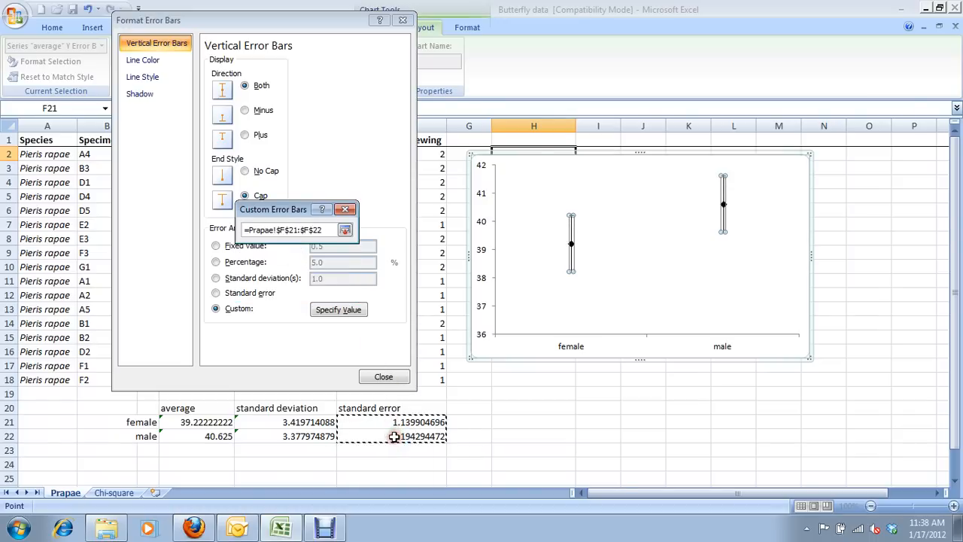
pyautogui.moveTo(372, 421)
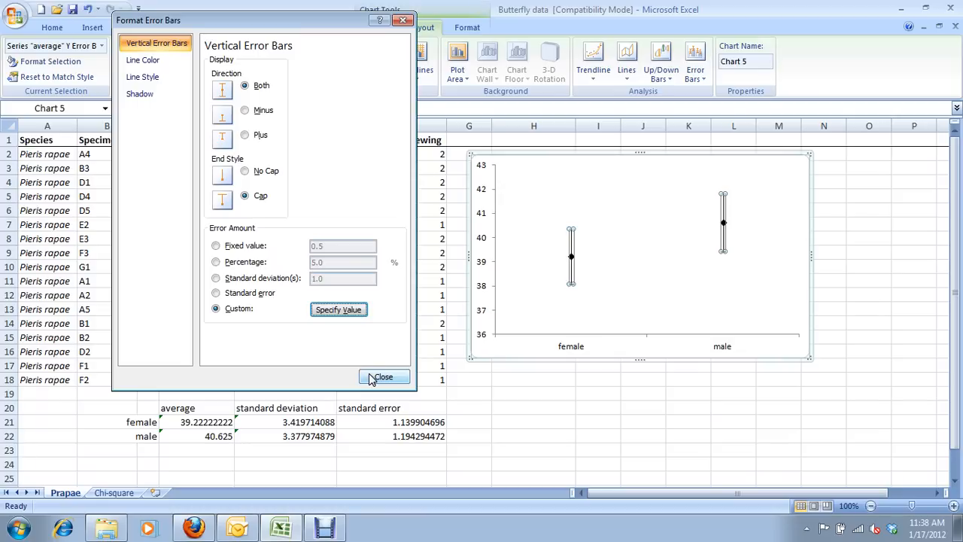
pyautogui.click(384, 376)
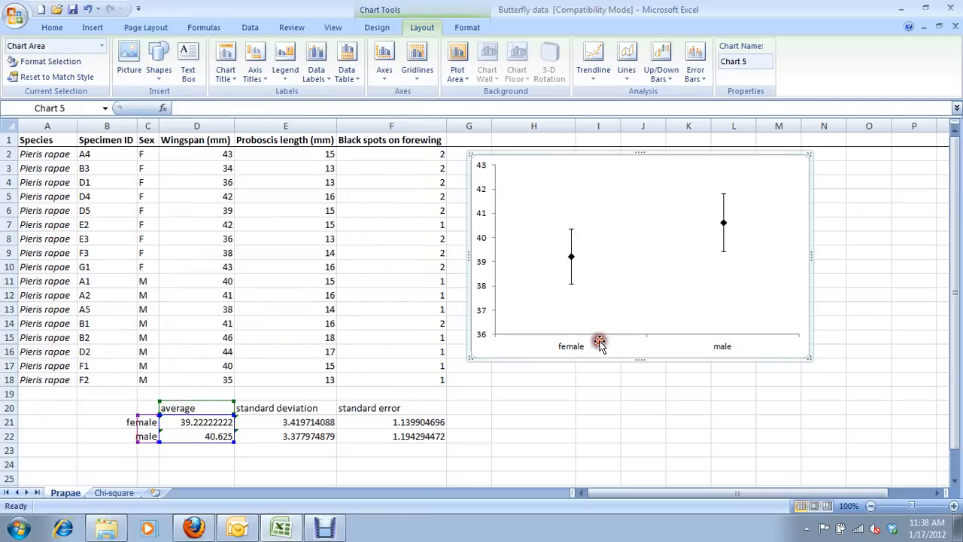
pyautogui.moveTo(743, 310)
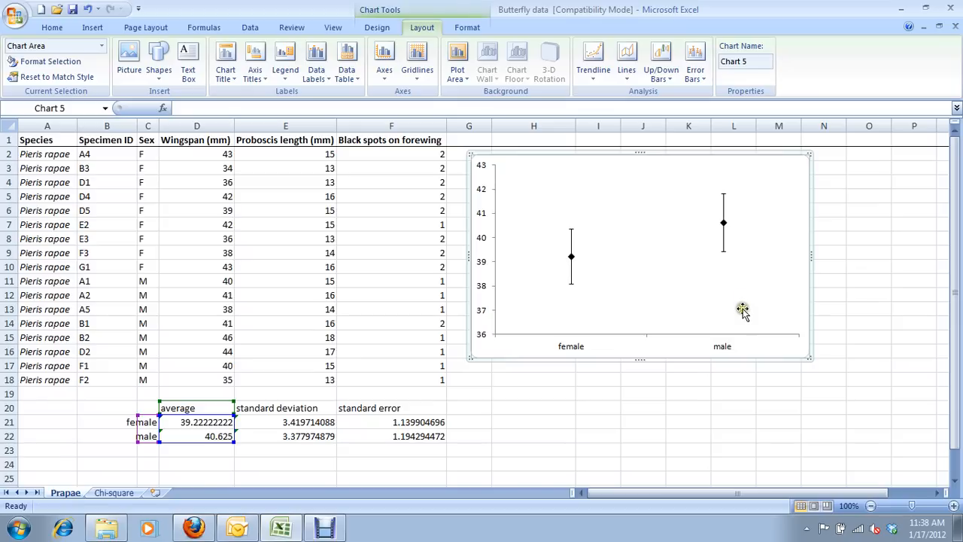
pyautogui.moveTo(661, 346)
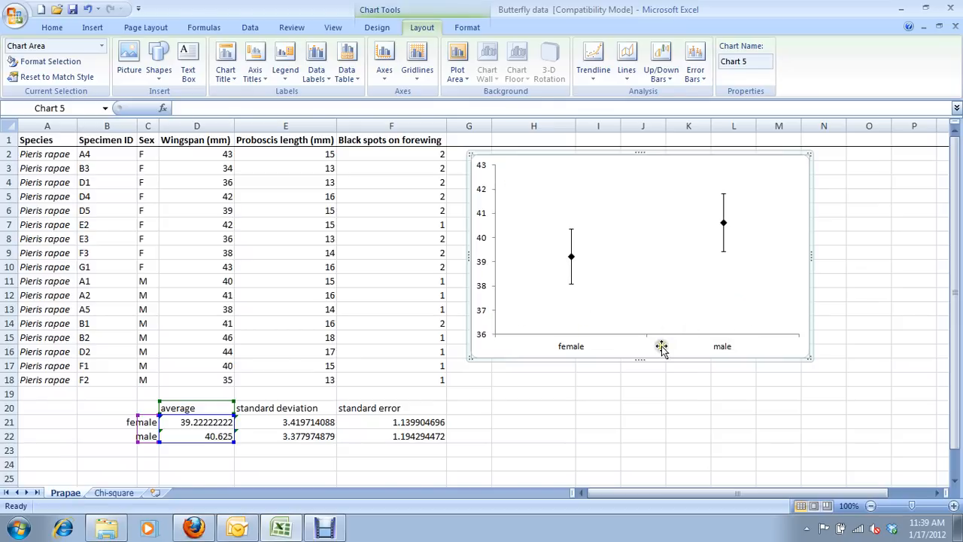